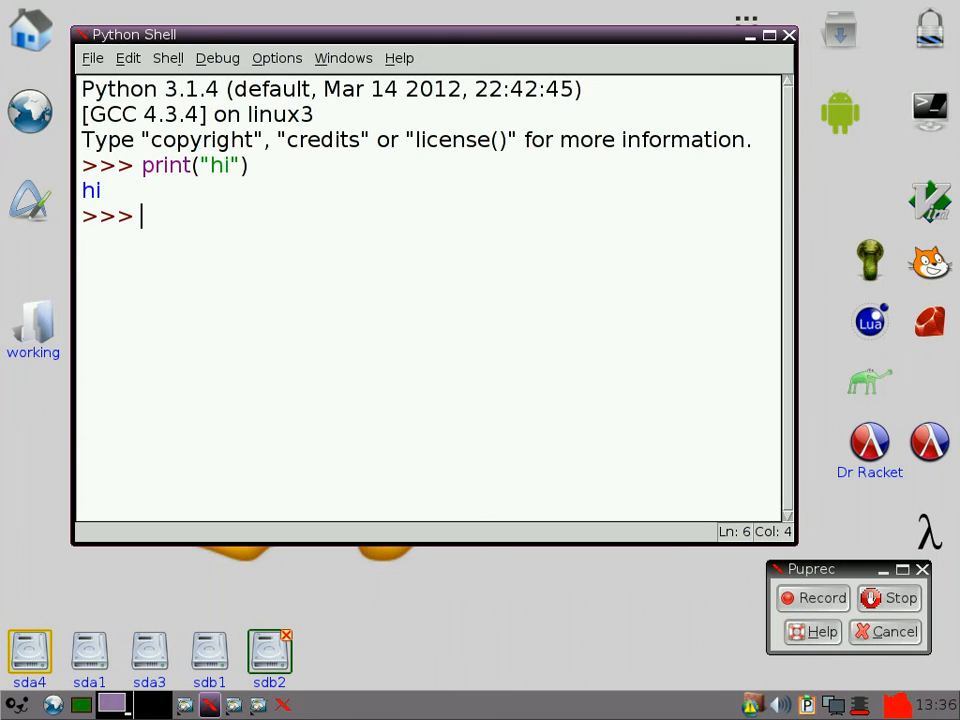
Step: Evaluate 5 and float(5) in the shell, then head to the File menu
{"action": "type", "text": "5"}
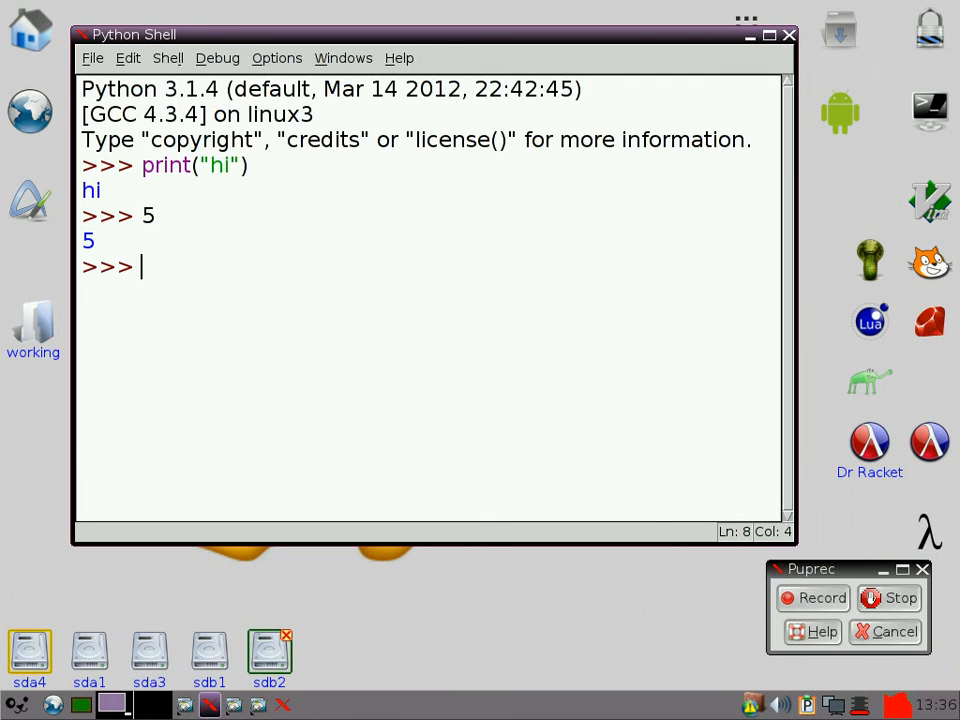
{"action": "type", "text": "float("}
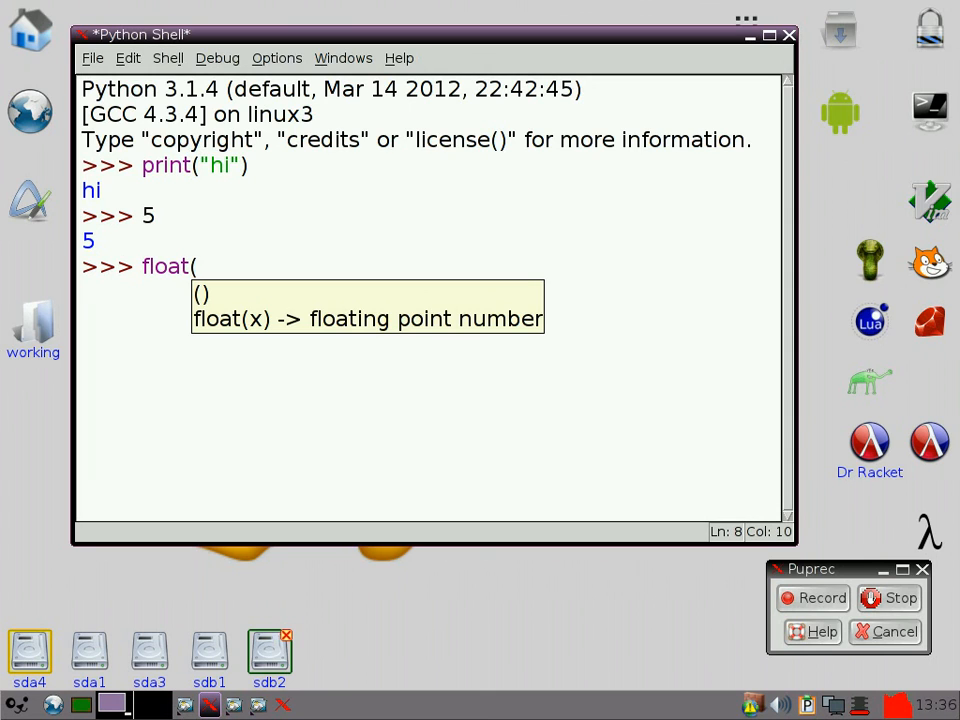
{"action": "type", "text": "5)"}
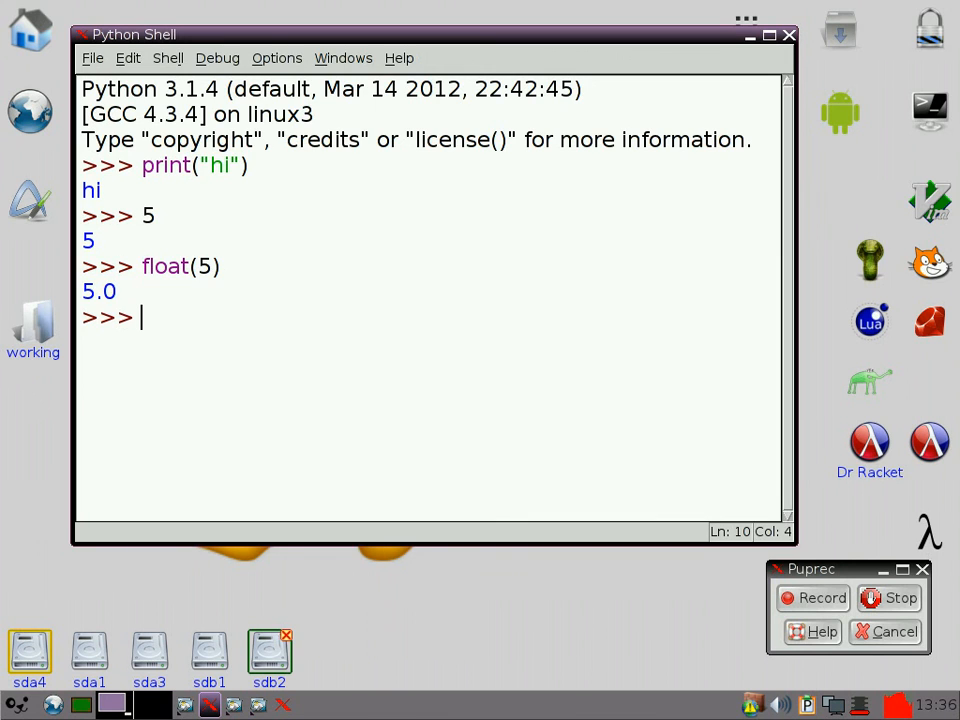
{"action": "left_click", "coordinate": [92, 57]}
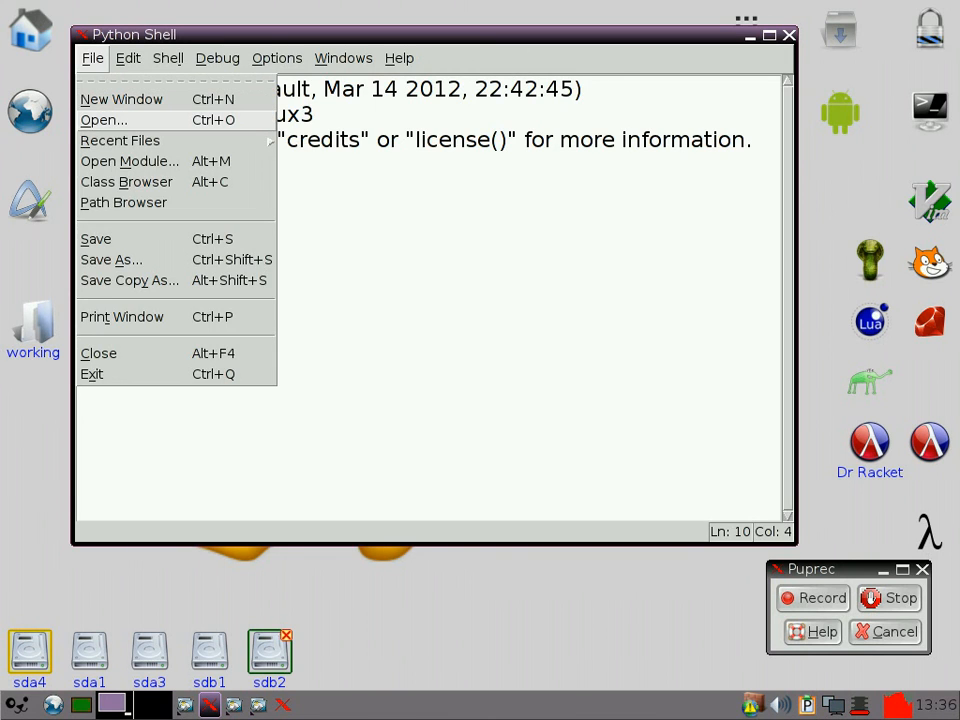
Step: Start a new script with the comments '# maths' and '# simple addition program'
{"action": "left_click", "coordinate": [121, 98]}
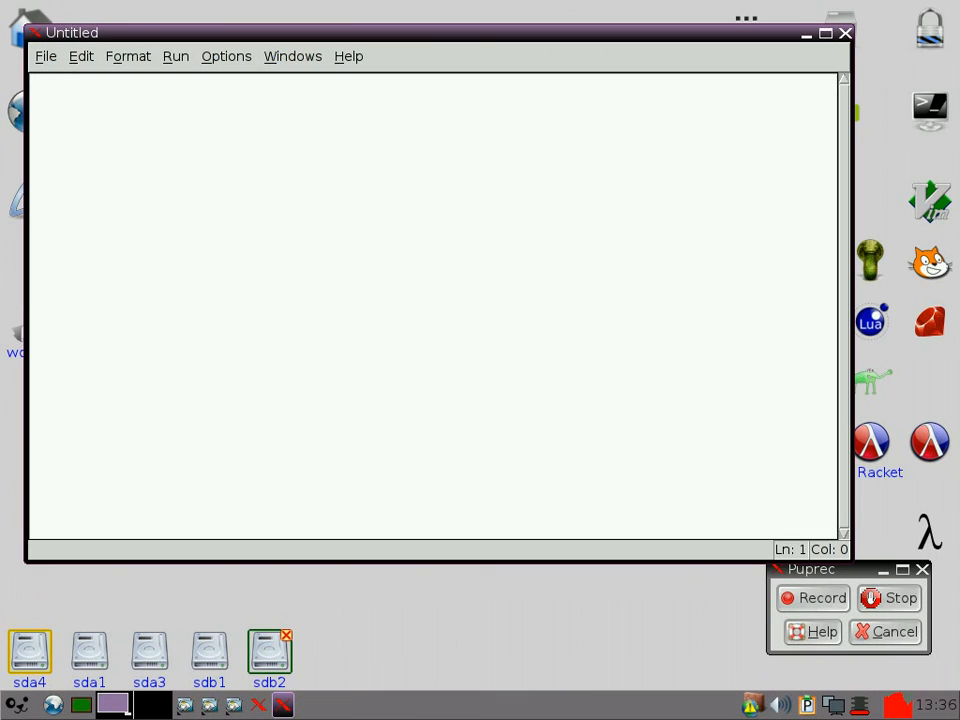
{"action": "type", "text": "# maths"}
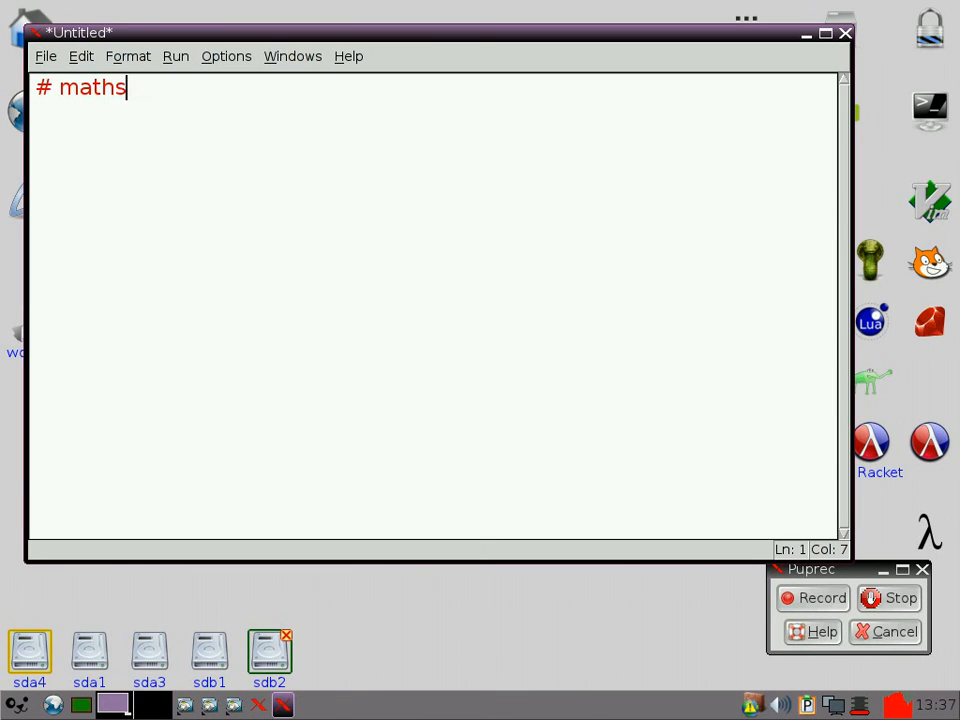
{"action": "key", "text": "enter"}
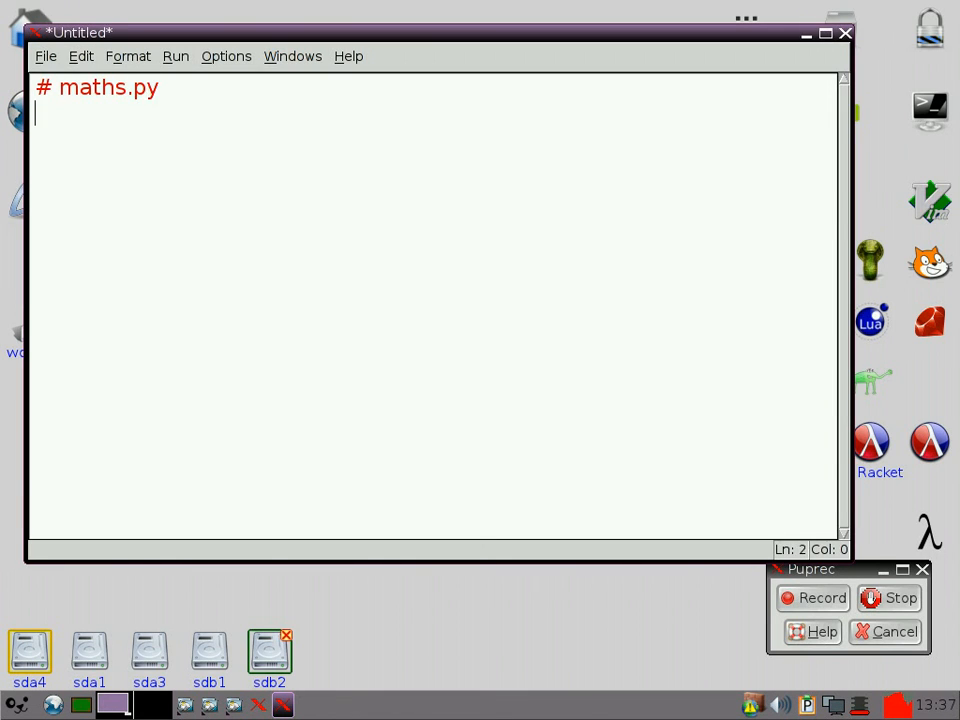
{"action": "type", "text": "# sim"}
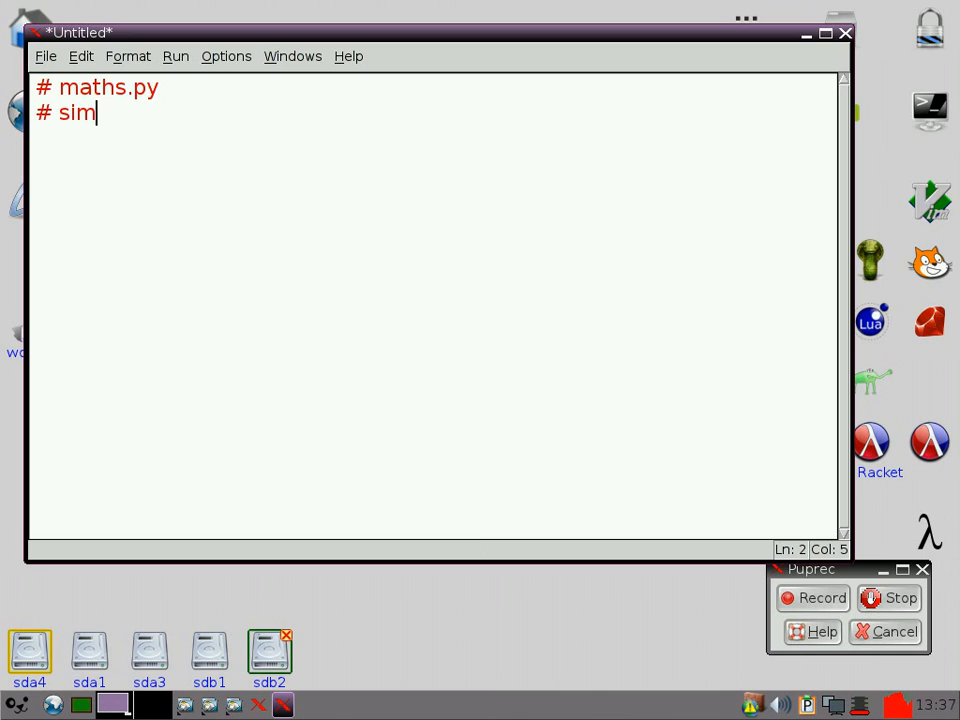
{"action": "type", "text": "ple a"}
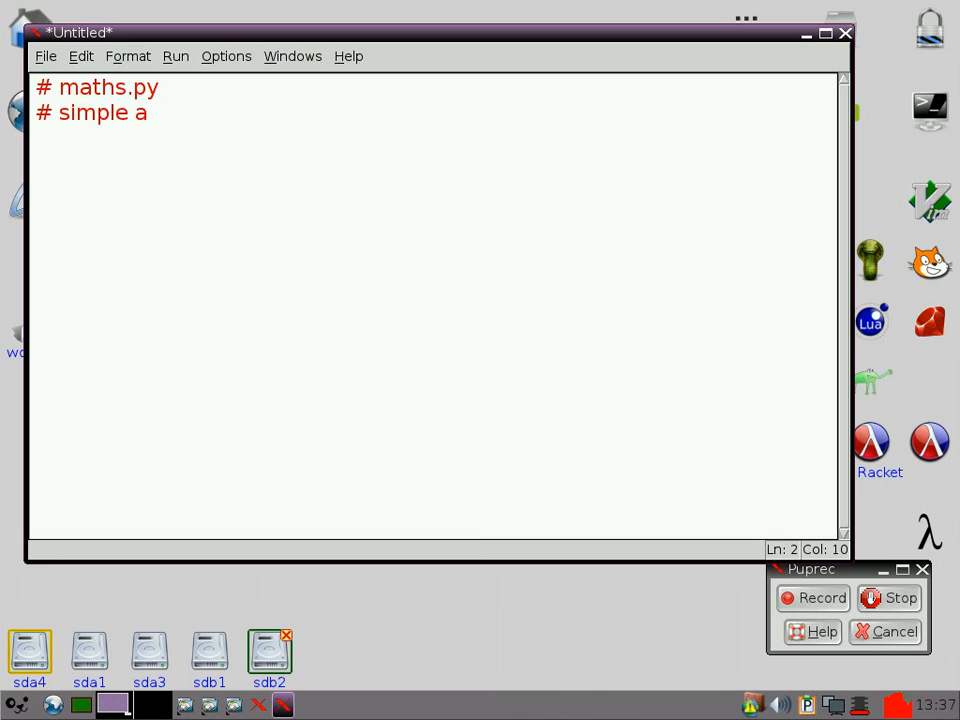
{"action": "type", "text": "ddition p"}
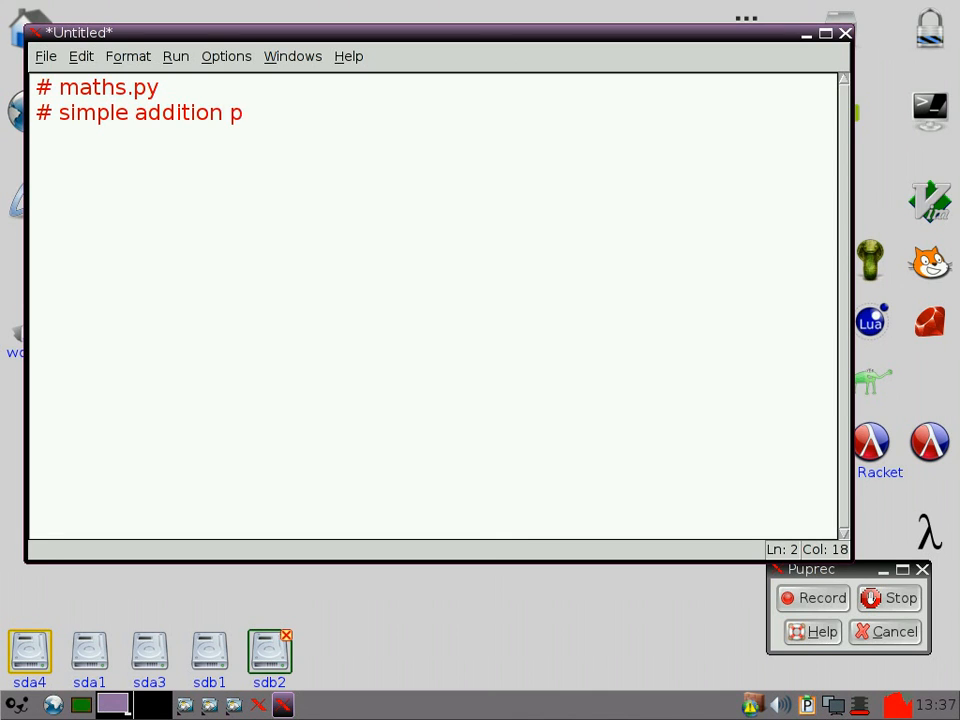
{"action": "type", "text": "rogram"}
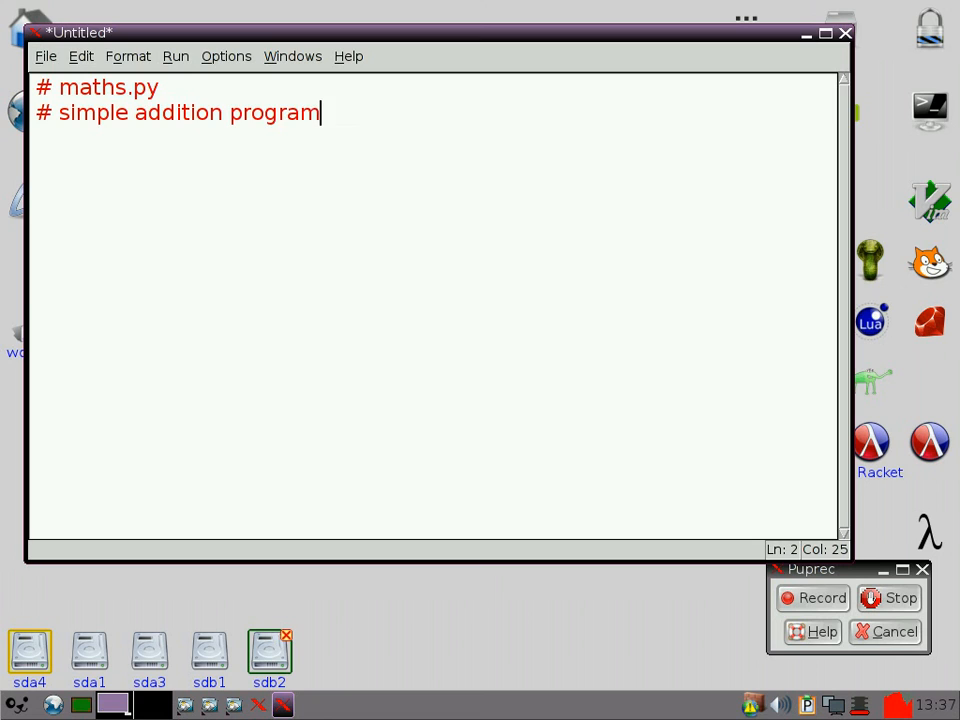
Step: Add the line print("Welcome to simple addition.")
{"action": "type", "text": "prin"}
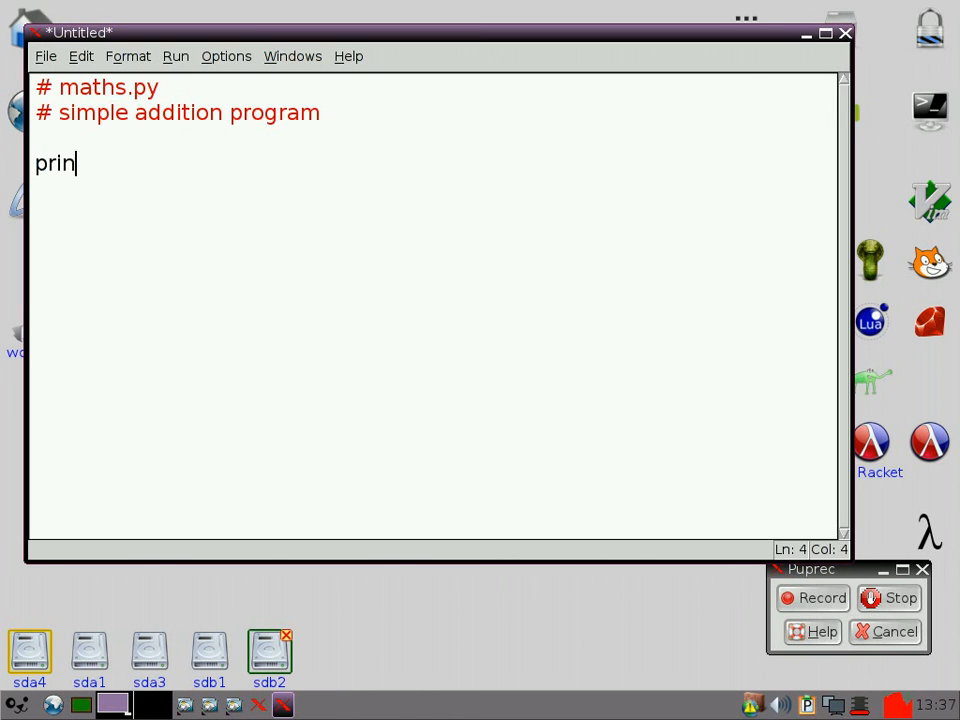
{"action": "type", "text": "t(\""}
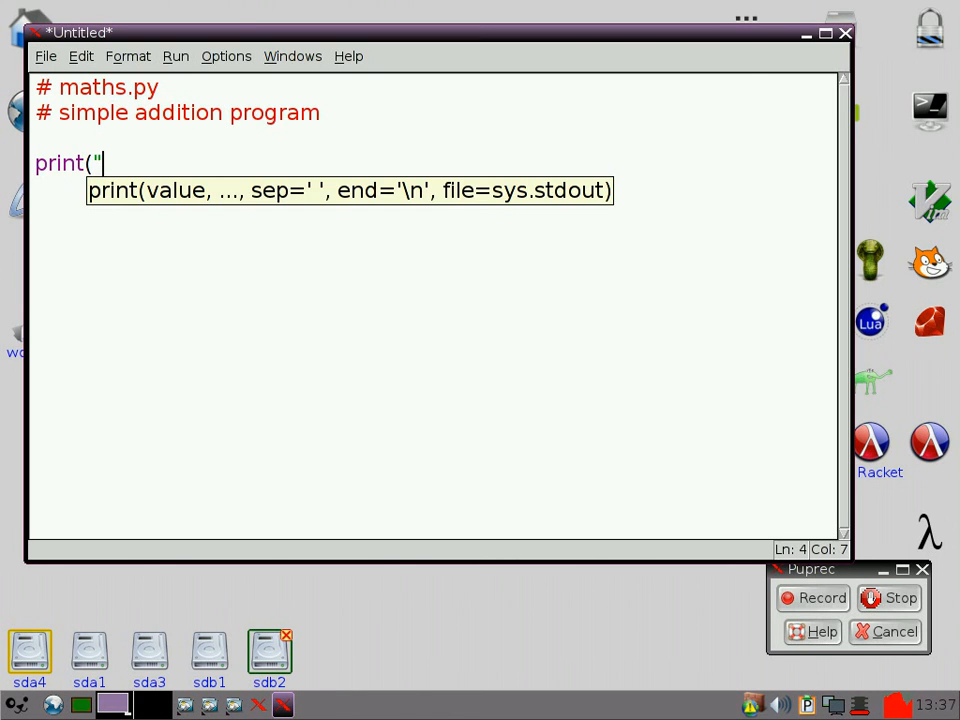
{"action": "type", "text": "Welcome to simp"}
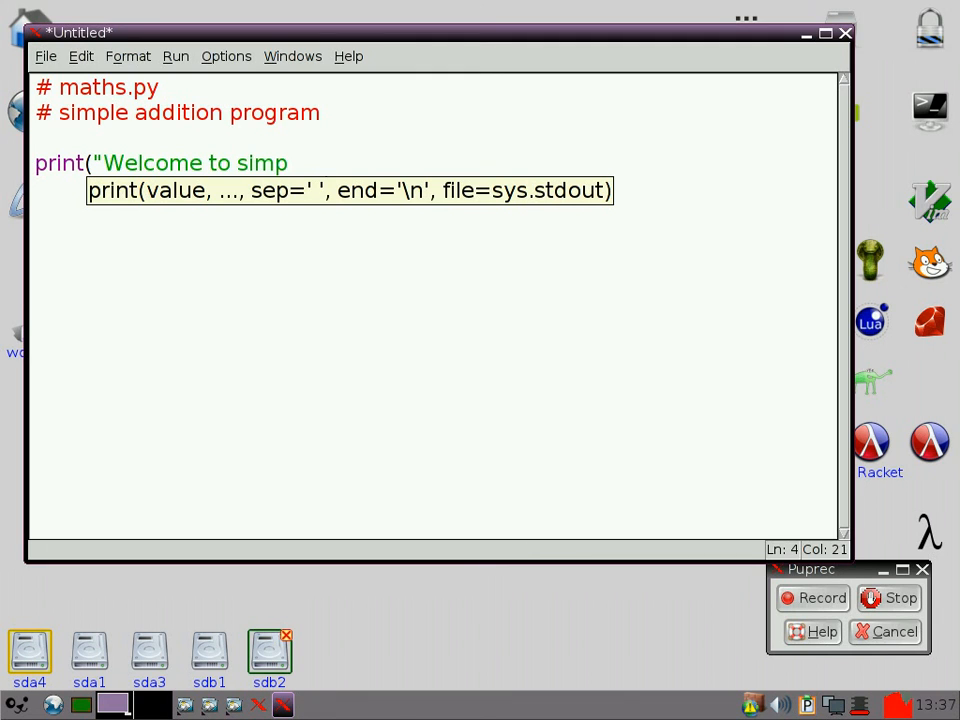
{"action": "type", "text": "le addition"}
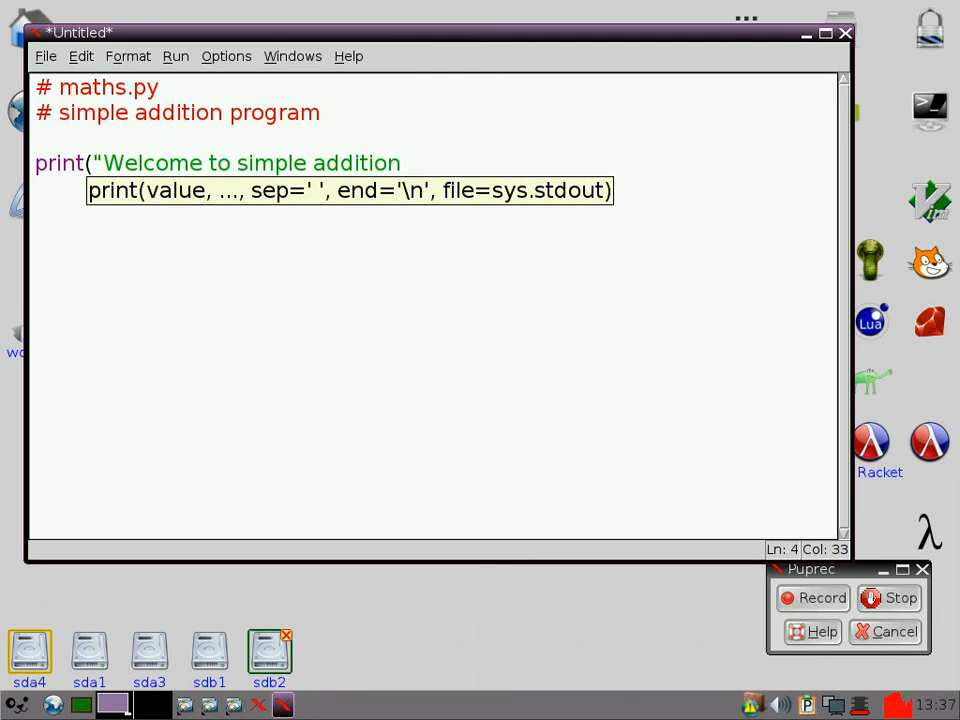
{"action": "type", "text": ".\""}
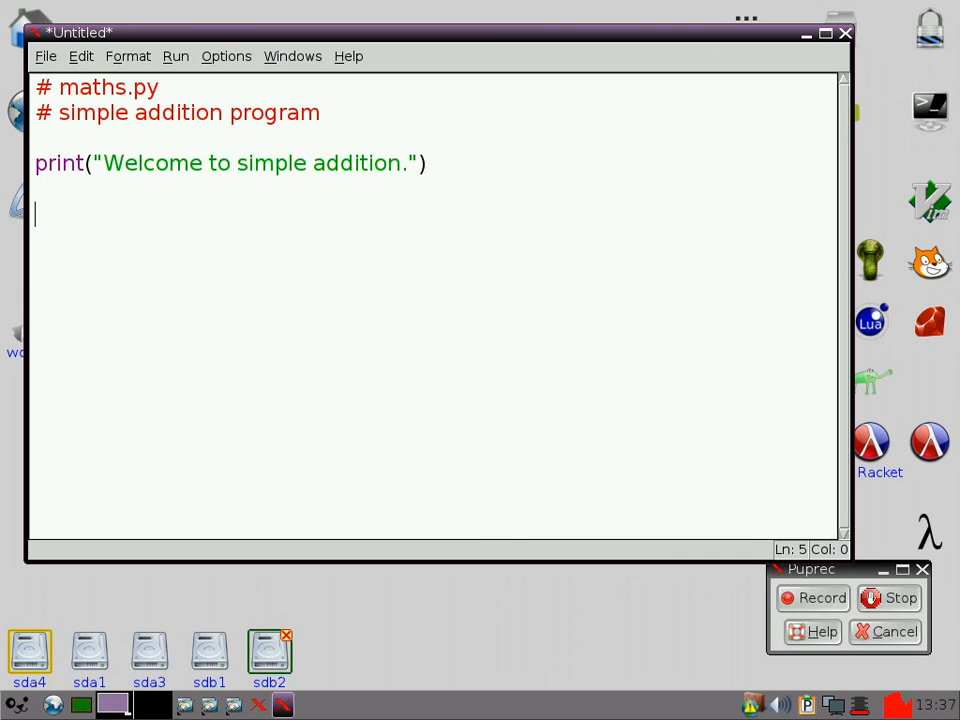
Step: Add num1 = input("Give me a number: ")
{"action": "type", "text": "num1 ="}
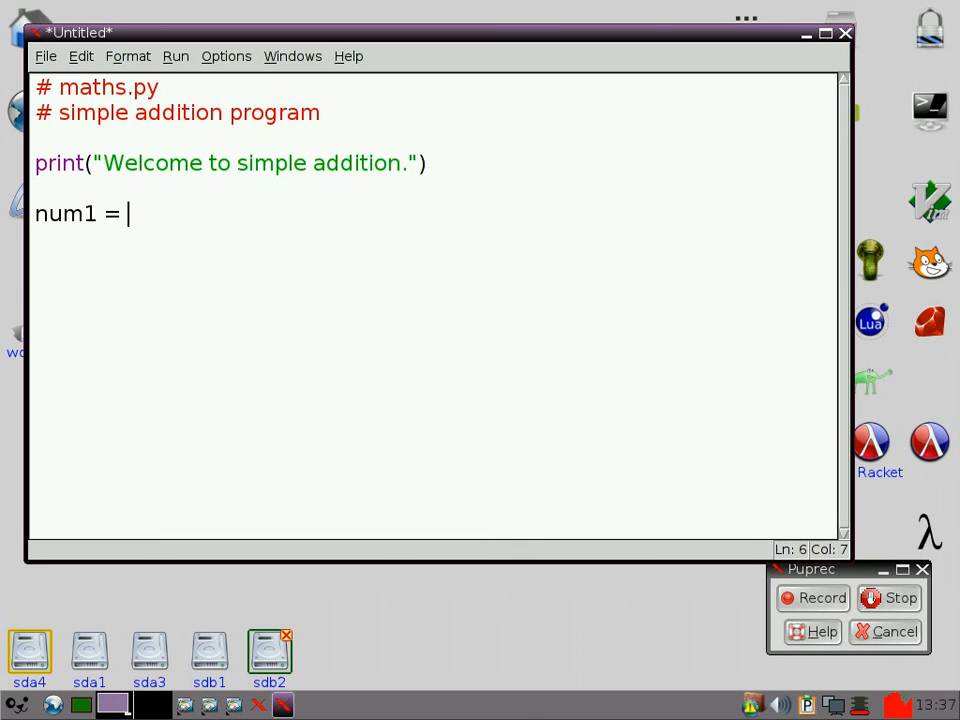
{"action": "type", "text": "input("}
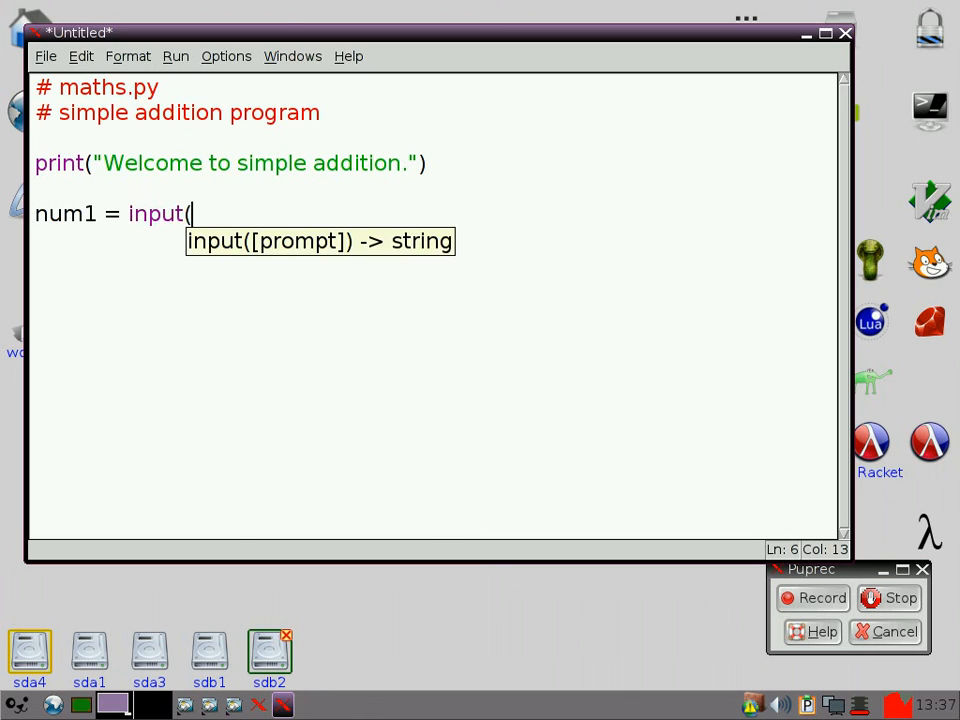
{"action": "type", "text": "\""}
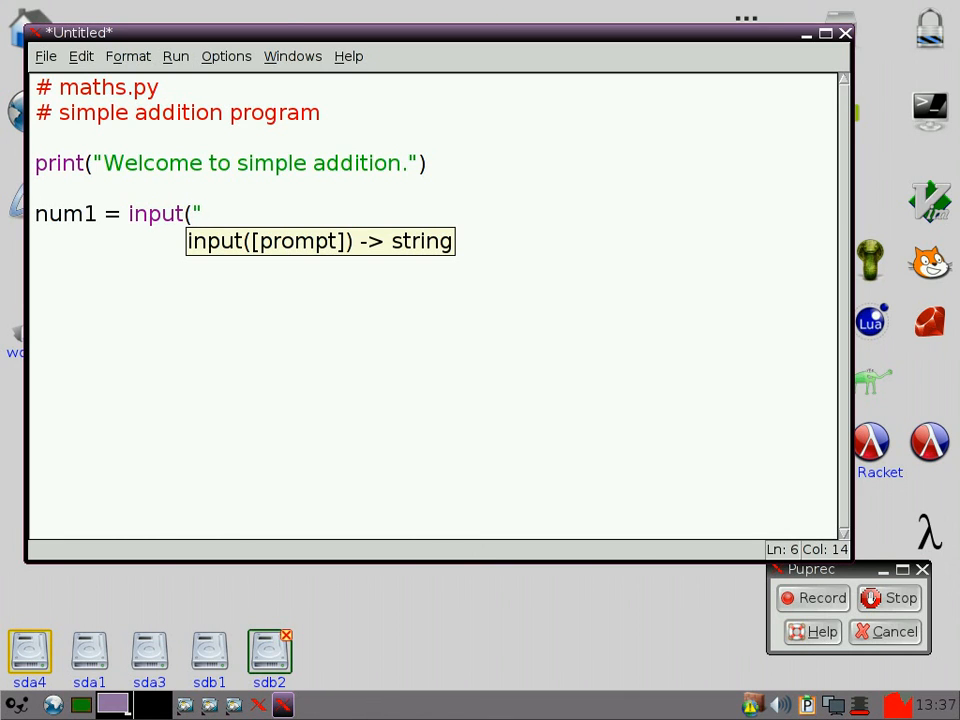
{"action": "type", "text": "Give me a nu"}
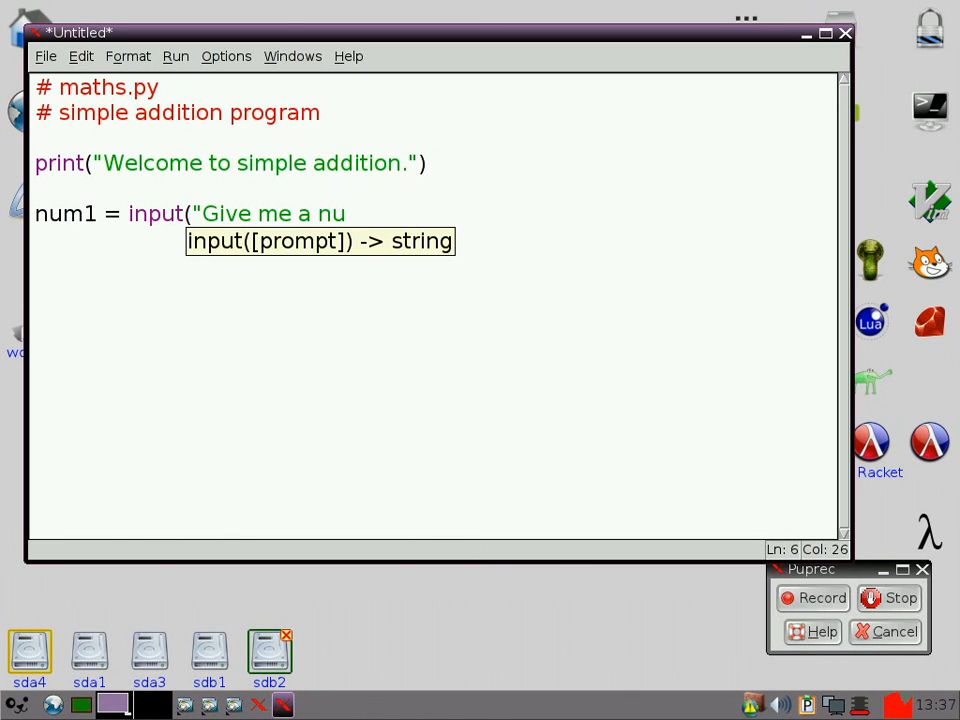
{"action": "type", "text": "mber:"}
{"action": "type", "text": "n"}
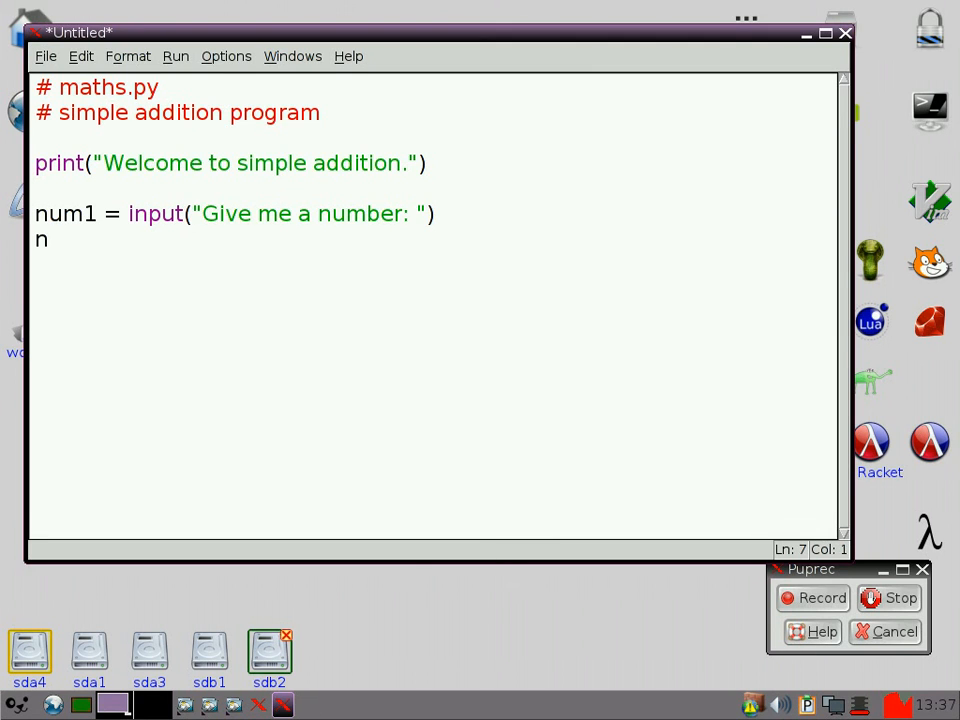
Step: Add num2 = input("Give me another number: ")
{"action": "type", "text": "um2"}
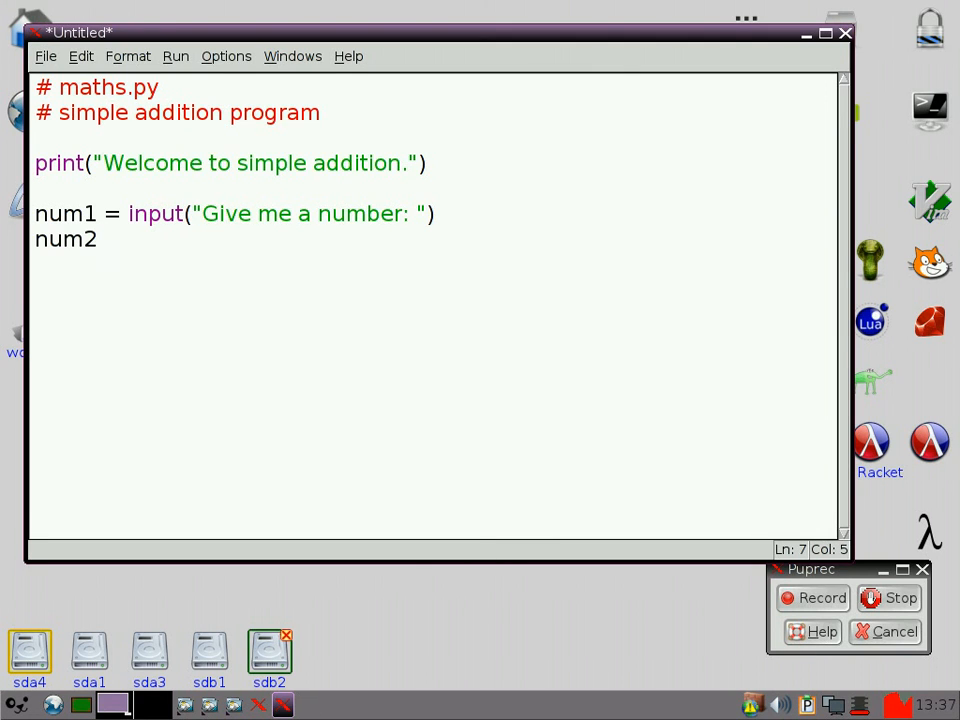
{"action": "type", "text": "= input"}
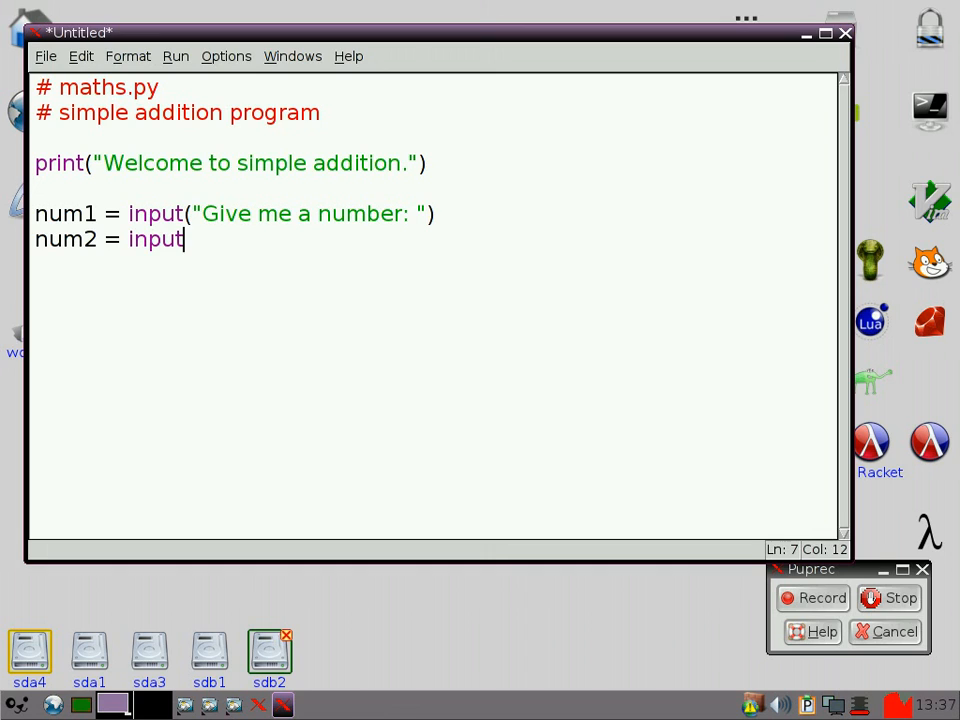
{"action": "type", "text": "("}
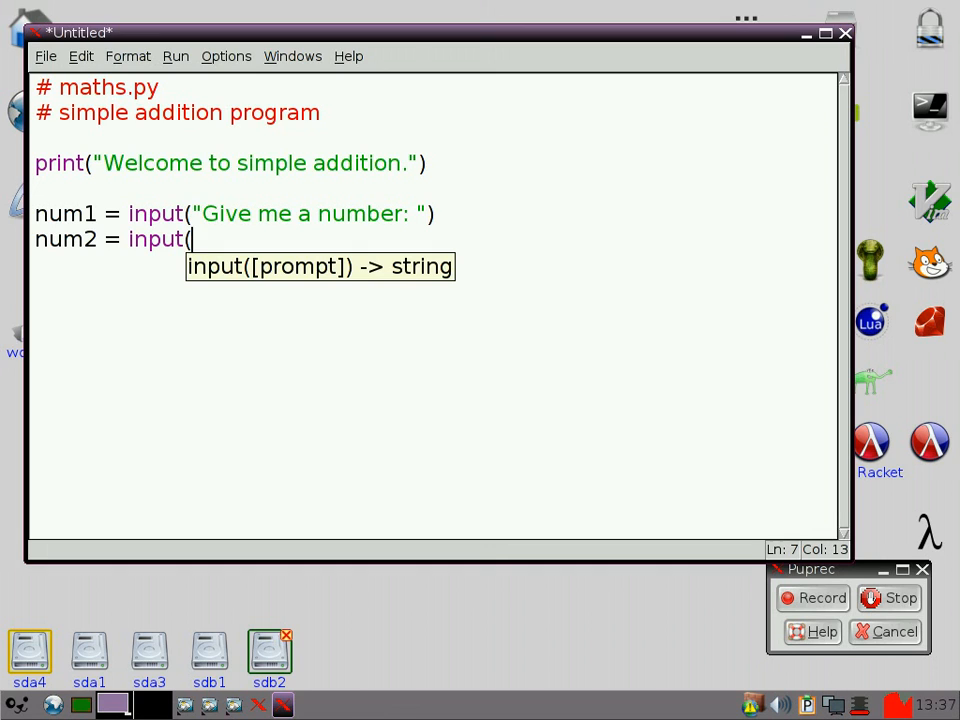
{"action": "type", "text": "\"Give"}
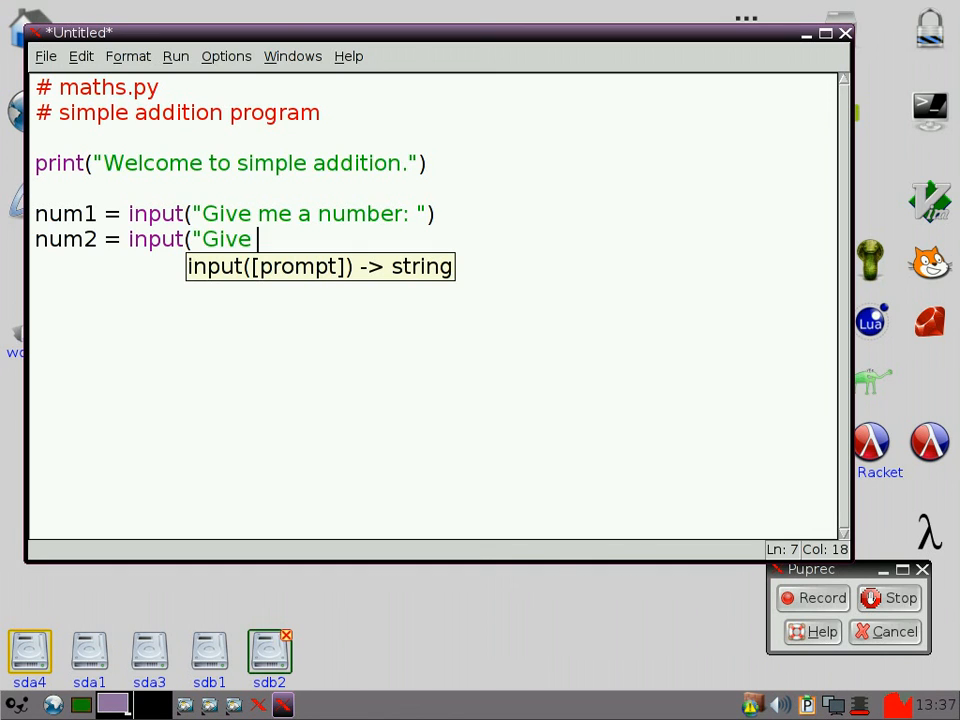
{"action": "type", "text": "me another"}
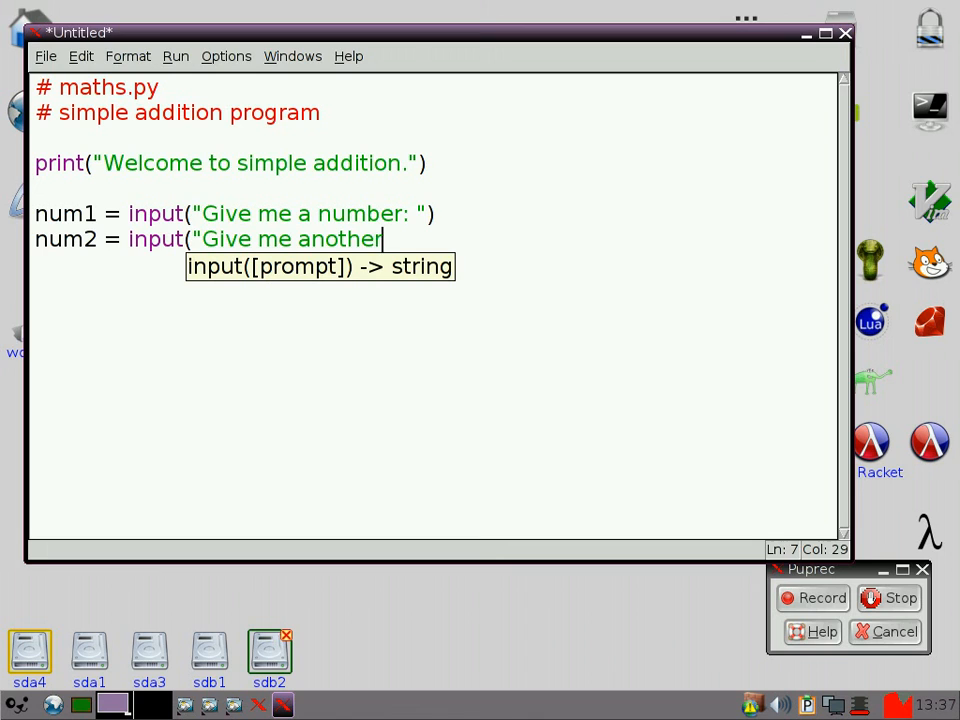
{"action": "type", "text": ": \""}
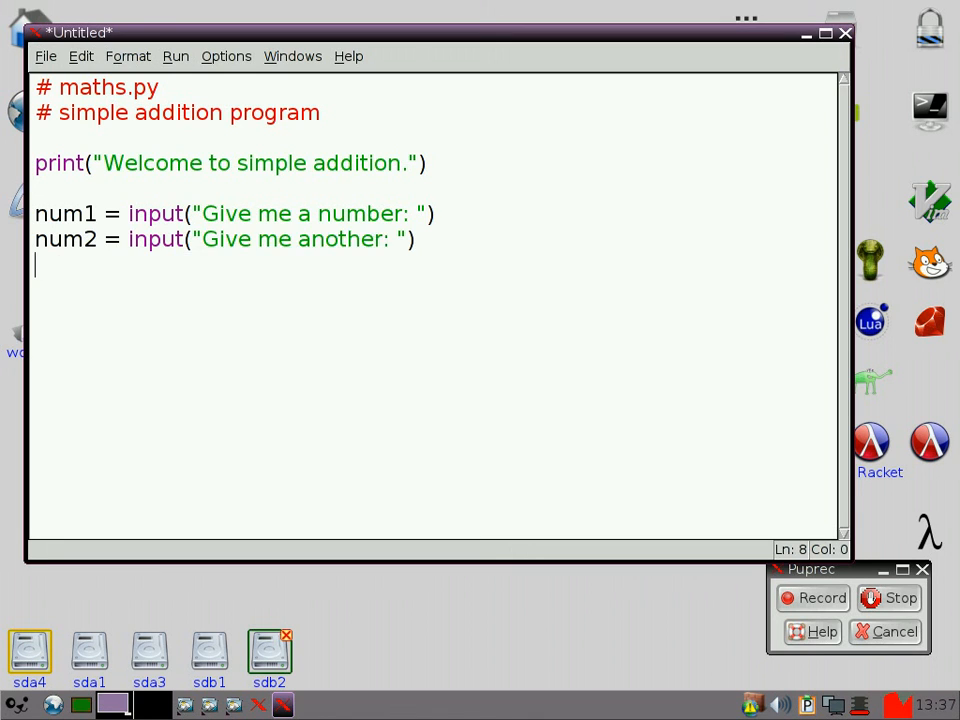
Step: Add print(num1, " + ", num2, " = ", num1 + num2)
{"action": "type", "text": "print("}
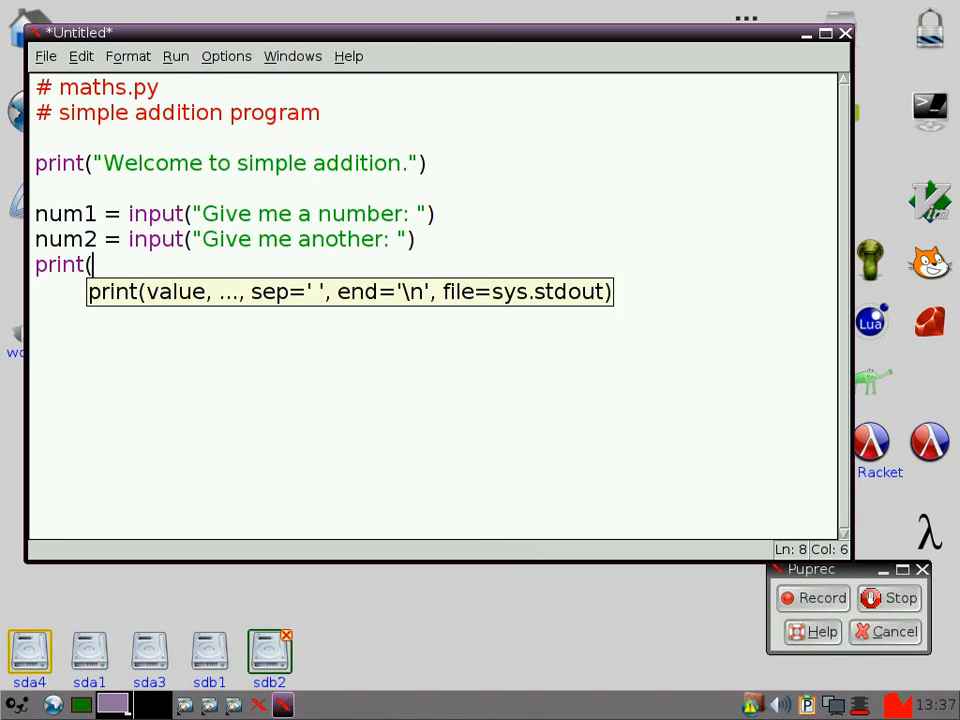
{"action": "type", "text": "num"}
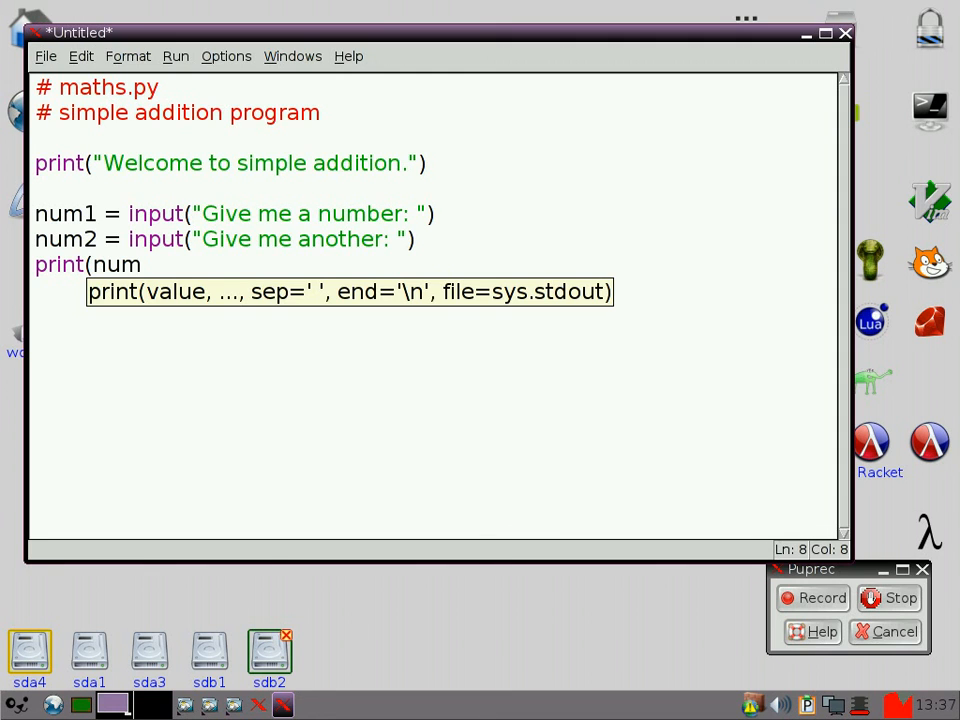
{"action": "type", "text": "1,"}
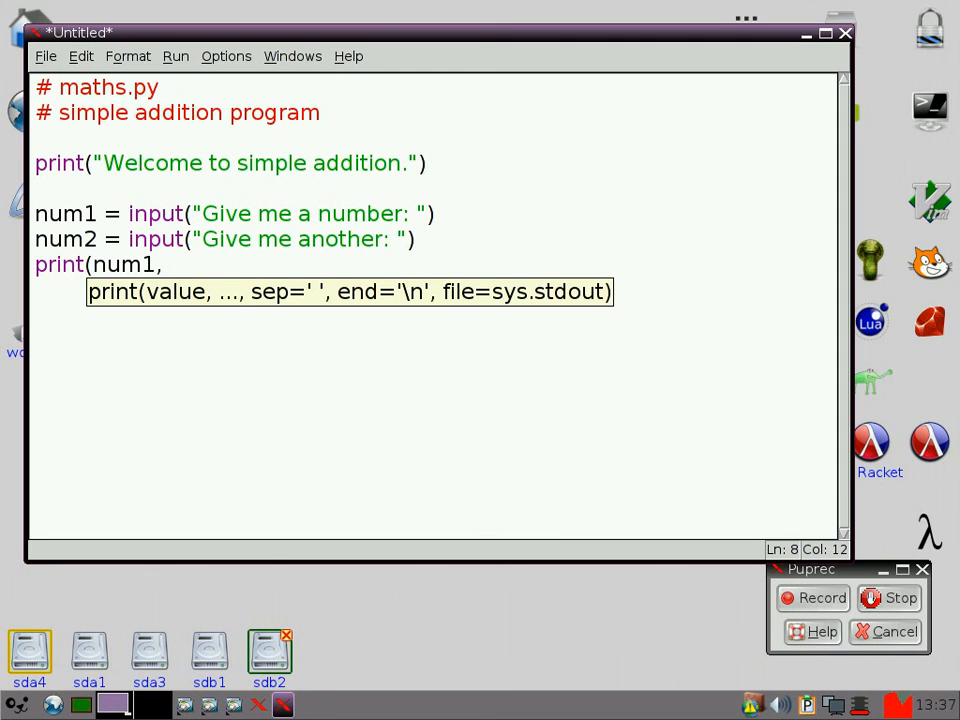
{"action": "type", "text": "\" ="}
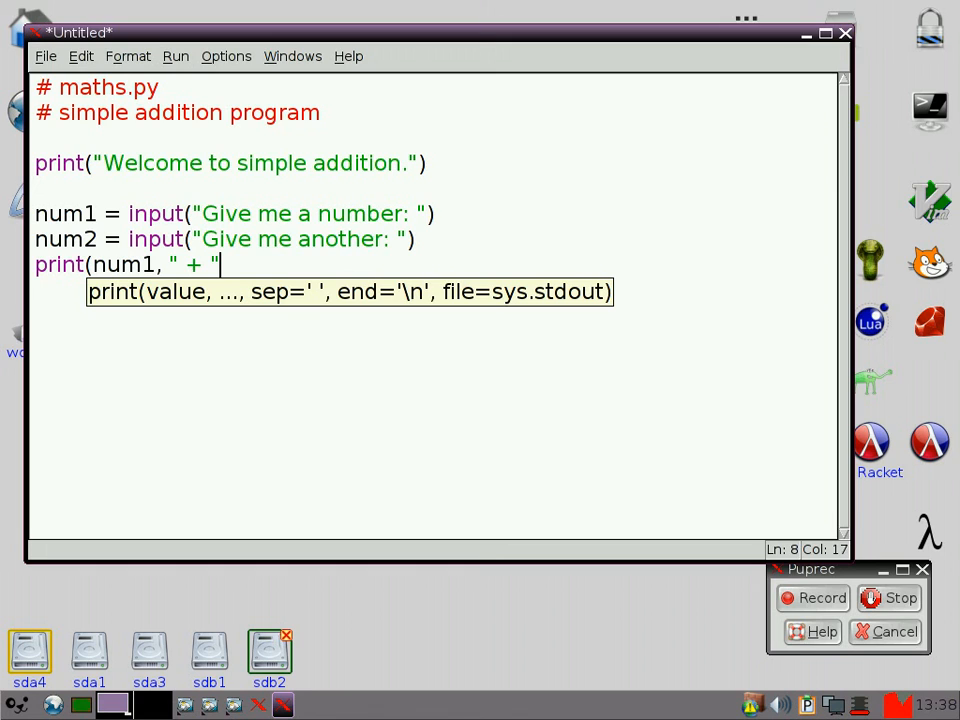
{"action": "type", "text": ", num"}
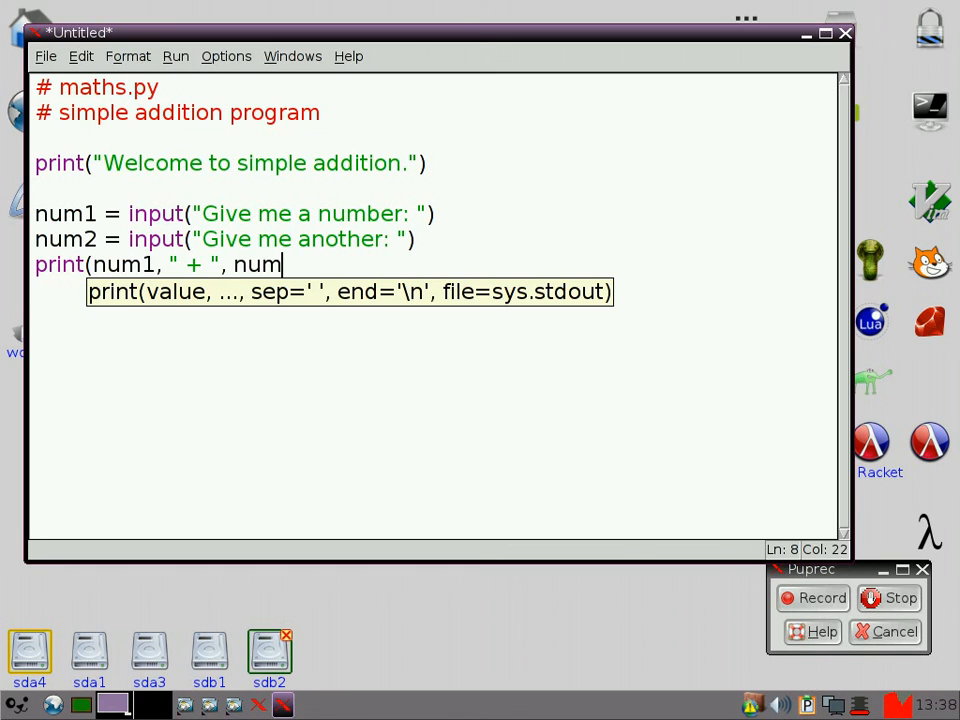
{"action": "type", "text": "2, \""}
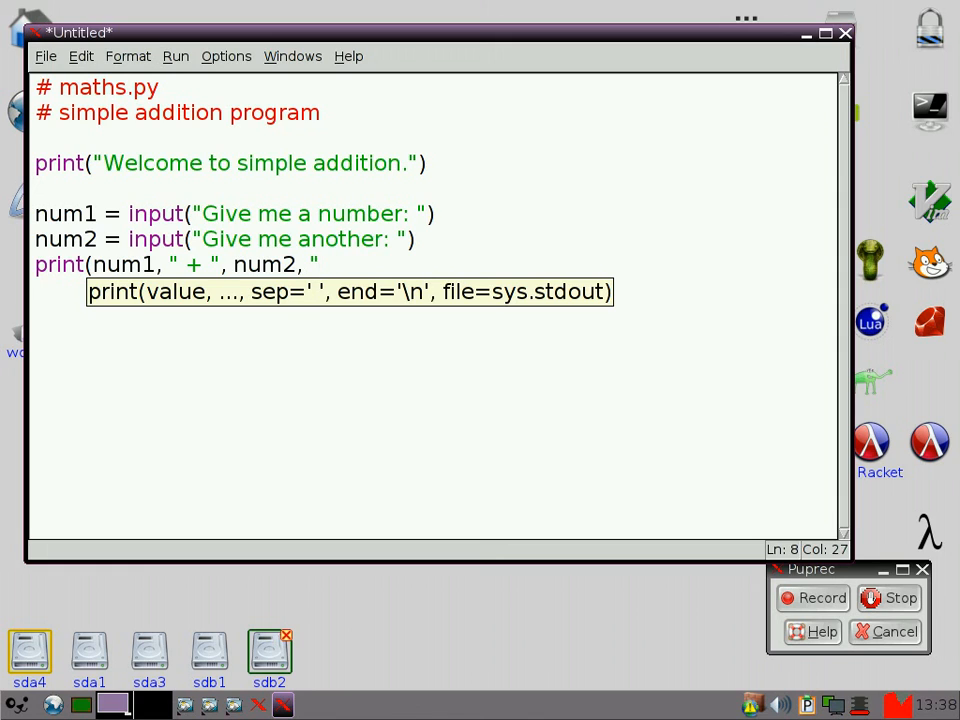
{"action": "type", "text": "= \","}
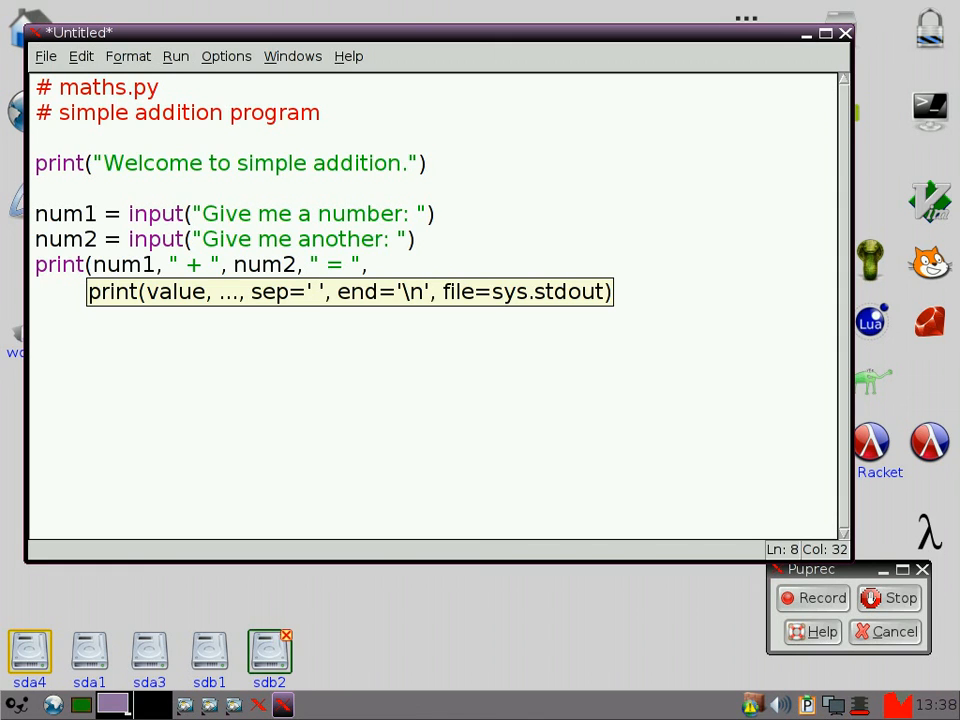
{"action": "type", "text": "num"}
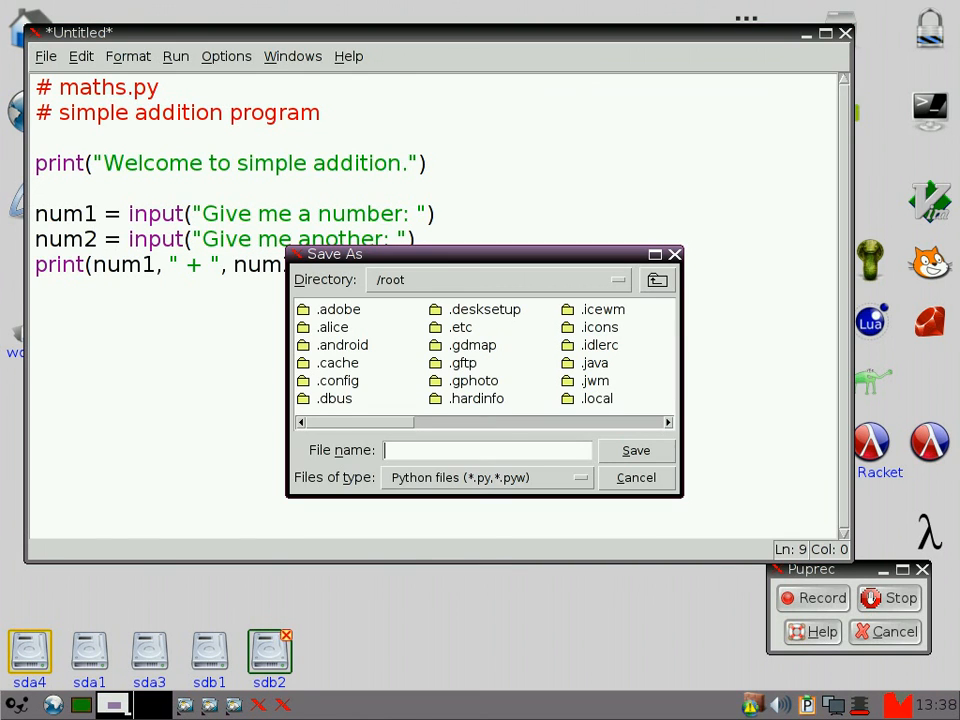
Step: Browse into my-documents/Py and save the script as maths.py
{"action": "left_click", "coordinate": [487, 450]}
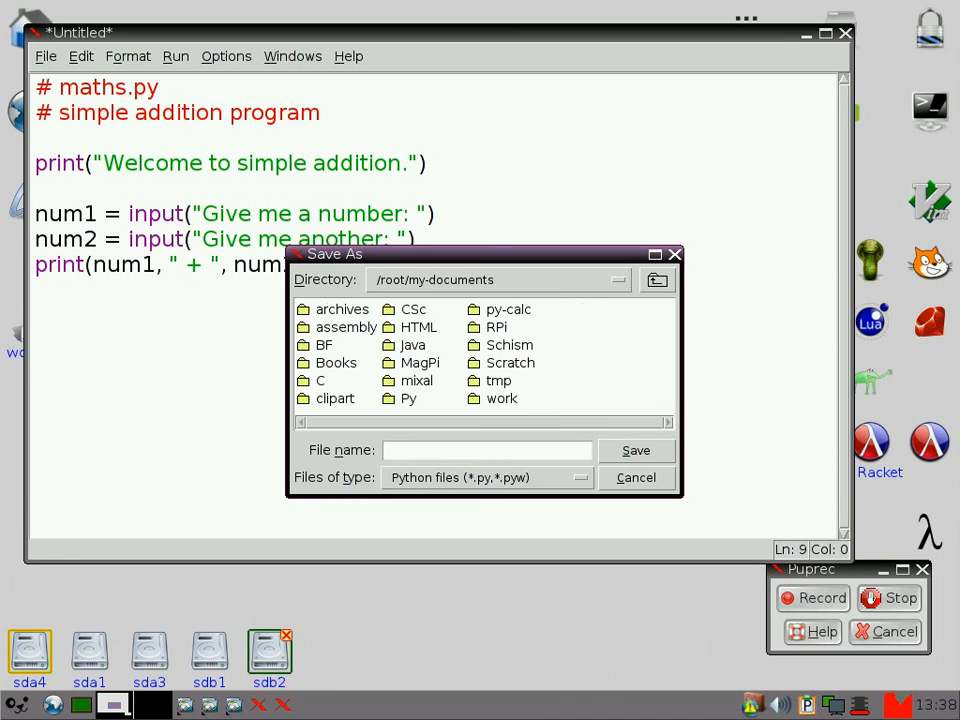
{"action": "left_click", "coordinate": [408, 398]}
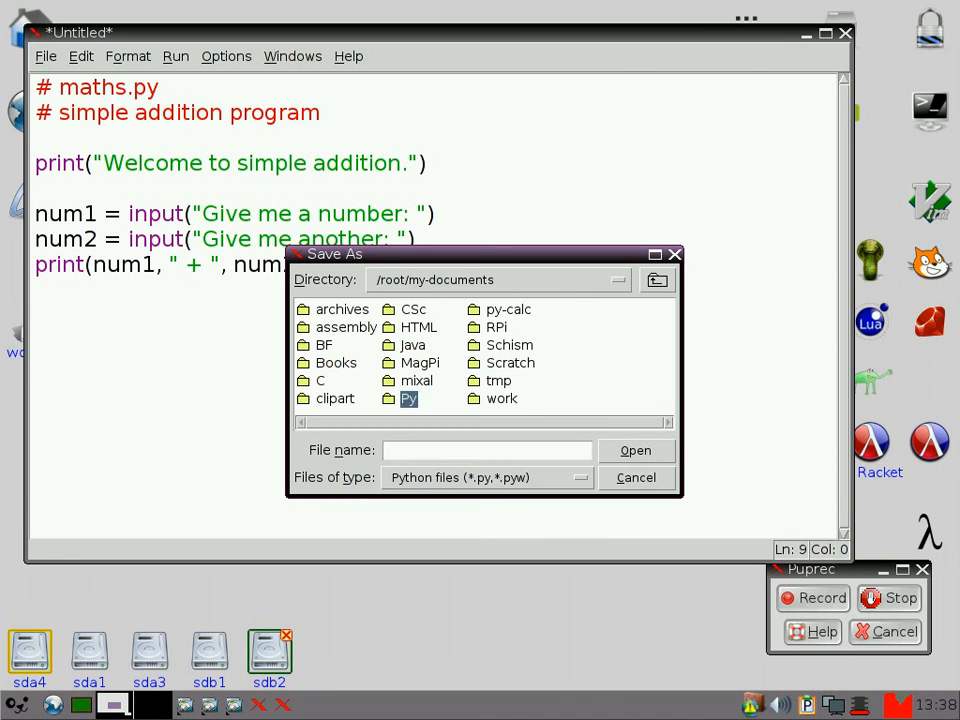
{"action": "double_click", "coordinate": [408, 398]}
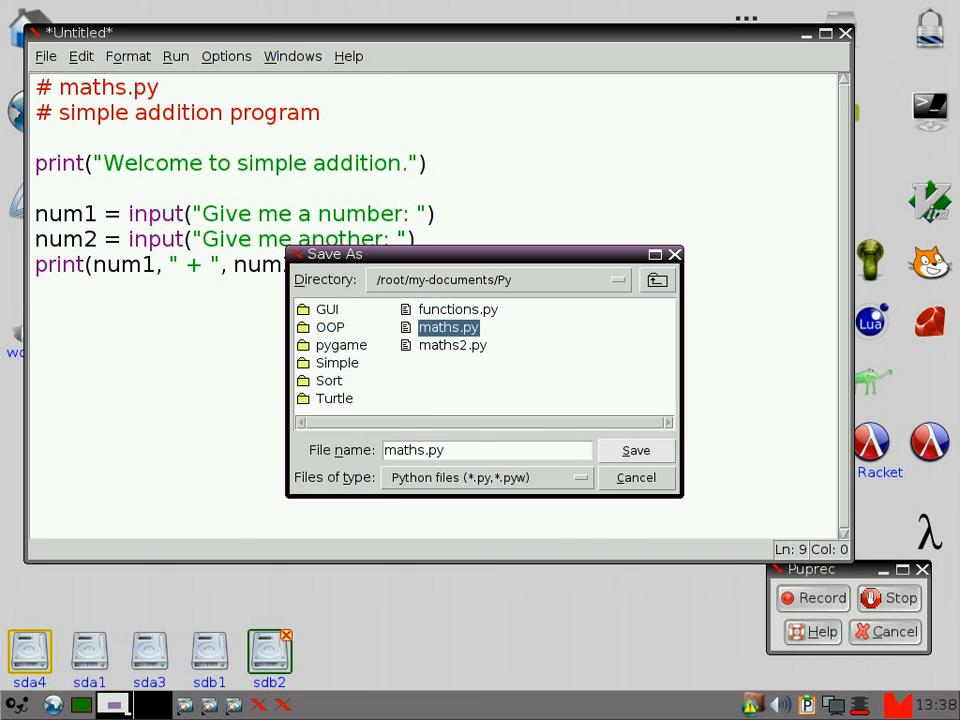
{"action": "left_click", "coordinate": [636, 450]}
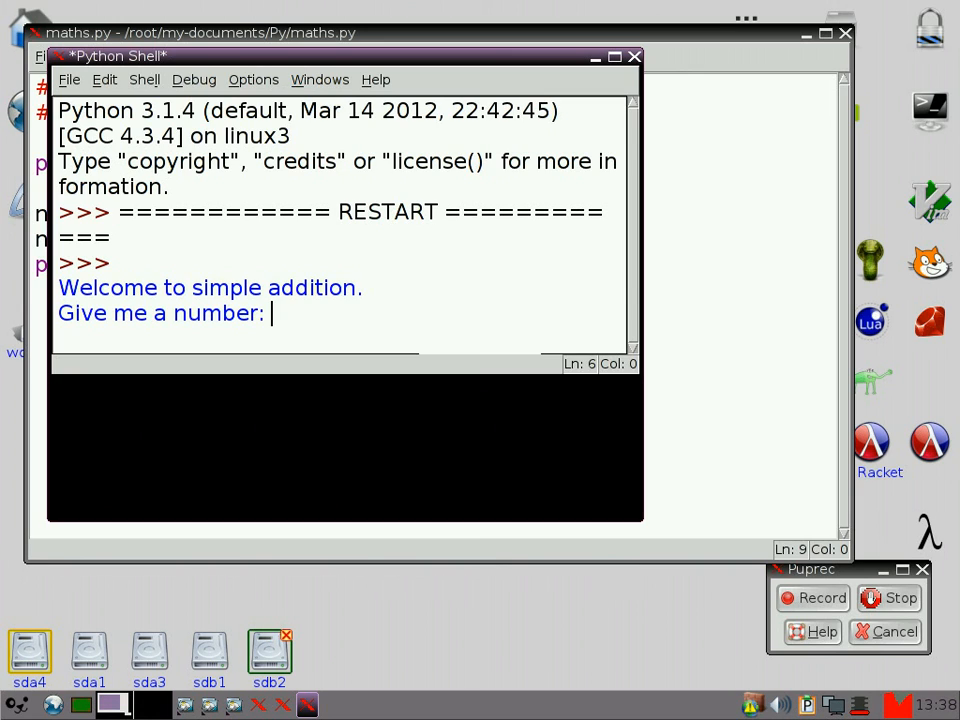
Step: Answer the shell prompts with 5 and 4, then return to the num1 input line
{"action": "type", "text": "5"}
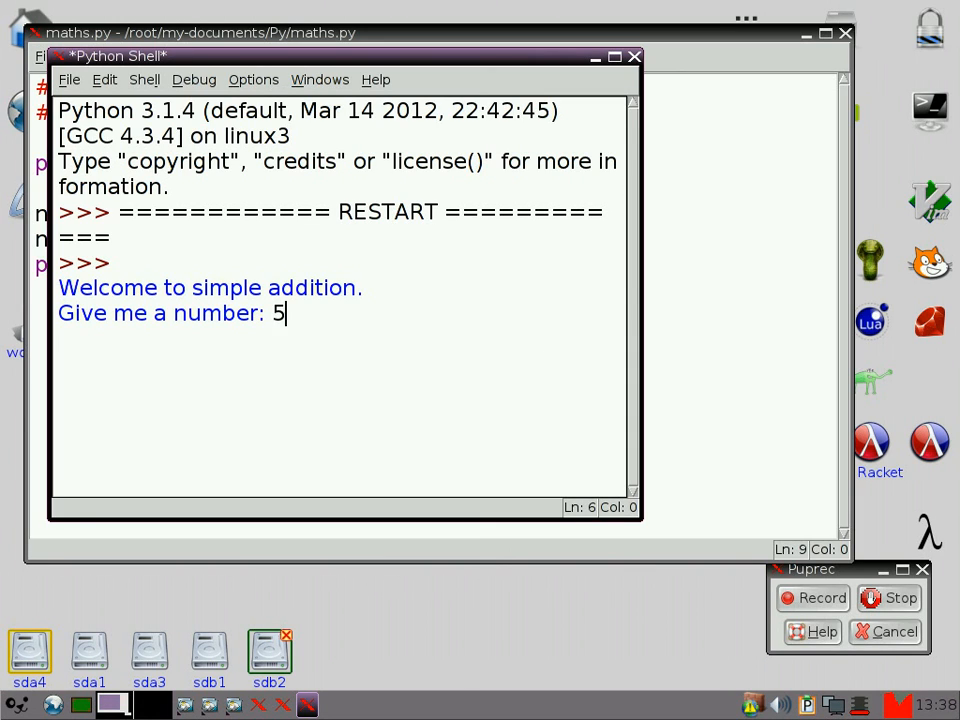
{"action": "type", "text": "4"}
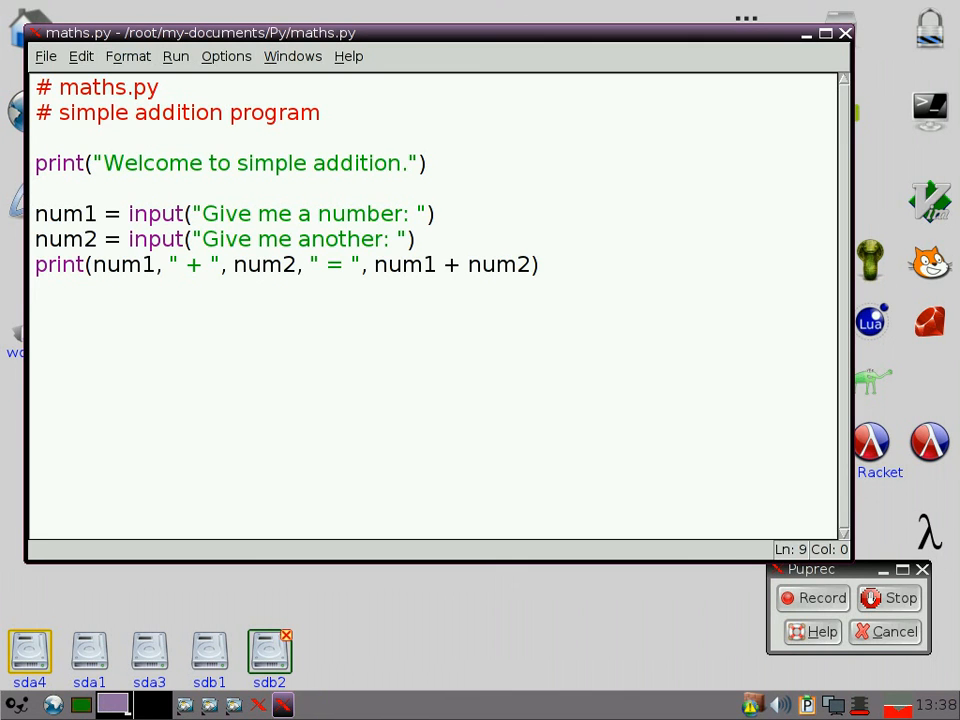
{"action": "left_click", "coordinate": [128, 213]}
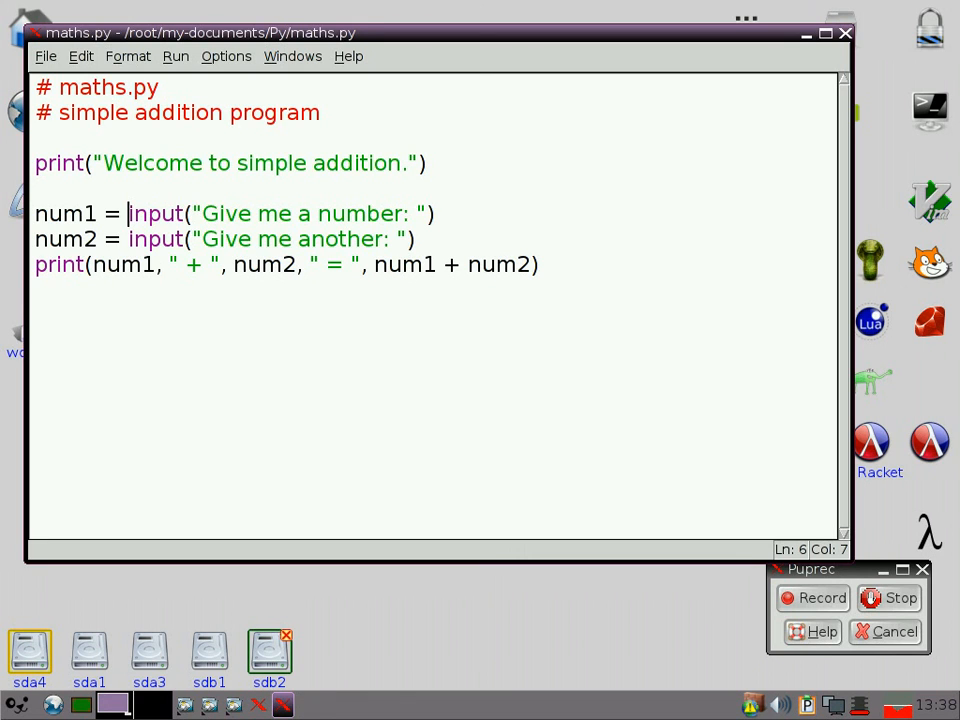
Step: Wrap both input() calls in int() and rerun, printing 4 + 5 = 9
{"action": "type", "text": "int("}
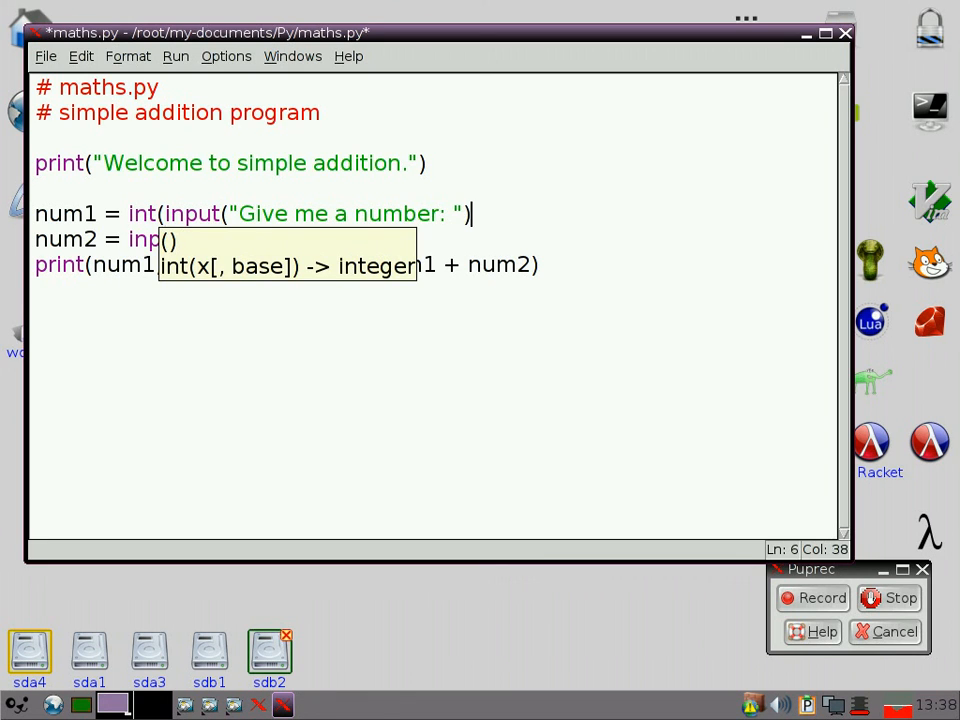
{"action": "type", "text": ")"}
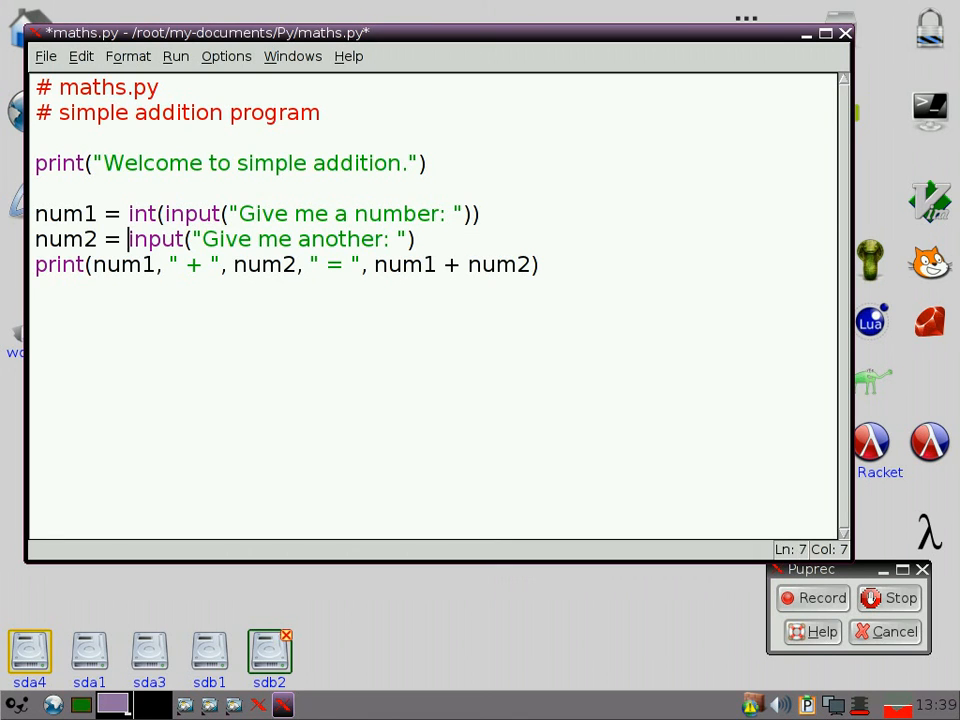
{"action": "type", "text": "int("}
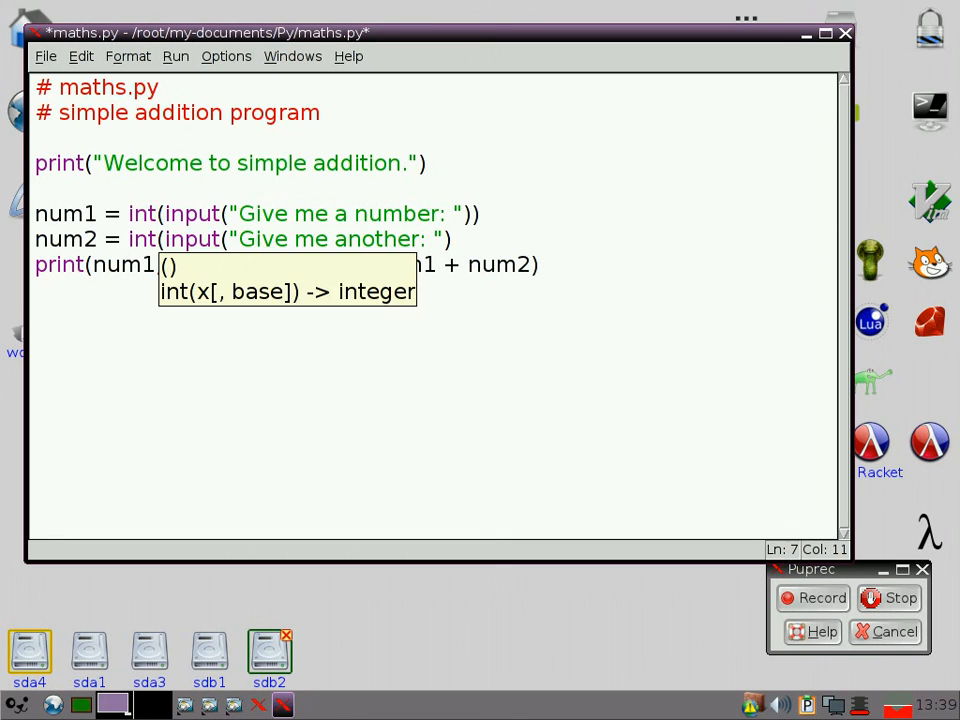
{"action": "type", "text": ")"}
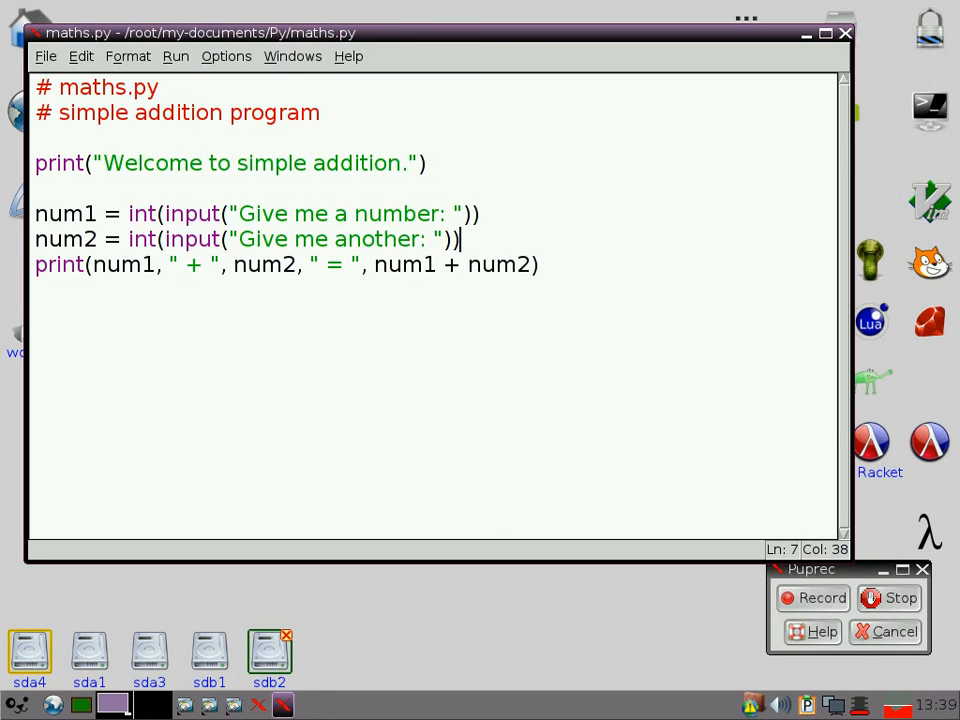
{"action": "key", "text": "F5"}
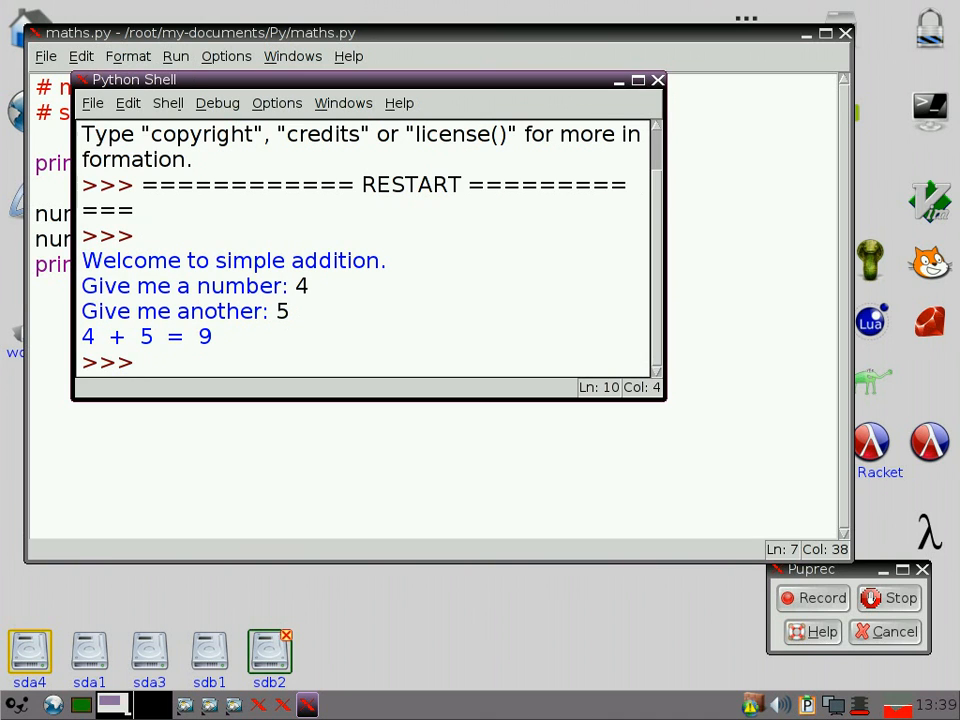
Step: Close the old shell and rerun twice, answering four and then 1.4
{"action": "left_click", "coordinate": [658, 80]}
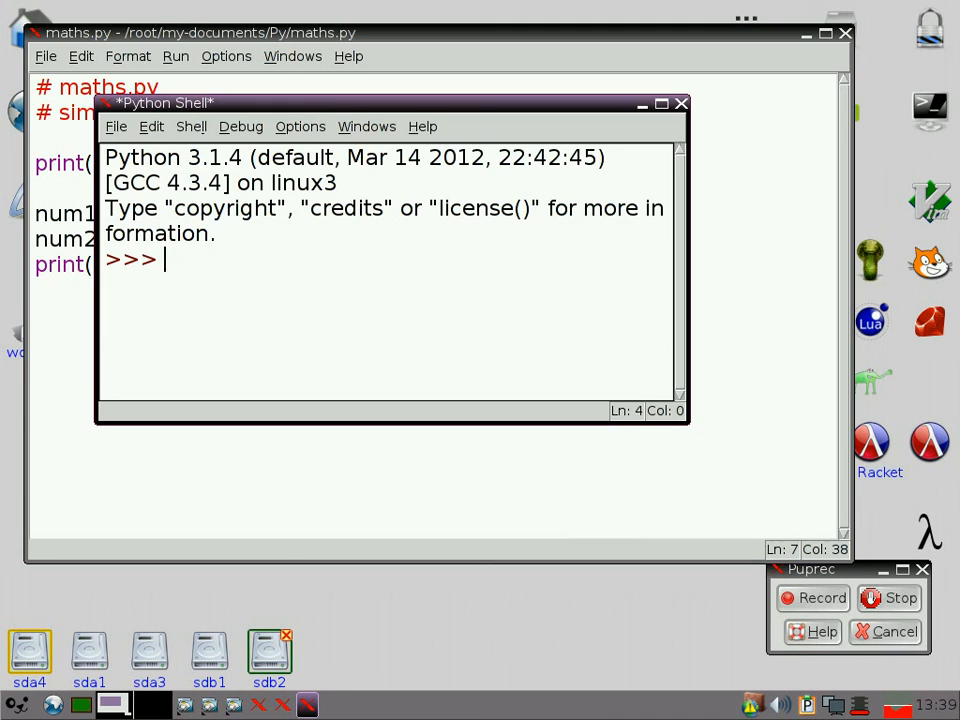
{"action": "key", "text": "F5"}
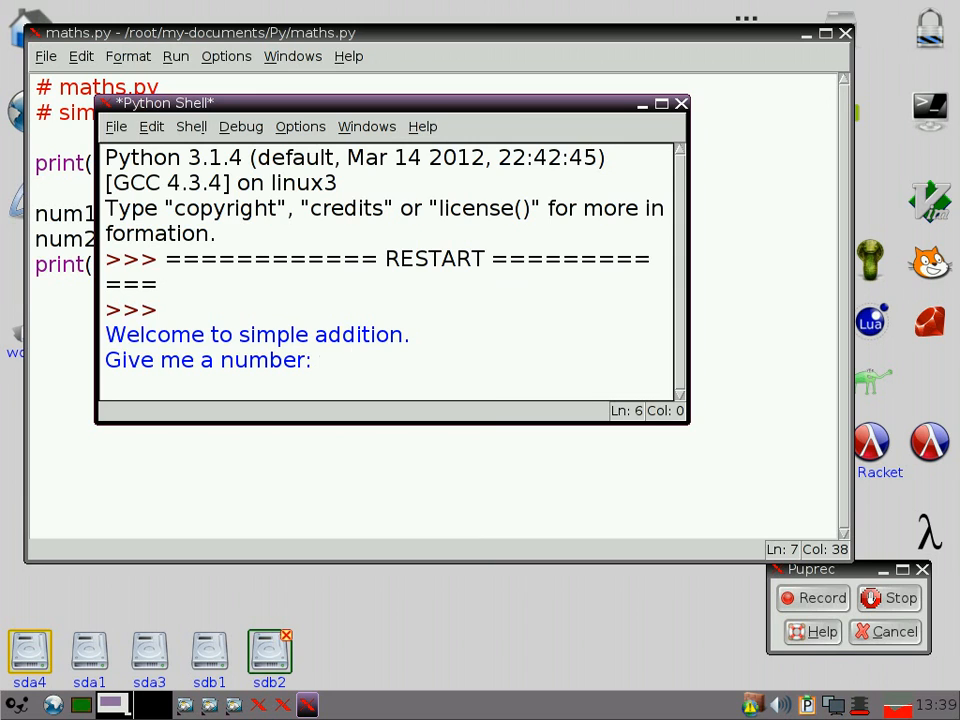
{"action": "type", "text": "four"}
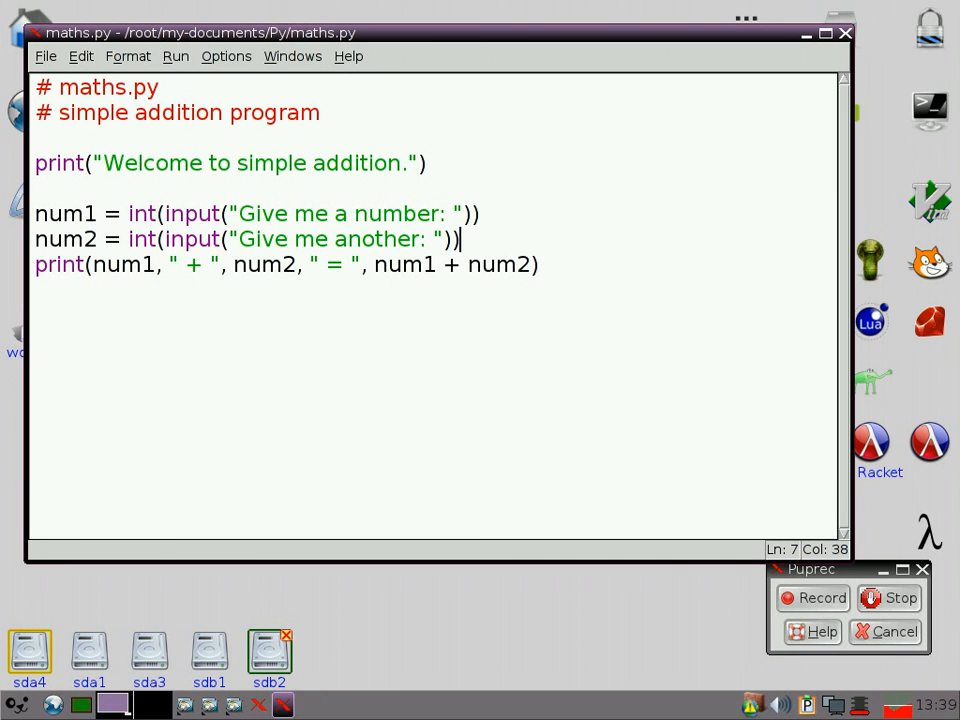
{"action": "key", "text": "F5"}
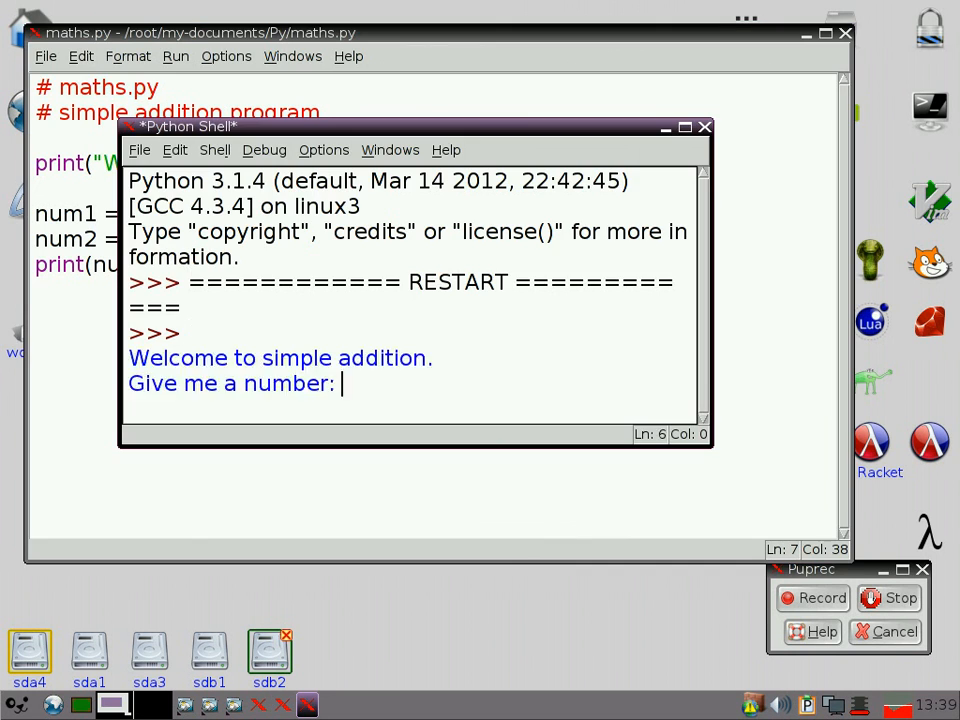
{"action": "type", "text": "1.4"}
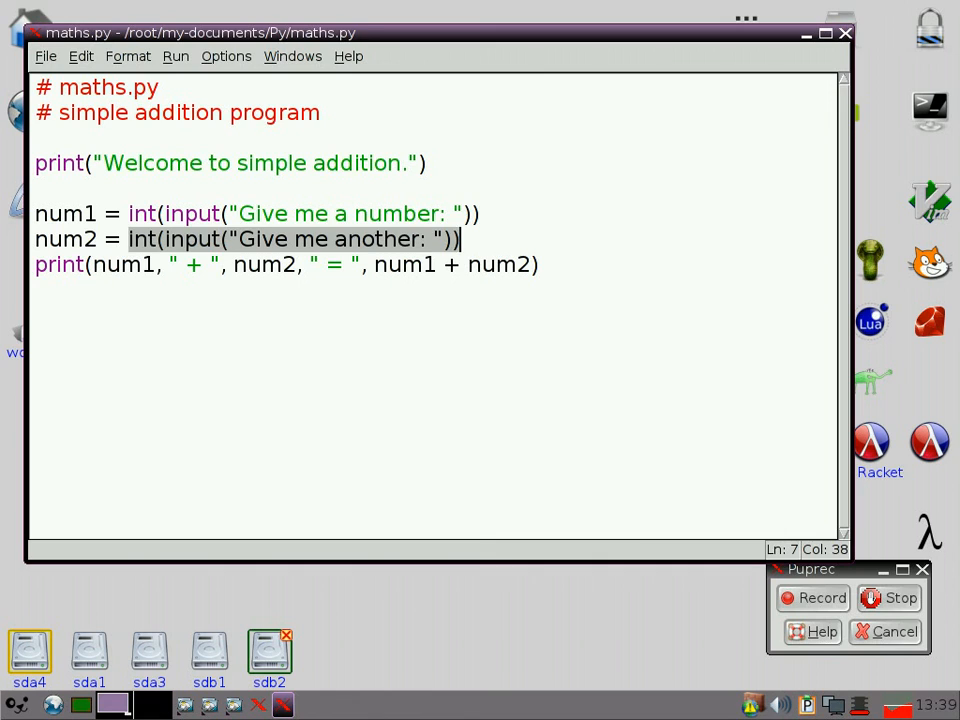
Step: Set num2 = 6 and start a try: block below the num1 input line
{"action": "type", "text": "6"}
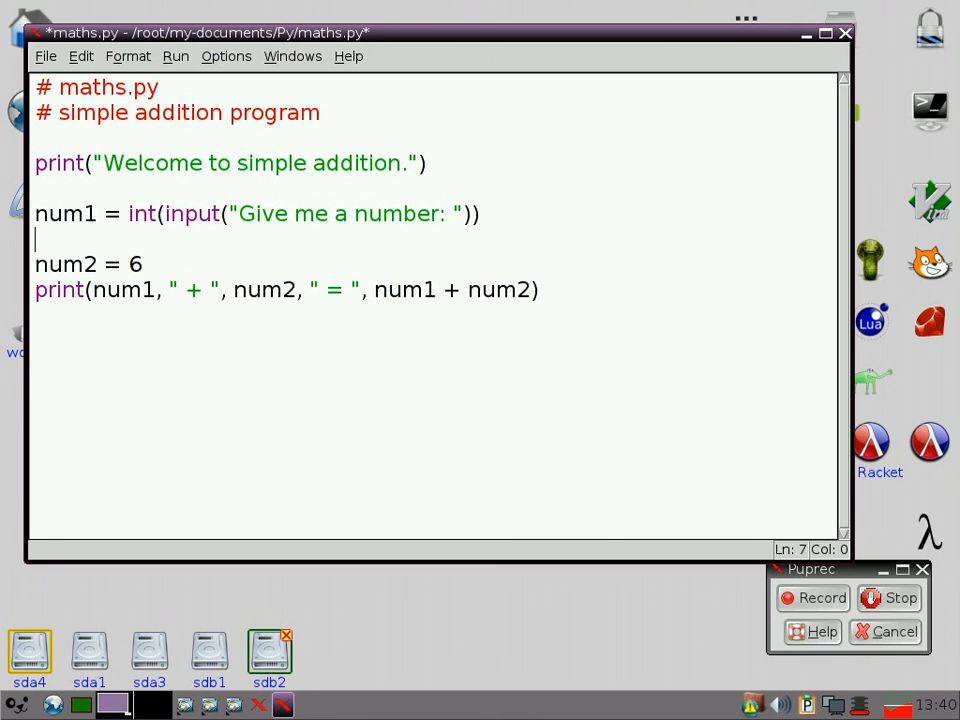
{"action": "type", "text": "try:"}
{"action": "type", "text": "i"}
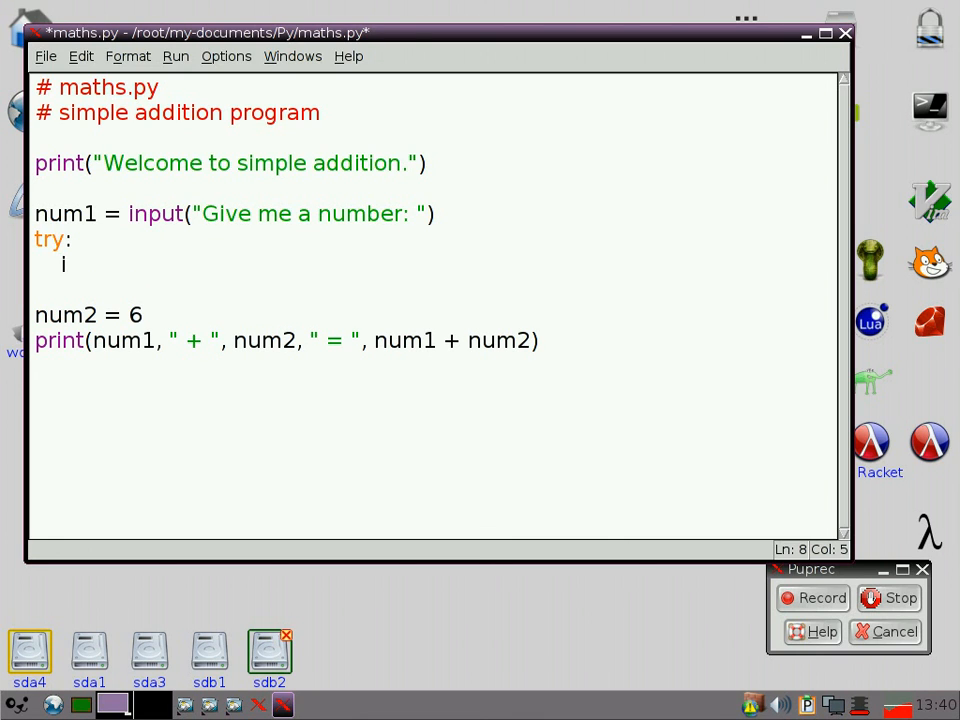
Step: Make the try body num1 = float(num1)
{"action": "type", "text": "fl"}
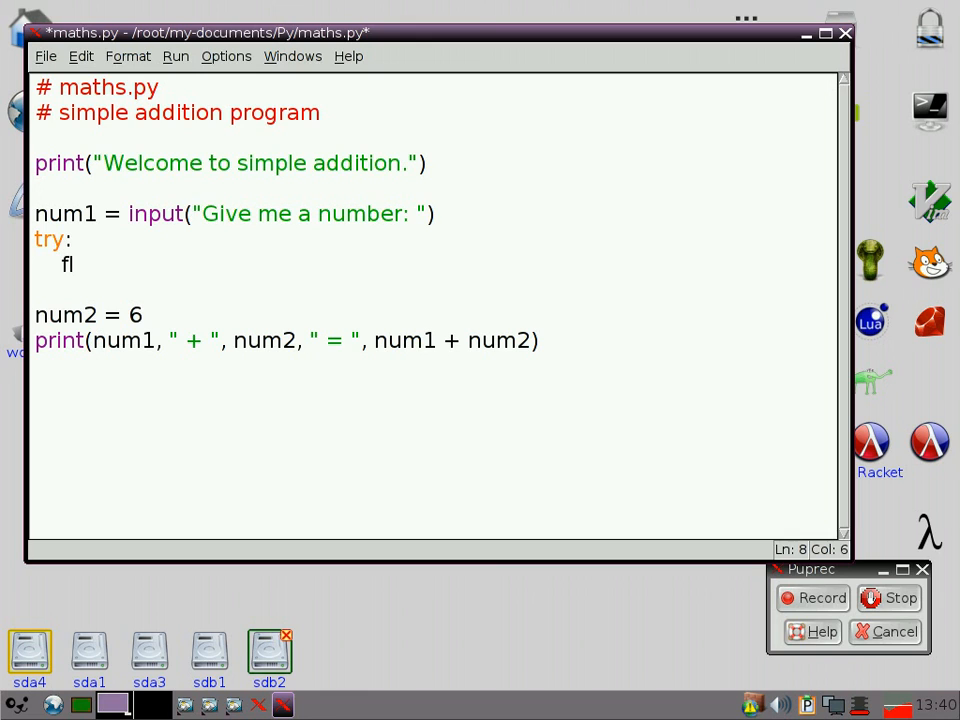
{"action": "type", "text": "oat("}
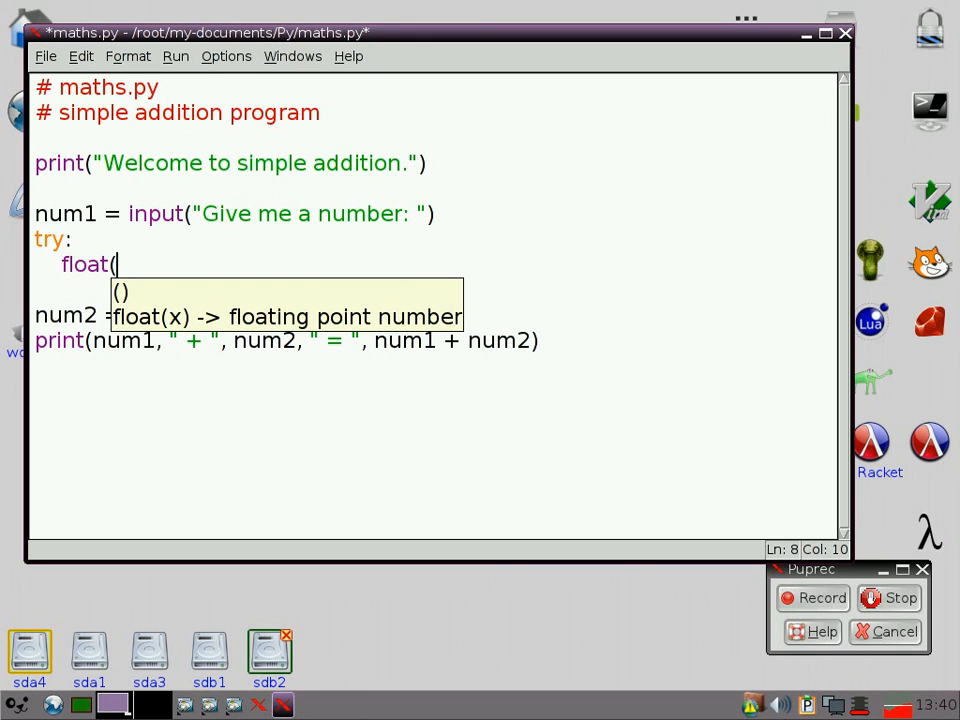
{"action": "type", "text": "n"}
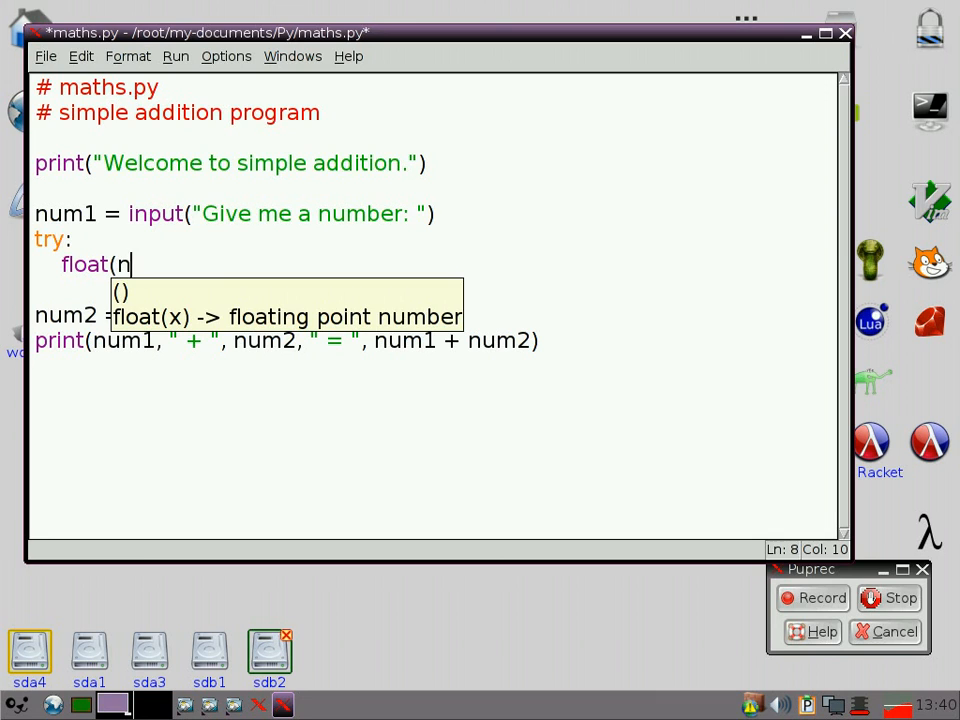
{"action": "type", "text": "um1"}
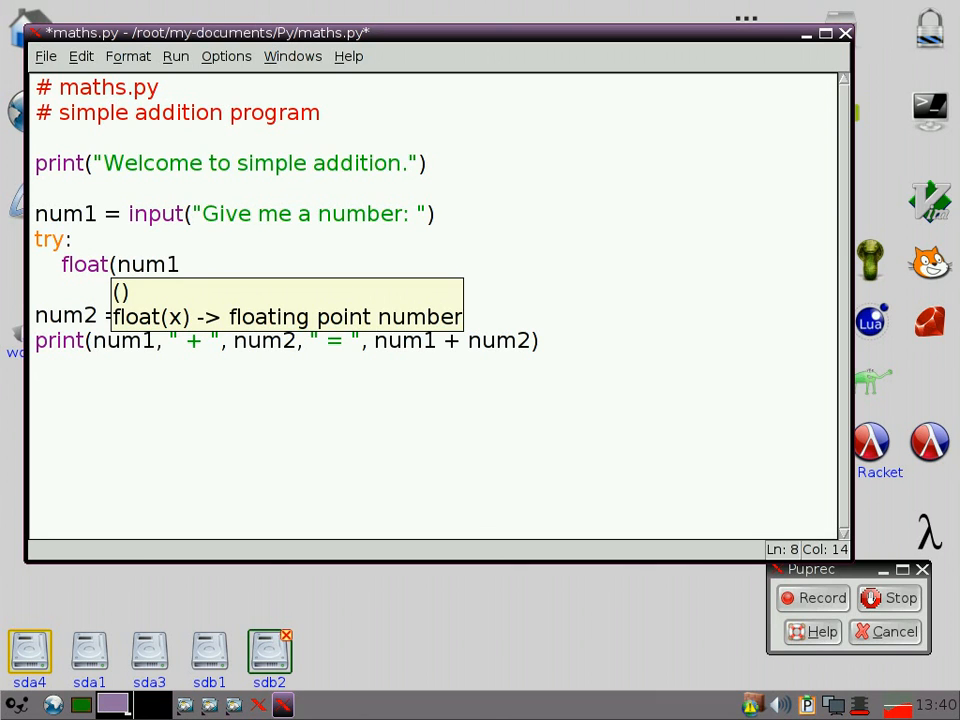
{"action": "type", "text": ")"}
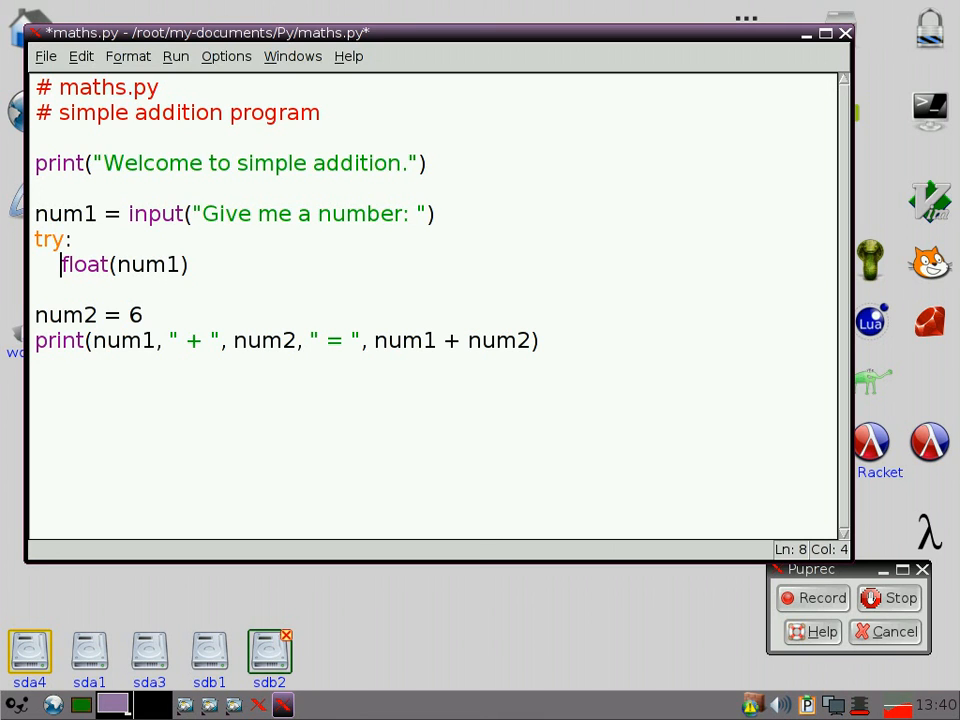
{"action": "type", "text": "num1 ="}
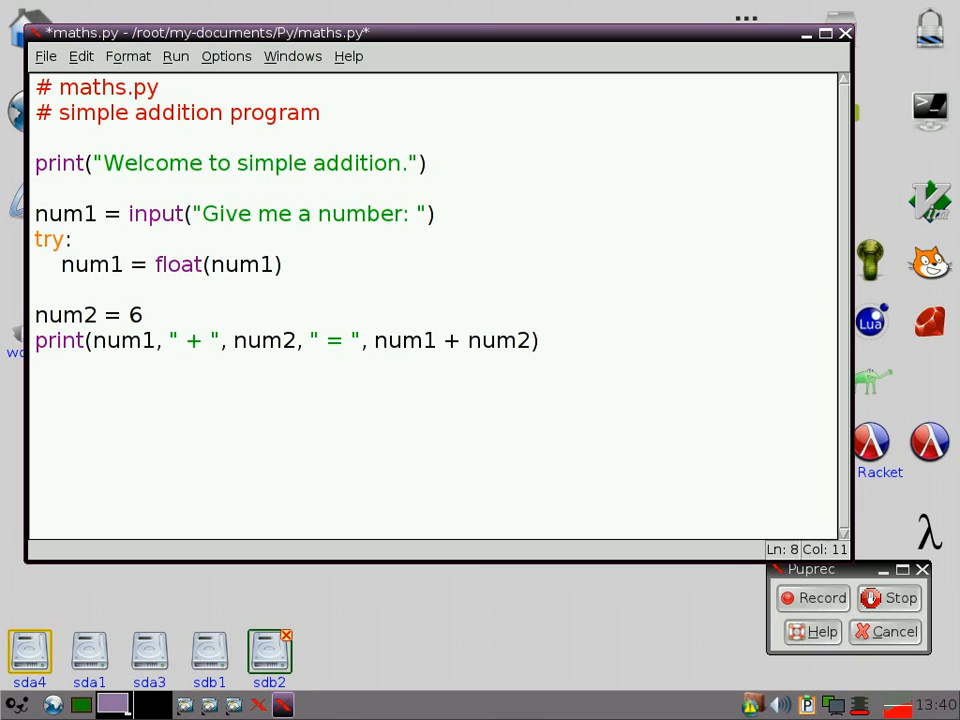
{"action": "left_click", "coordinate": [210, 264]}
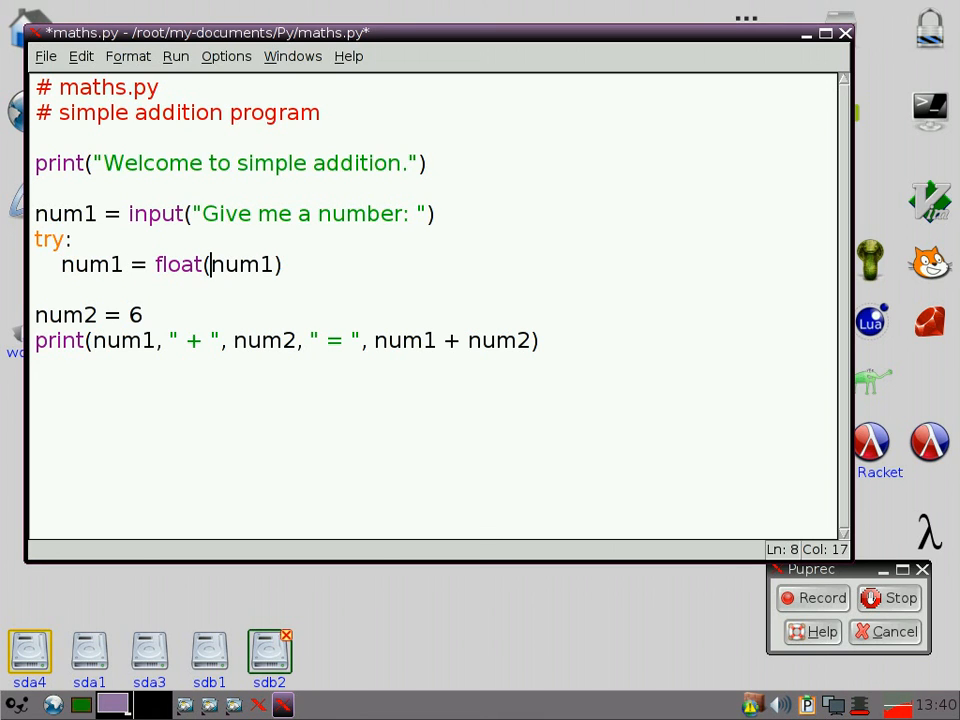
{"action": "key", "text": "Return"}
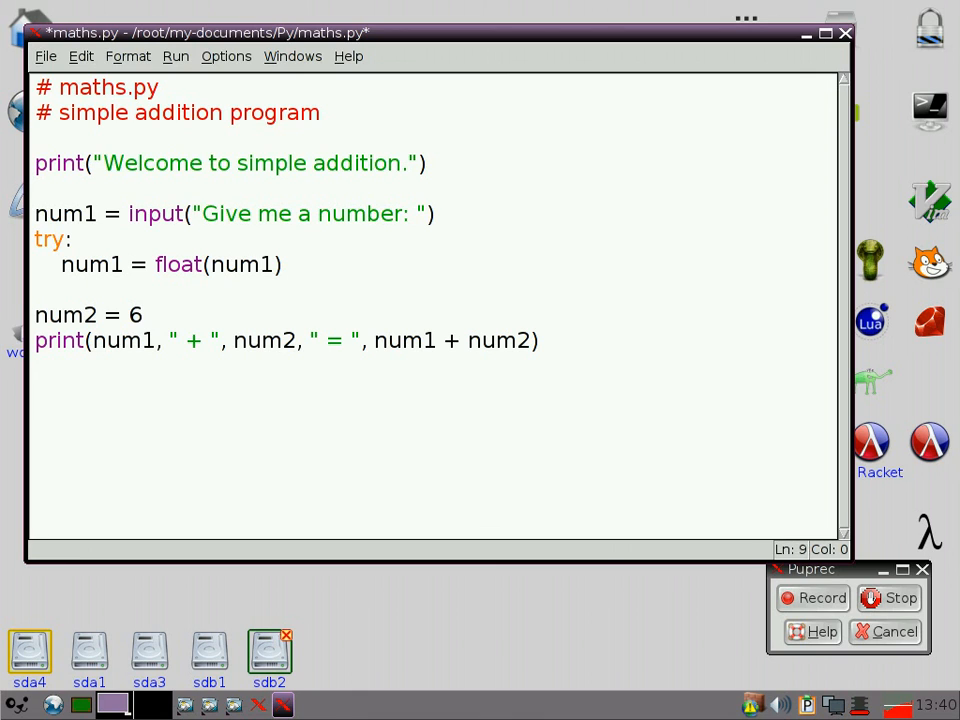
Step: Add except: num1 = float(input("Try again! "))
{"action": "type", "text": "except:"}
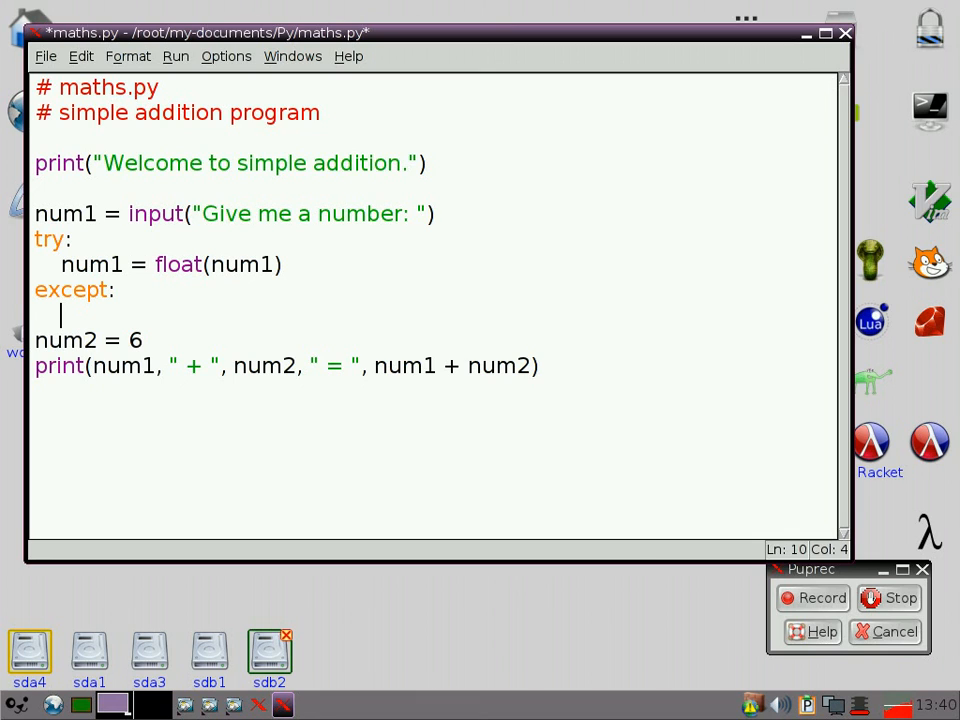
{"action": "type", "text": "num1"}
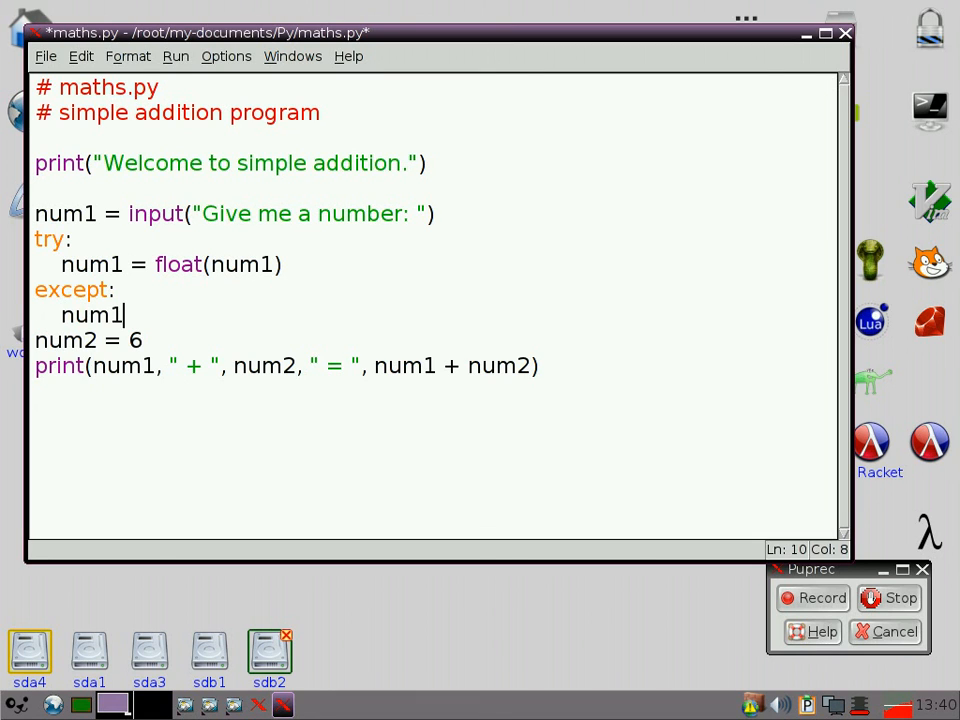
{"action": "type", "text": "= floa"}
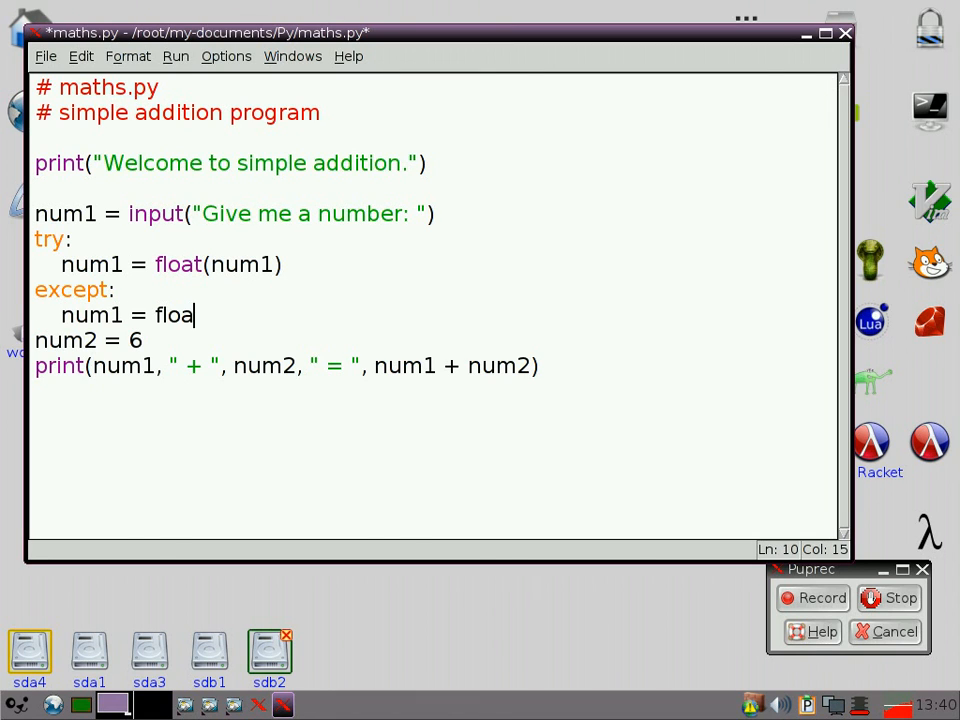
{"action": "type", "text": "t(inp"}
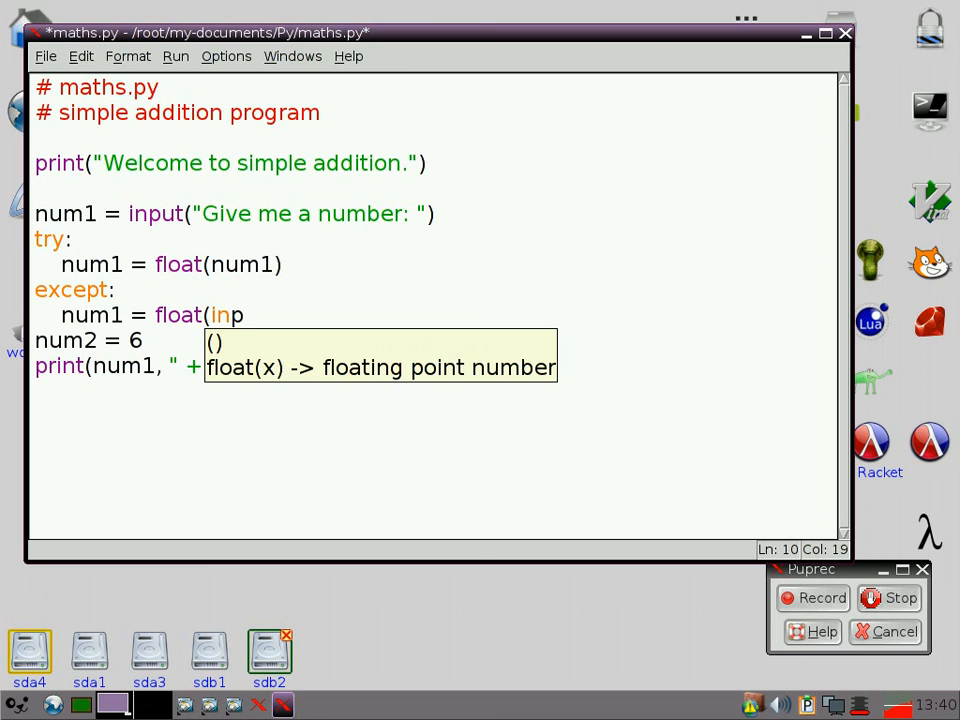
{"action": "type", "text": "ut"}
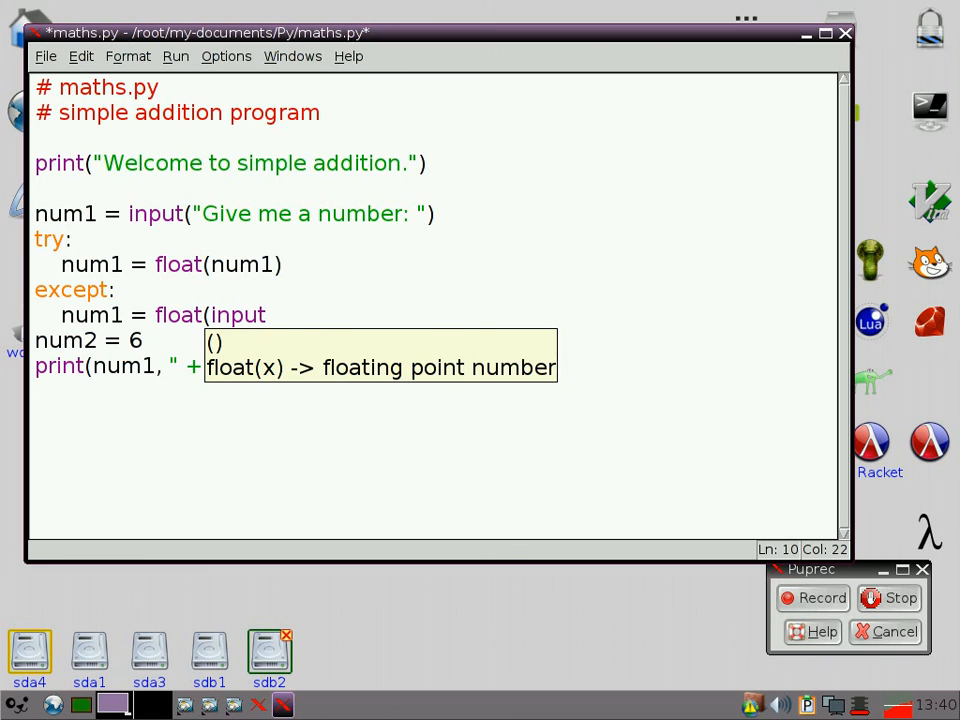
{"action": "type", "text": "(\""}
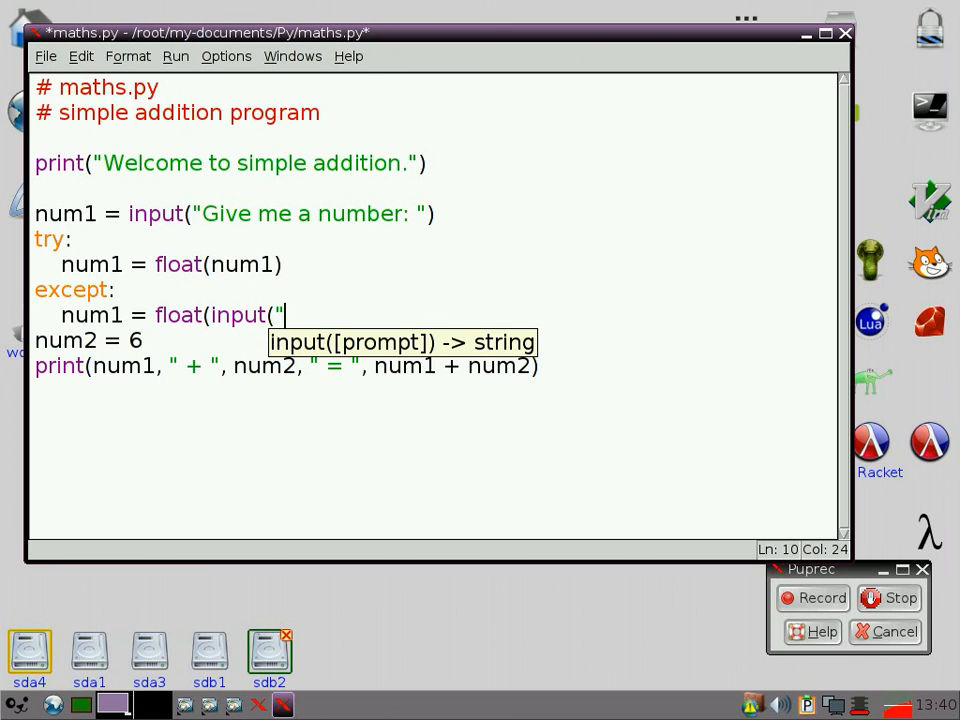
{"action": "type", "text": "Try again"}
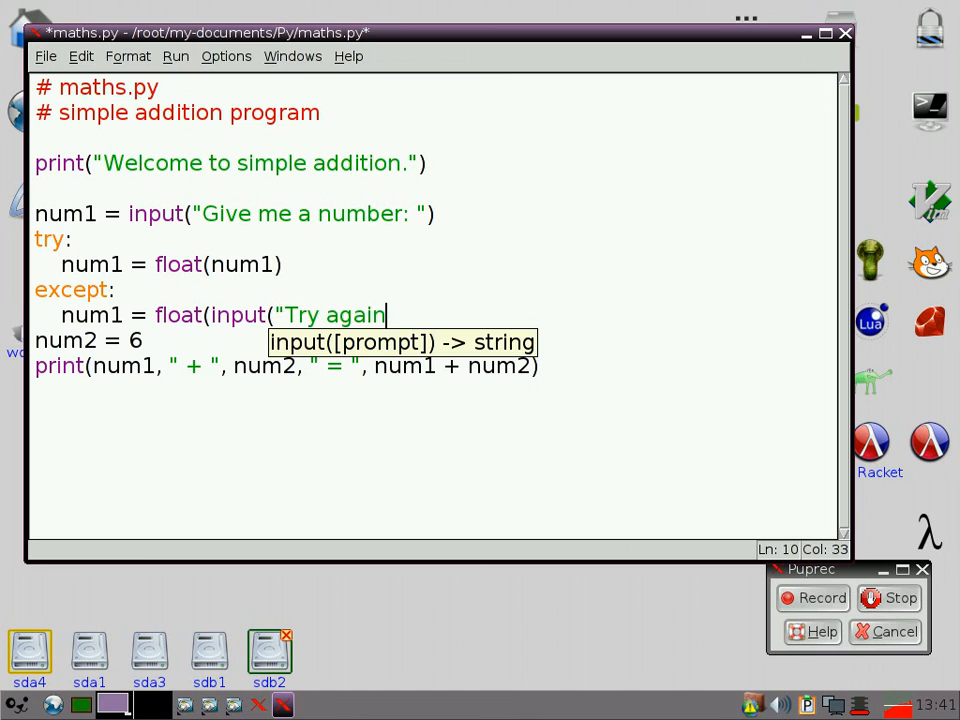
{"action": "type", "text": "!"}
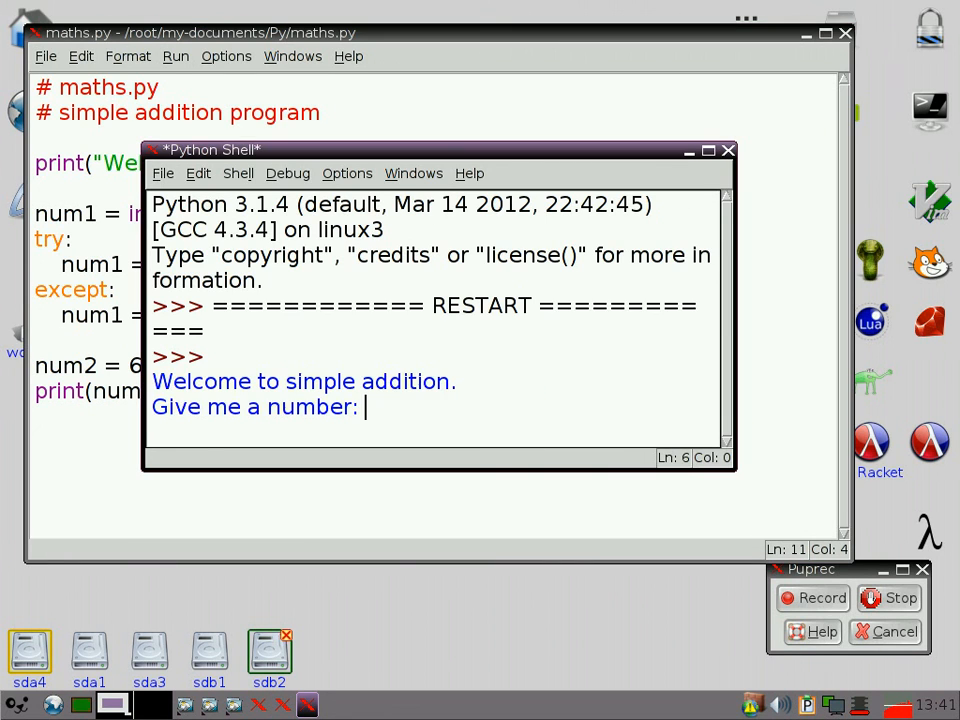
{"action": "type", "text": "5"}
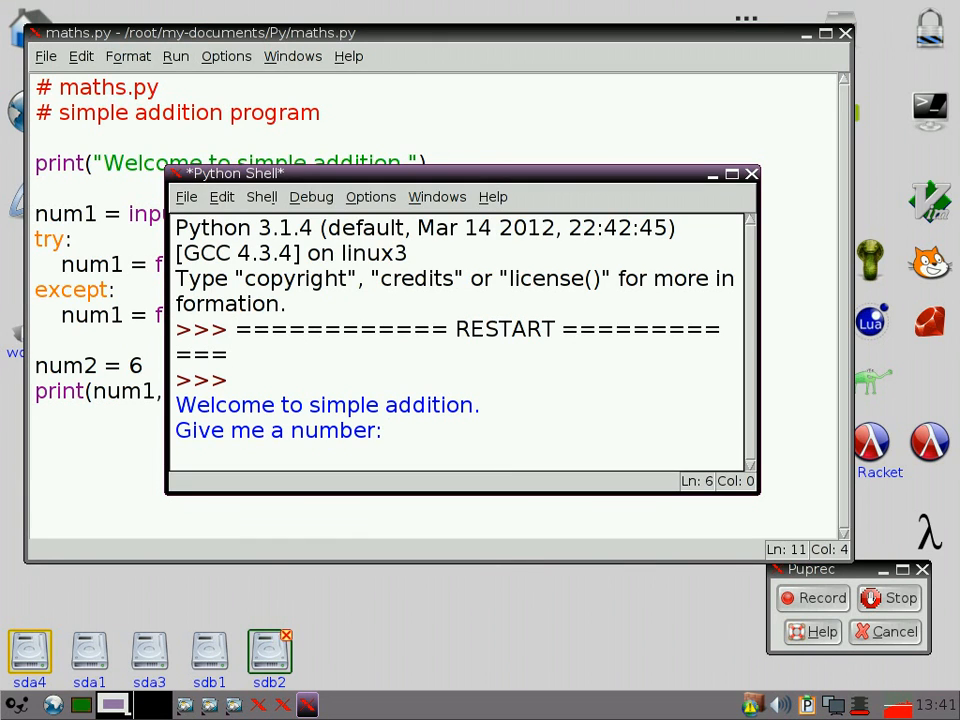
{"action": "type", "text": "1.3"}
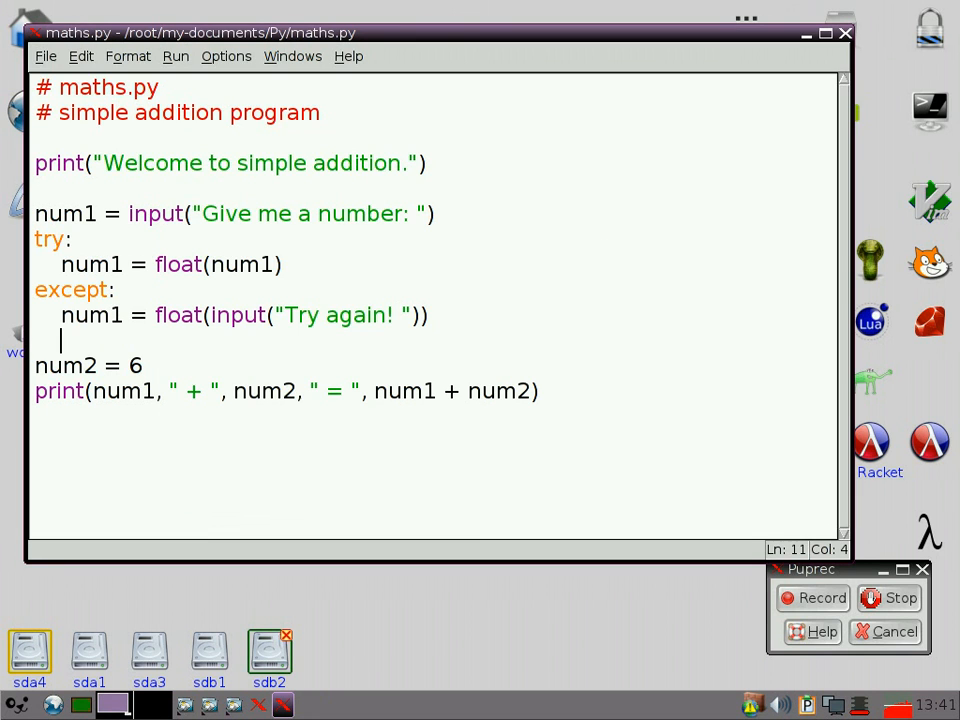
{"action": "key", "text": "F5"}
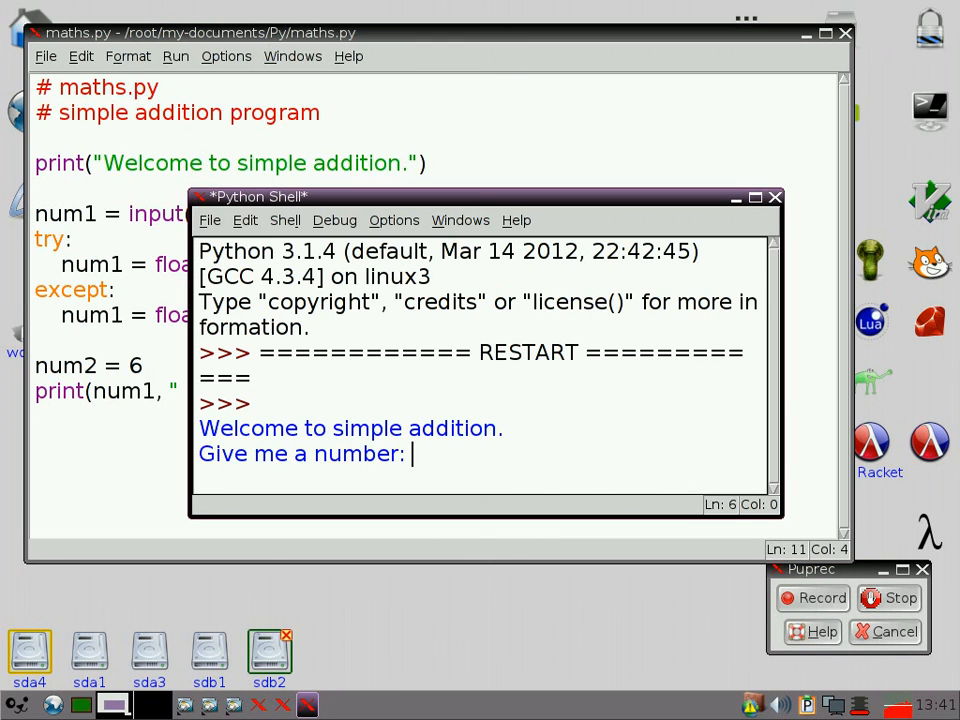
{"action": "type", "text": "four"}
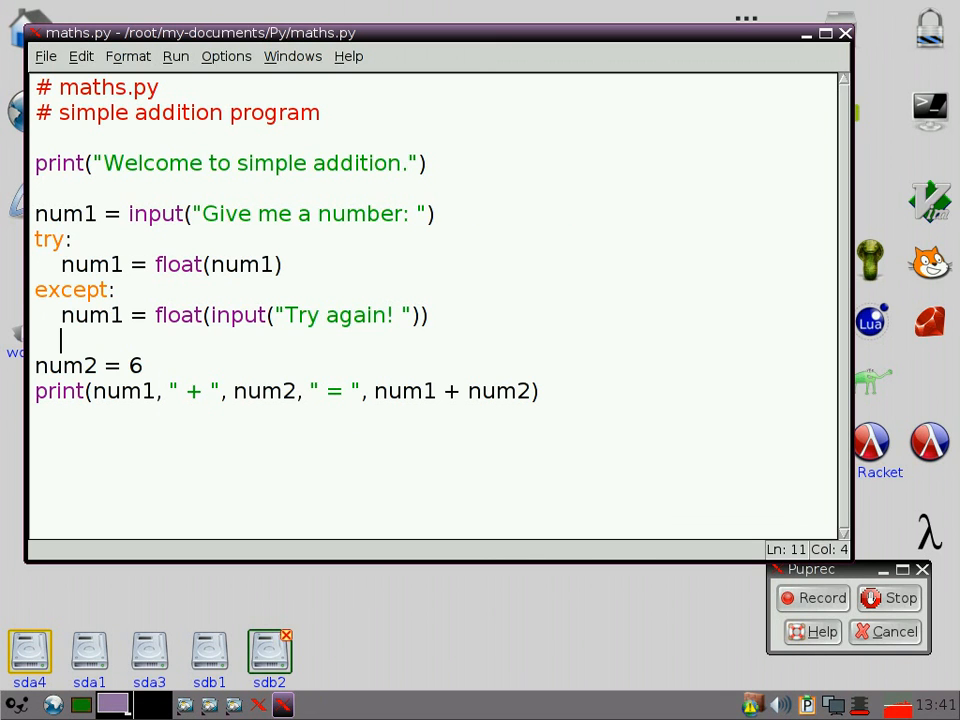
{"action": "key", "text": "BackSpace"}
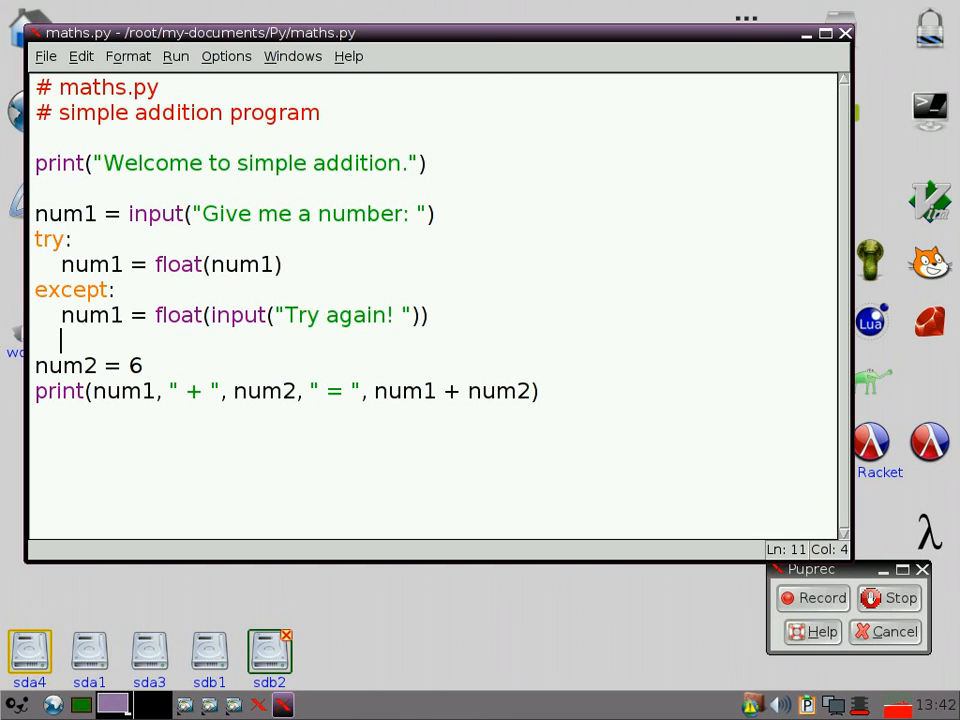
Step: Submit four then six, hitting a ValueError, and return to the code
{"action": "key", "text": "F5"}
{"action": "type", "text": "four"}
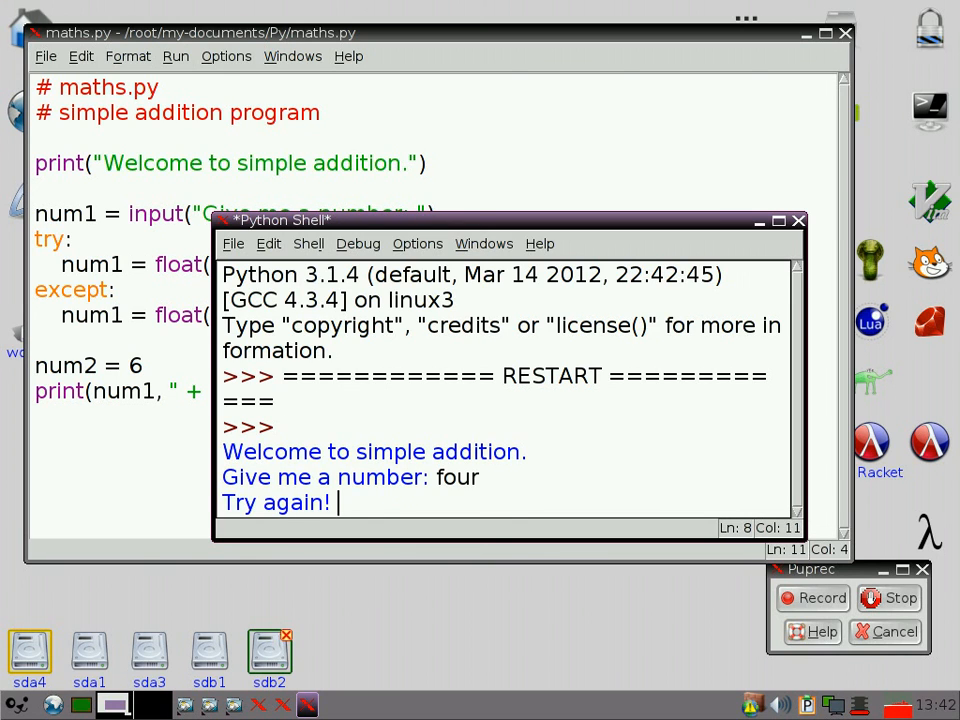
{"action": "type", "text": "si"}
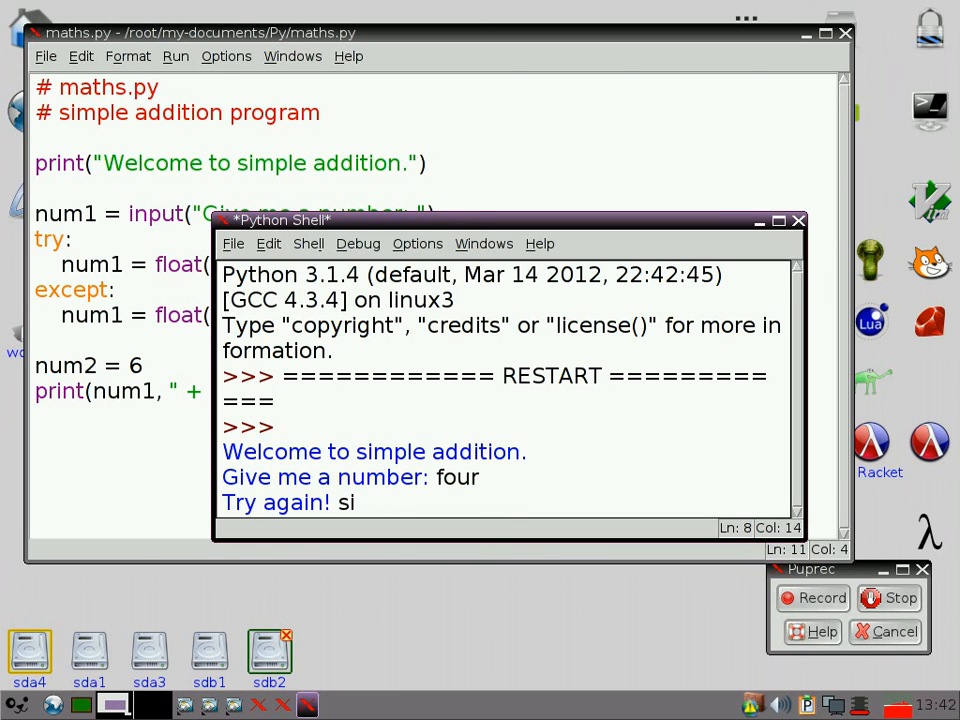
{"action": "key", "text": "Return"}
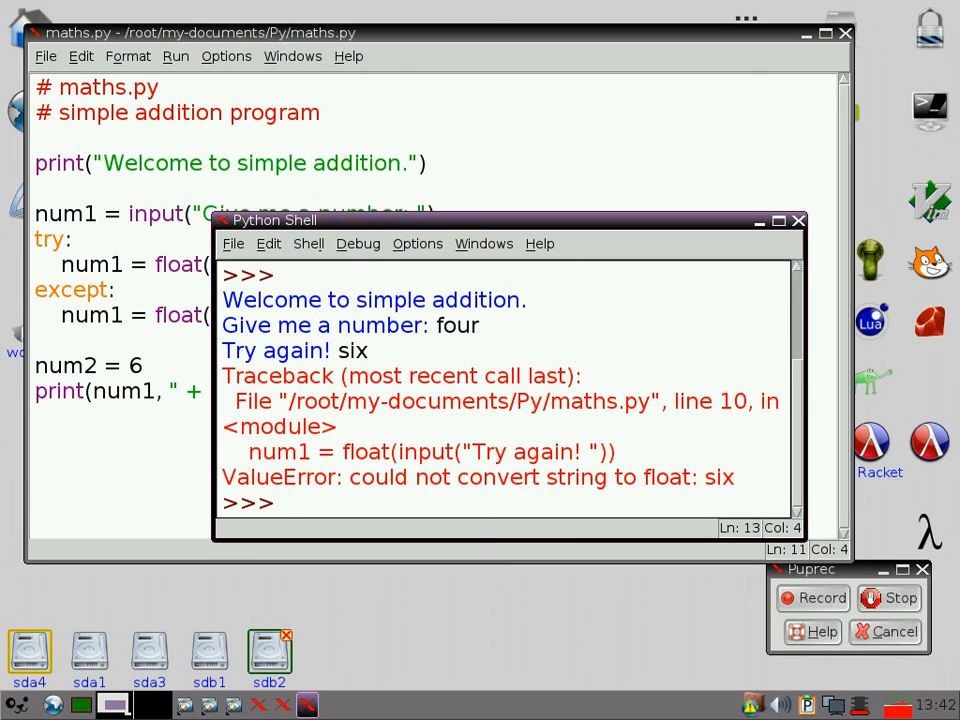
{"action": "left_click", "coordinate": [797, 220]}
{"action": "type", "text": "def"}
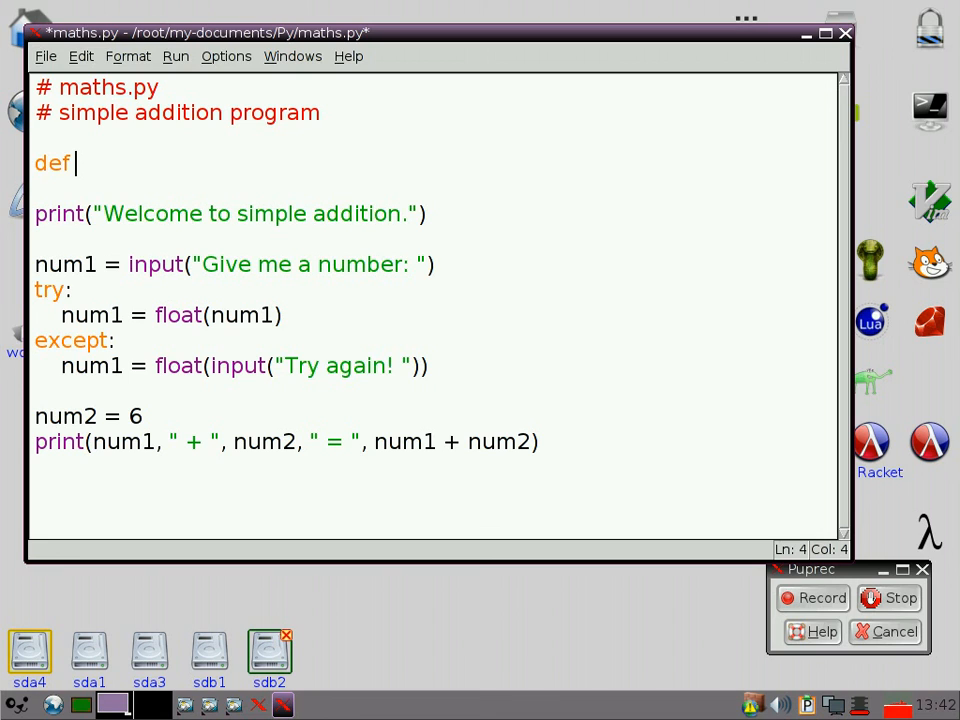
Step: Write the get_number(): function header at the top of maths.py
{"action": "type", "text": "get_n"}
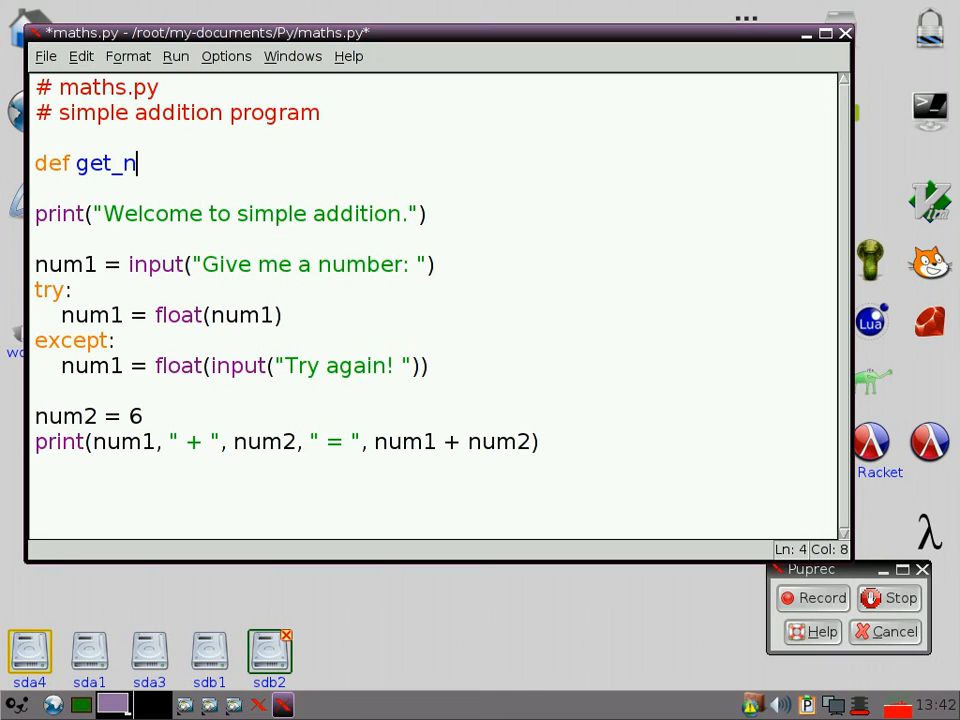
{"action": "type", "text": "umber("}
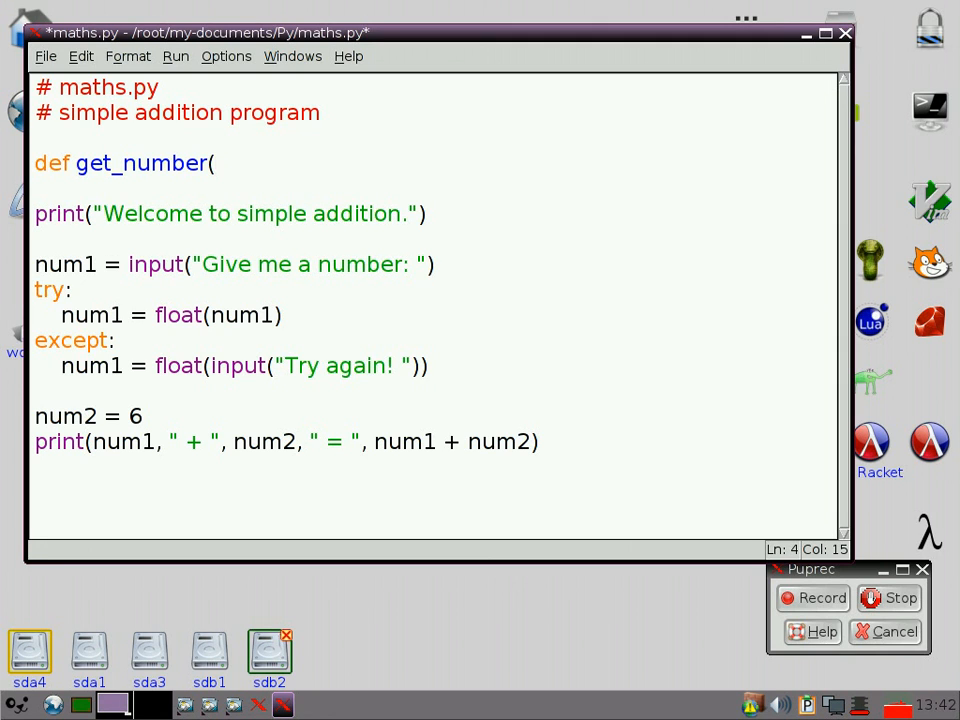
{"action": "type", "text": "):"}
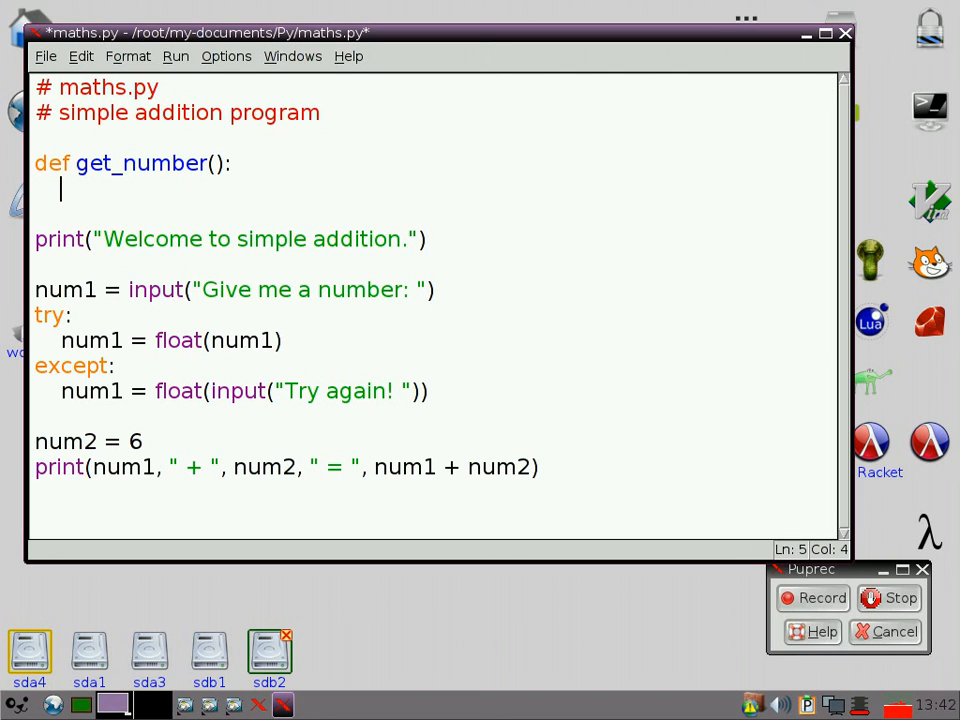
Step: Delete the old num1 input try/except block and the num2 = 6 line
{"action": "left_click_drag", "start_coordinate": [36, 289], "coordinate": [428, 391]}
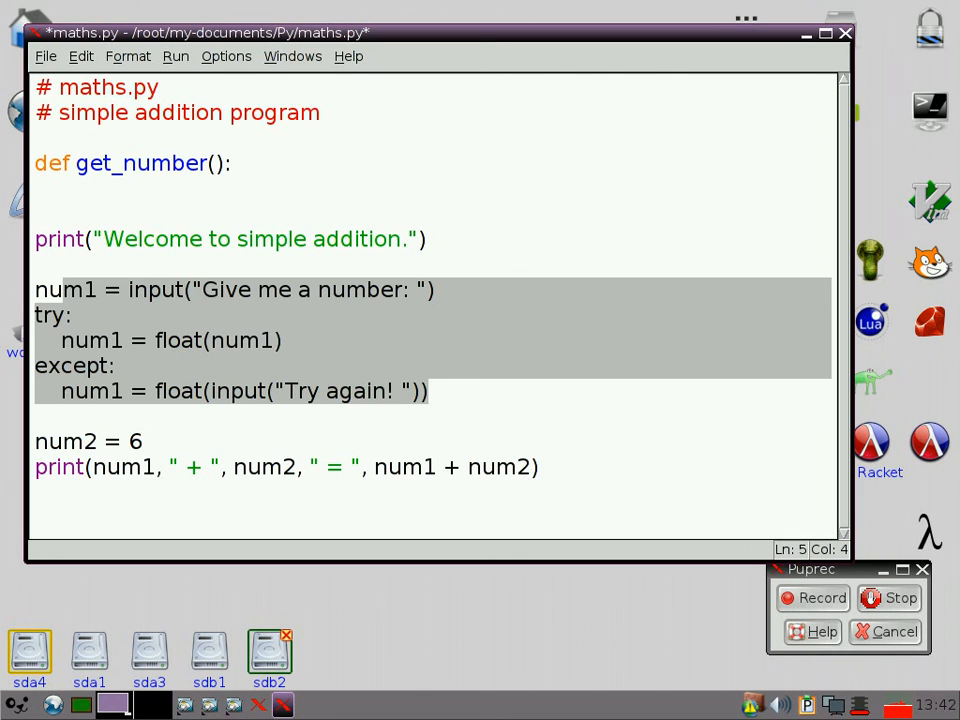
{"action": "key", "text": "Delete"}
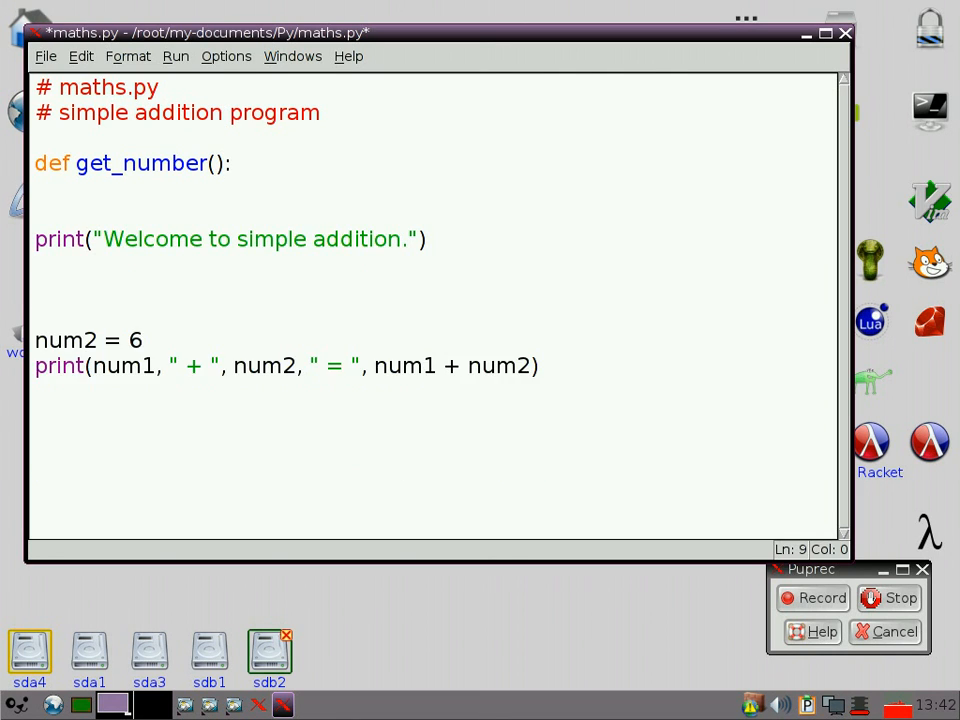
{"action": "left_click", "coordinate": [36, 290]}
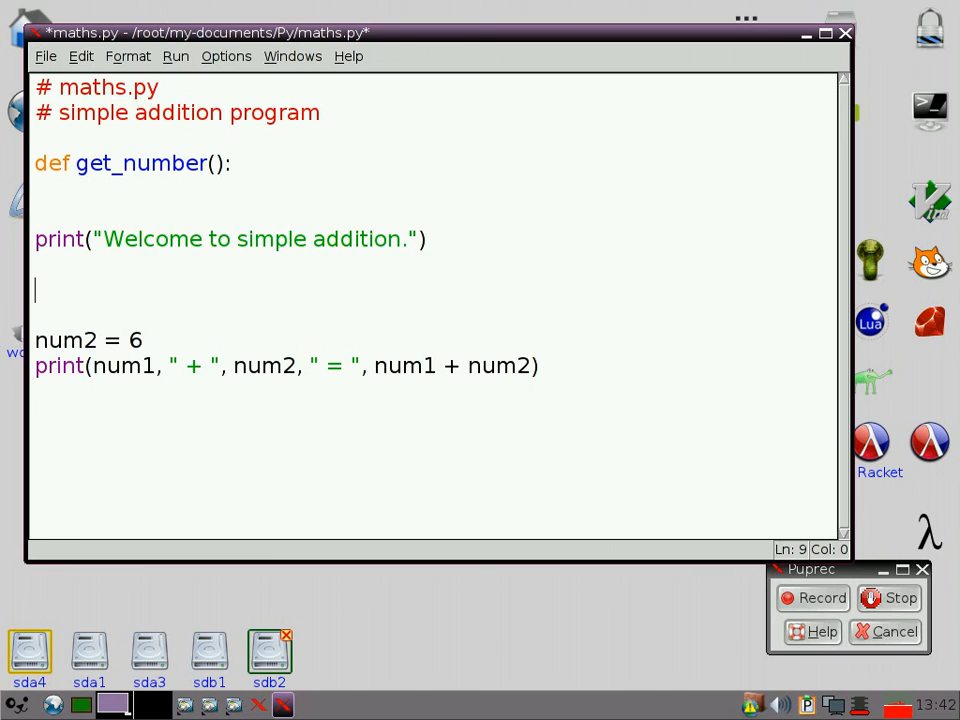
{"action": "double_click", "coordinate": [88, 341]}
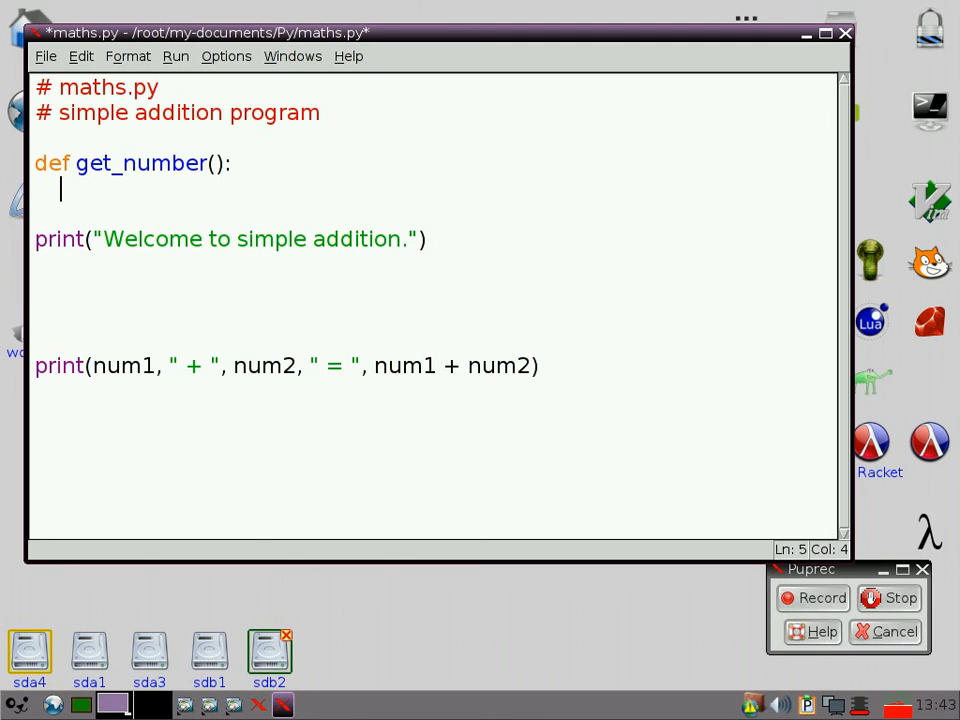
Step: Add the docstring "Returns a number. Useful for checking user input." to get_number
{"action": "type", "text": "\"\"\""}
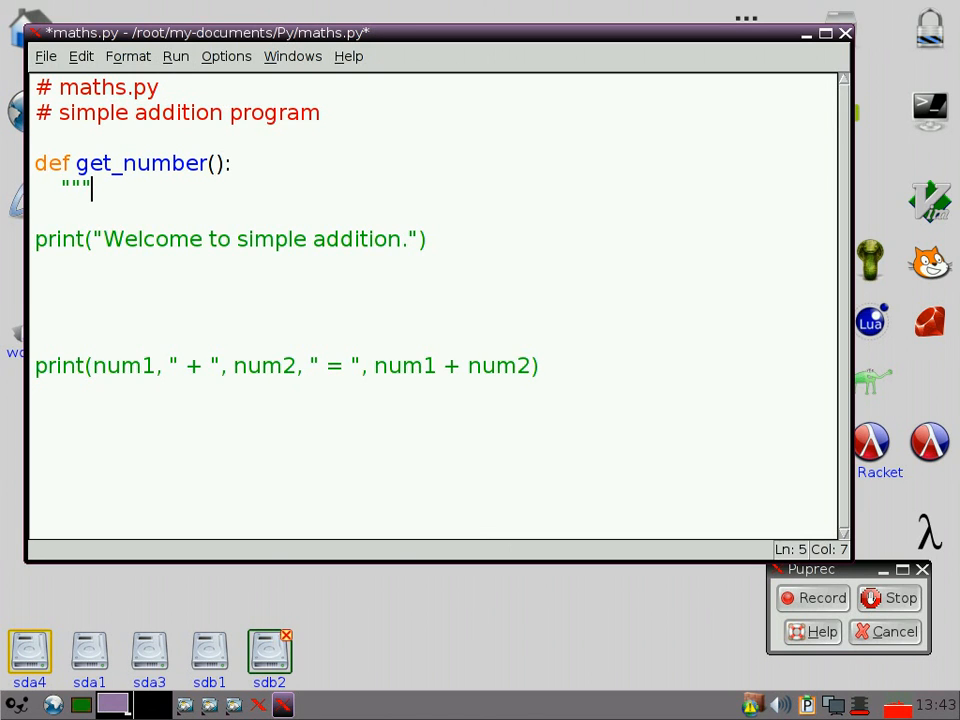
{"action": "type", "text": "Returns a"}
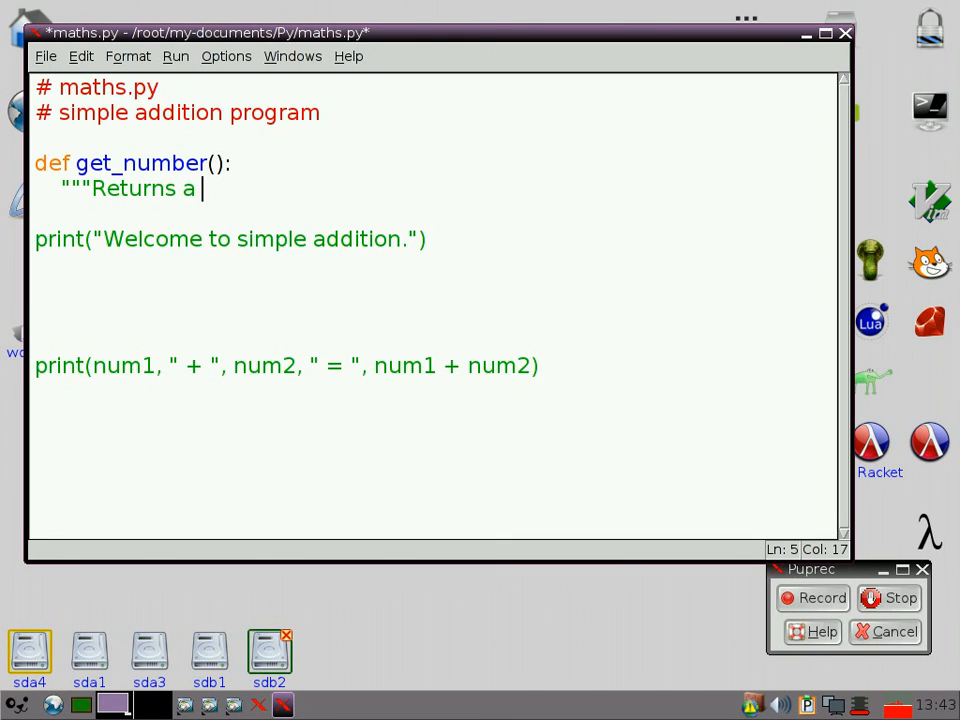
{"action": "type", "text": "number"}
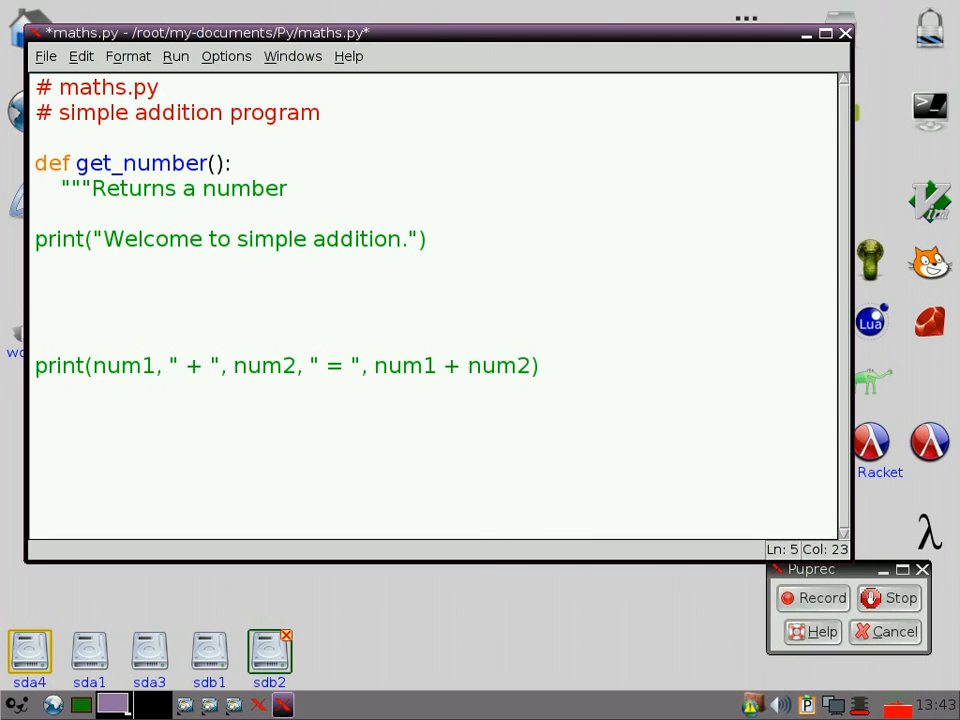
{"action": "type", "text": ". Use"}
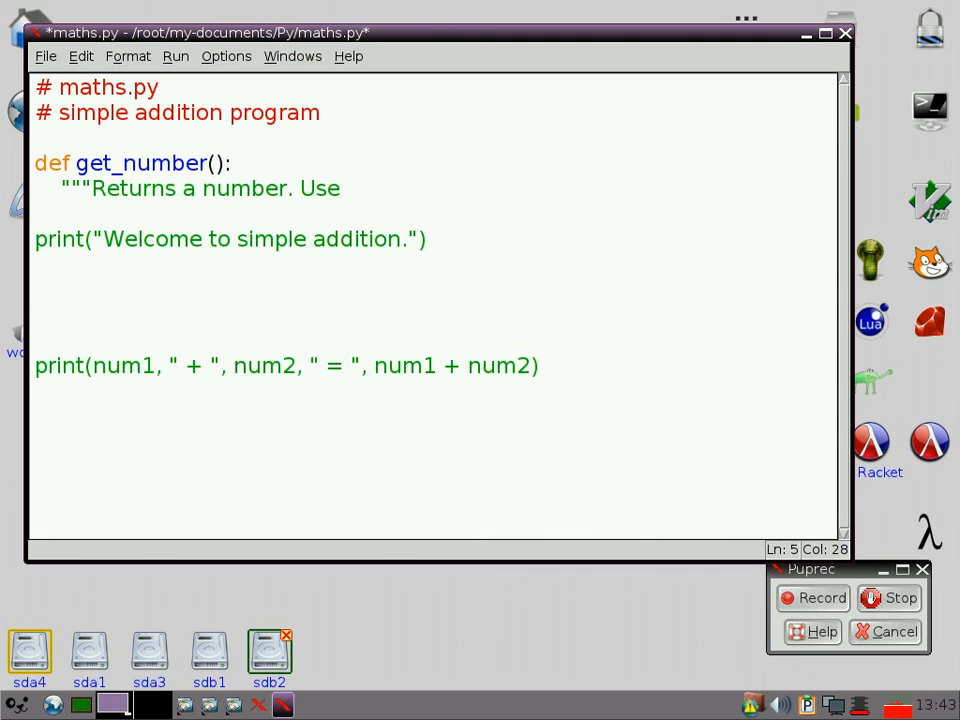
{"action": "type", "text": "ful for check"}
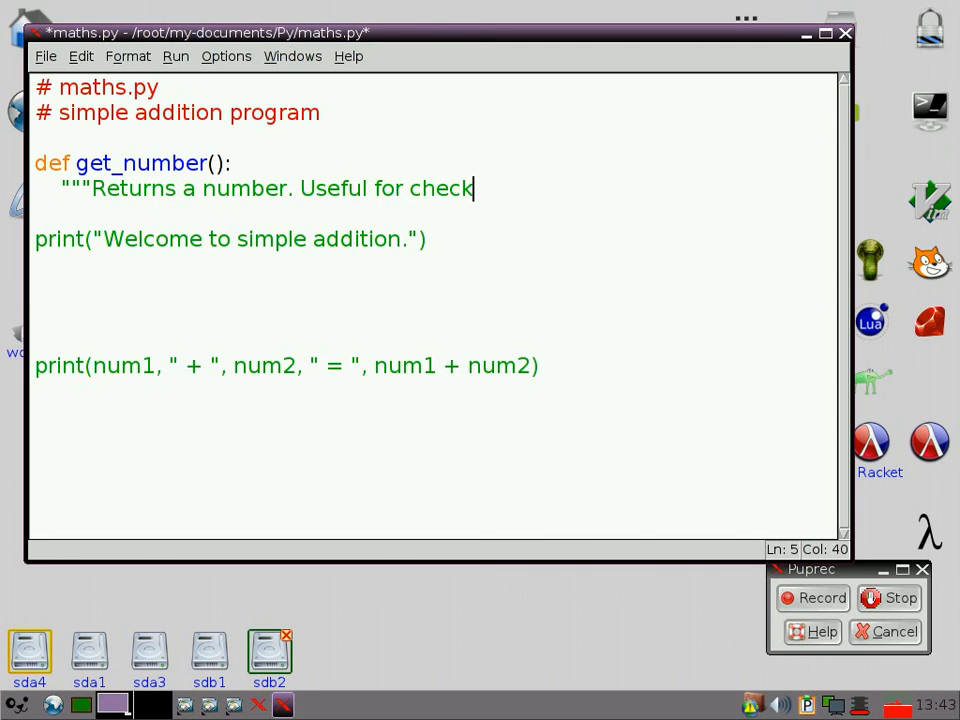
{"action": "type", "text": "ing user in"}
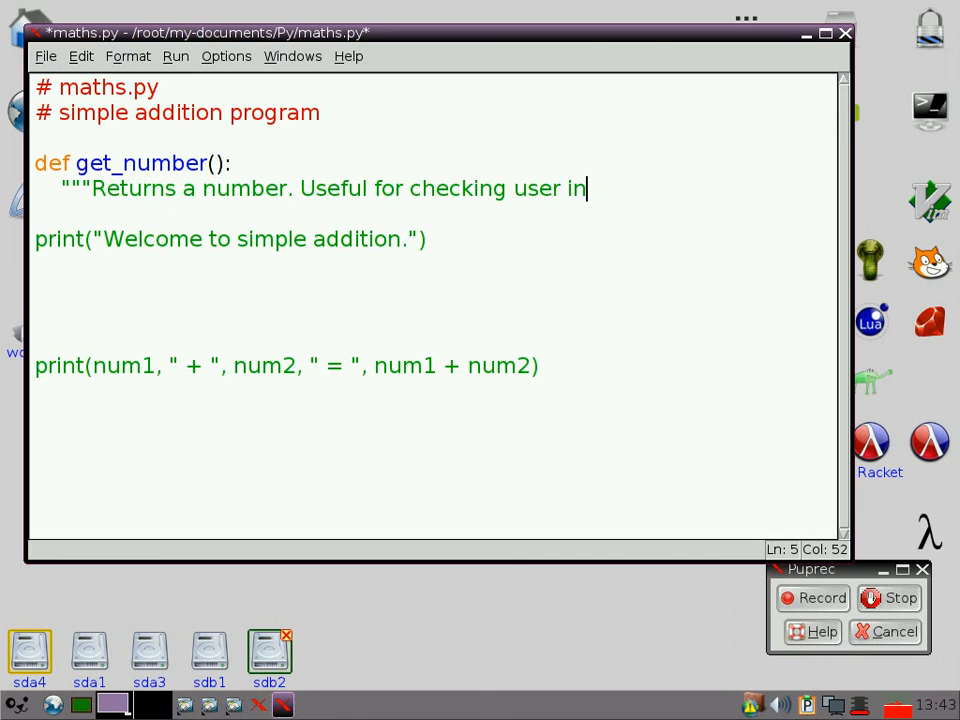
{"action": "type", "text": "put\""}
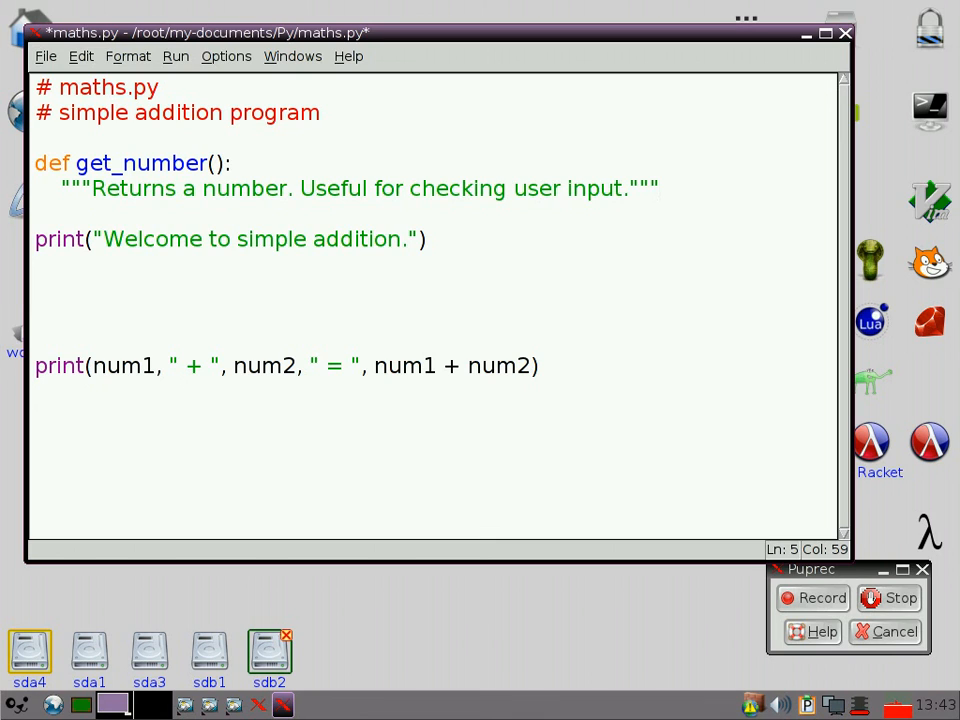
{"action": "left_click", "coordinate": [660, 188]}
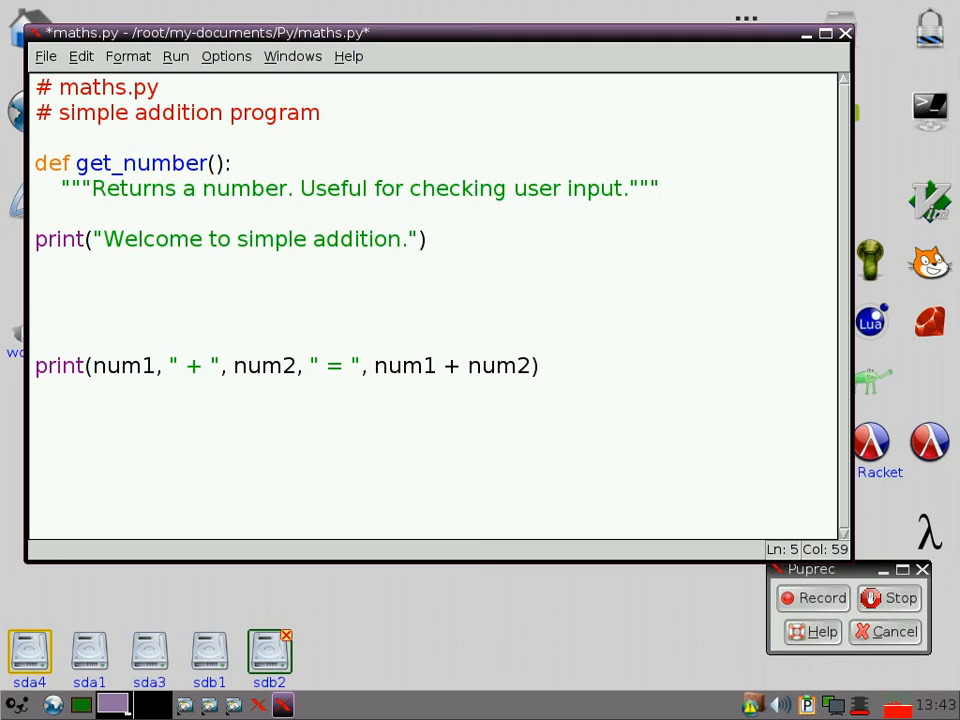
{"action": "left_click", "coordinate": [658, 188]}
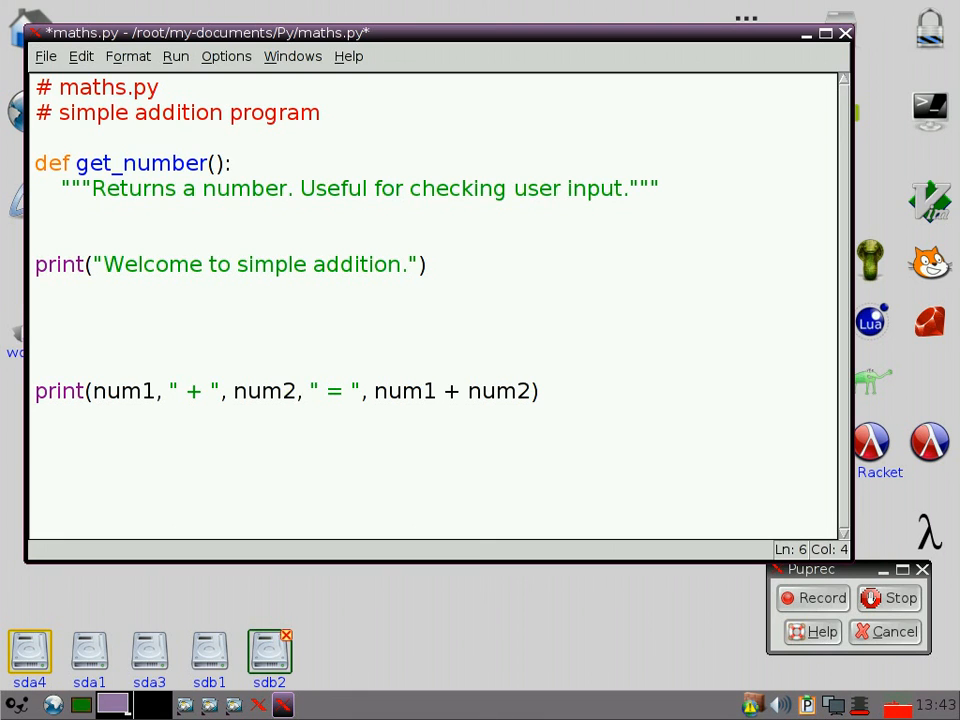
Step: Add num = input("Give me a number") as the first statement of get_number
{"action": "type", "text": "\"i"}
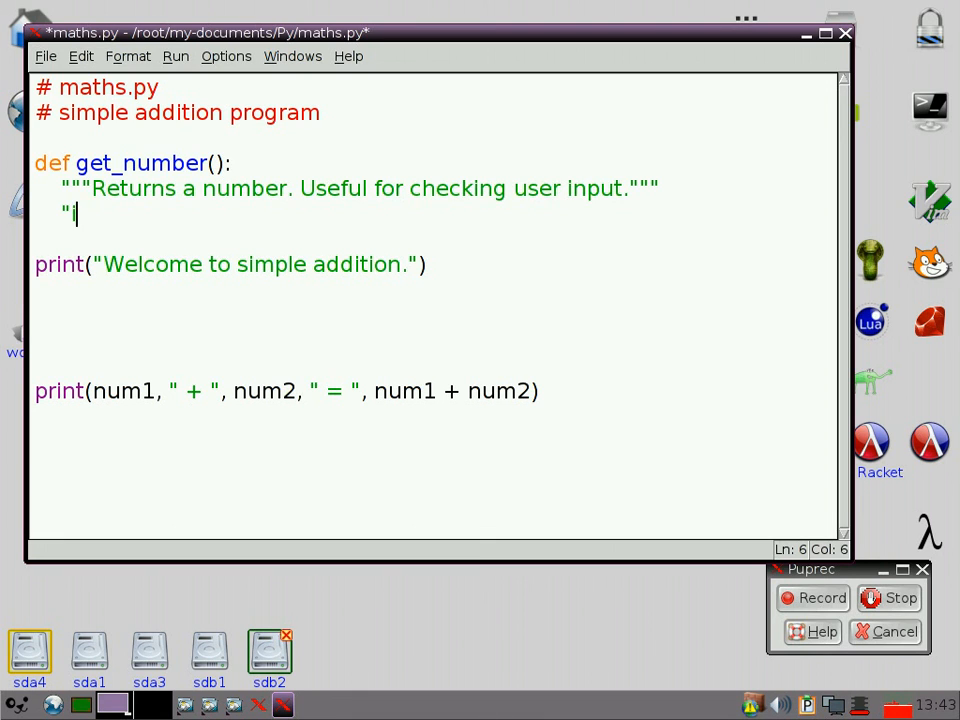
{"action": "key", "text": "BackSpace"}
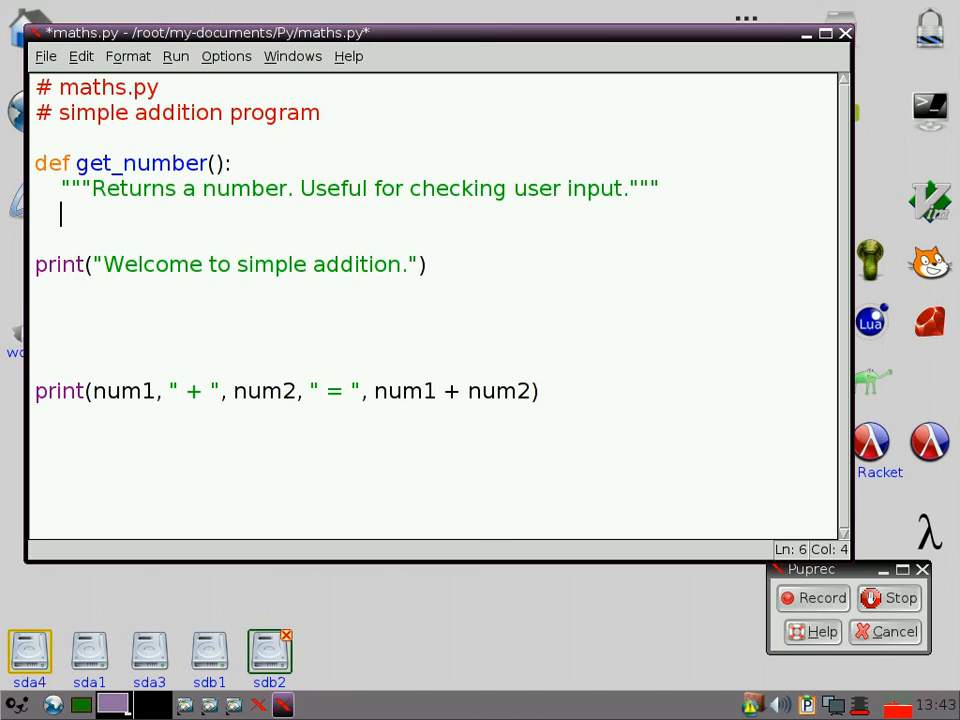
{"action": "type", "text": "n"}
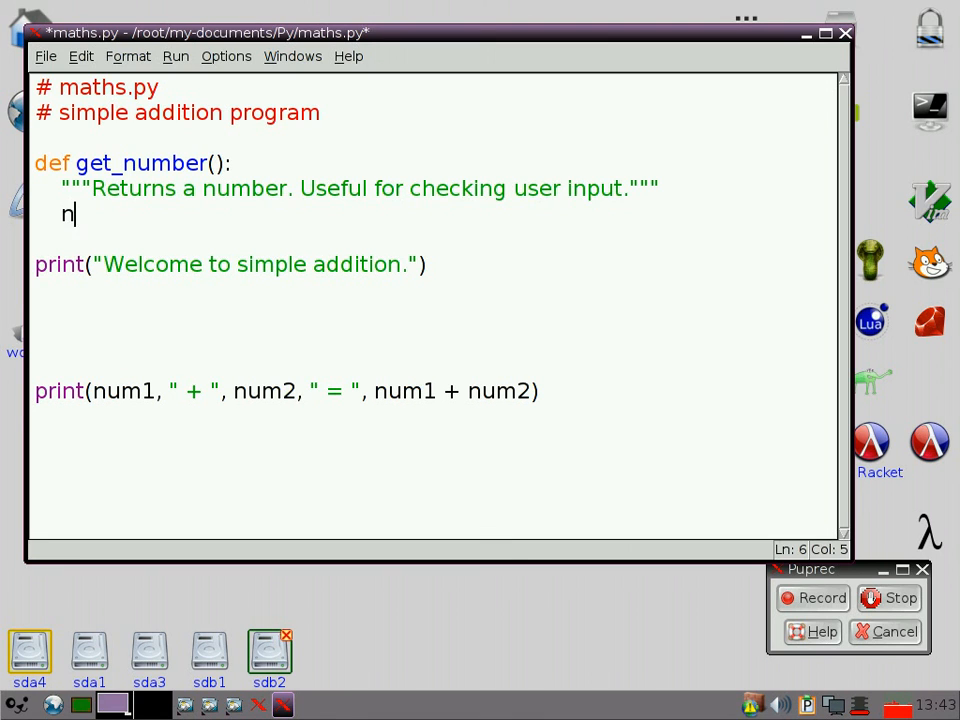
{"action": "type", "text": "um ="}
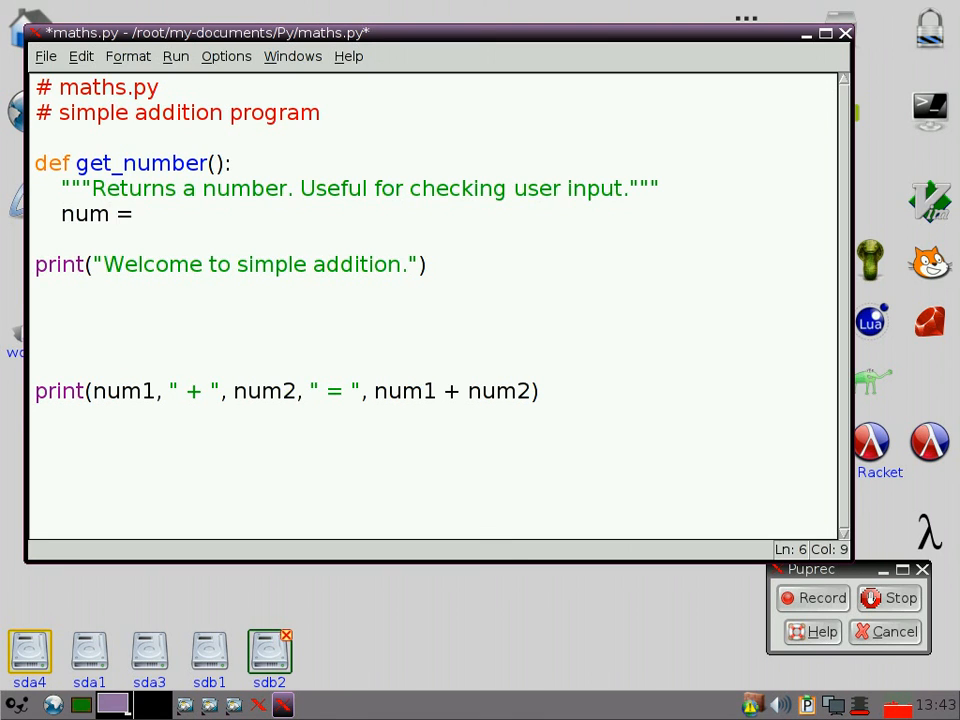
{"action": "type", "text": "in"}
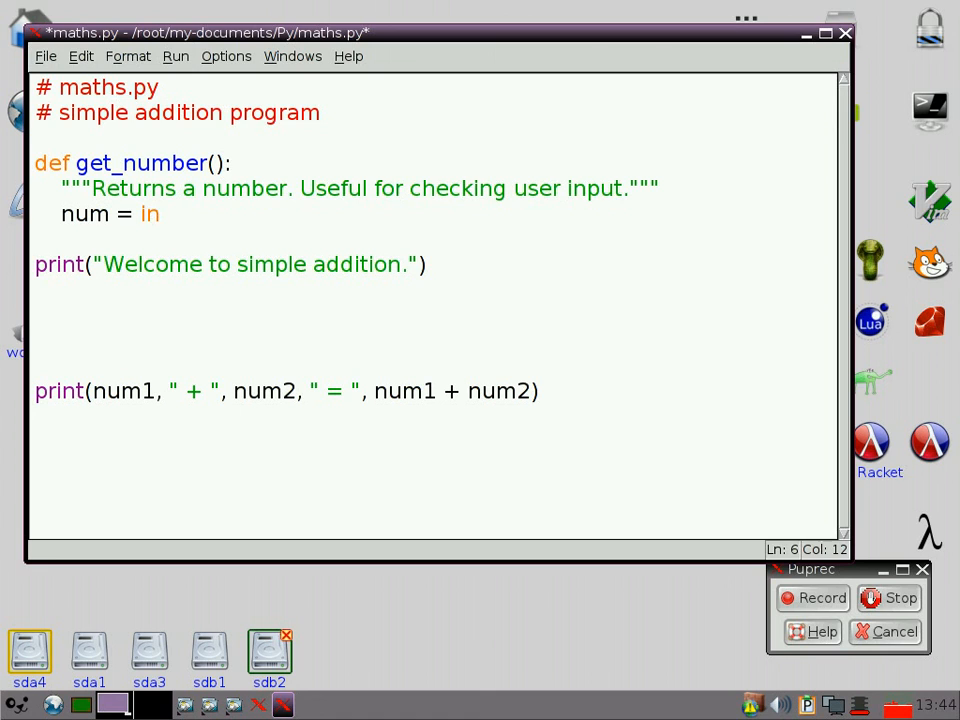
{"action": "type", "text": "put("}
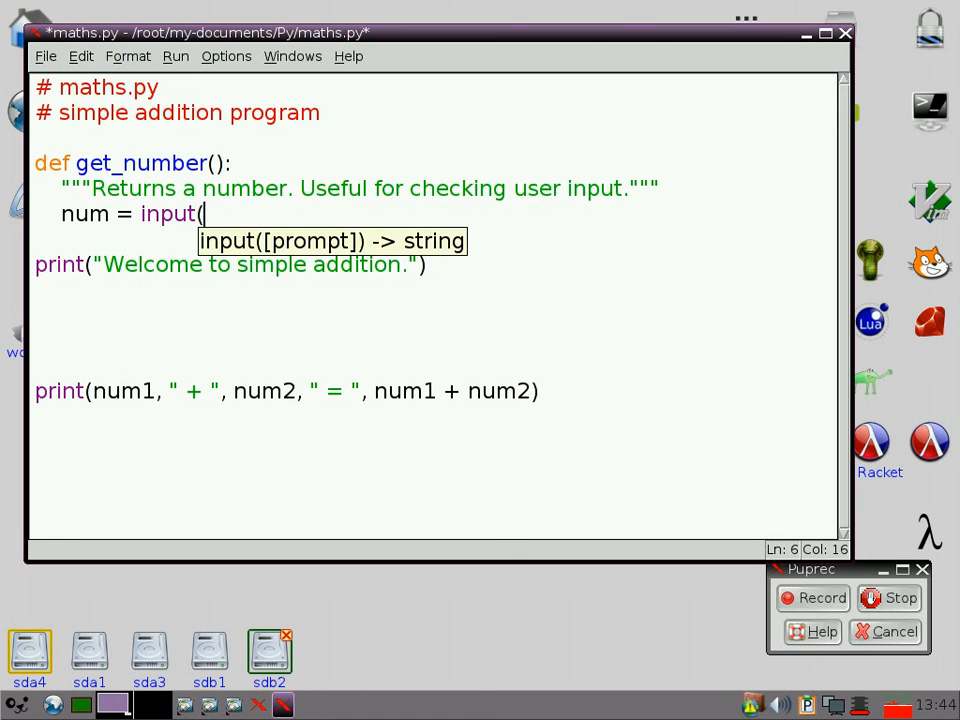
{"action": "type", "text": "\""}
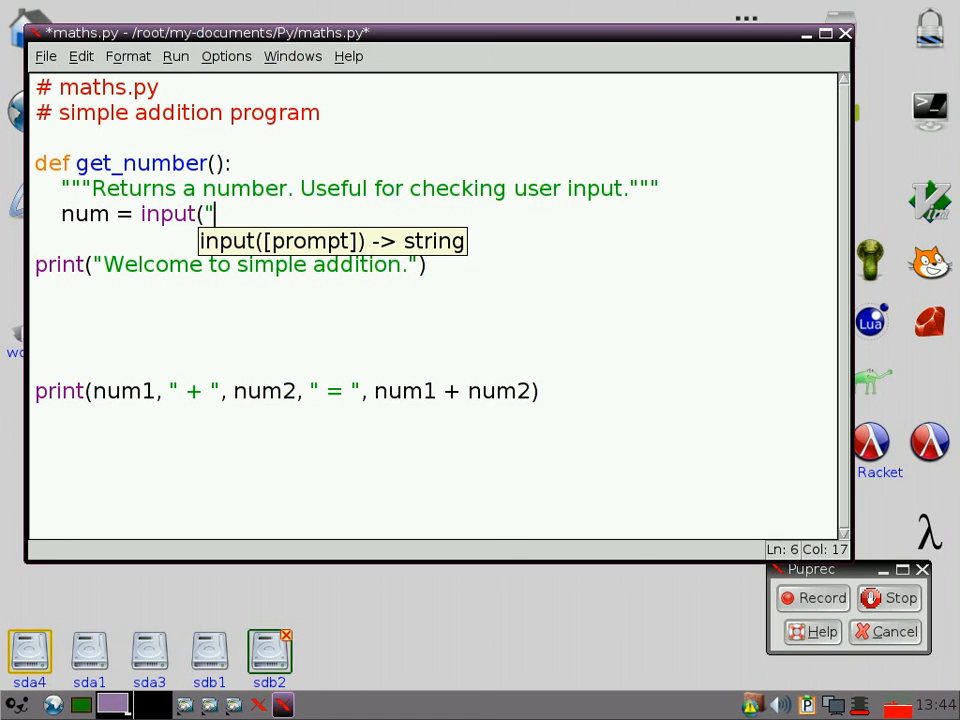
{"action": "type", "text": "gid"}
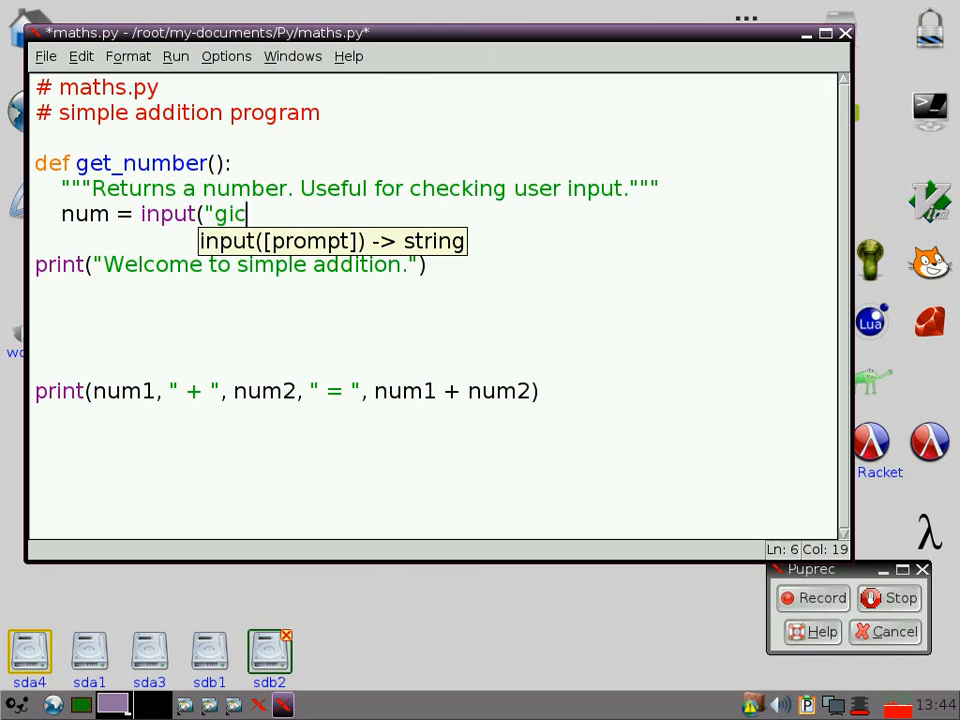
{"action": "key", "text": "BackSpace"}
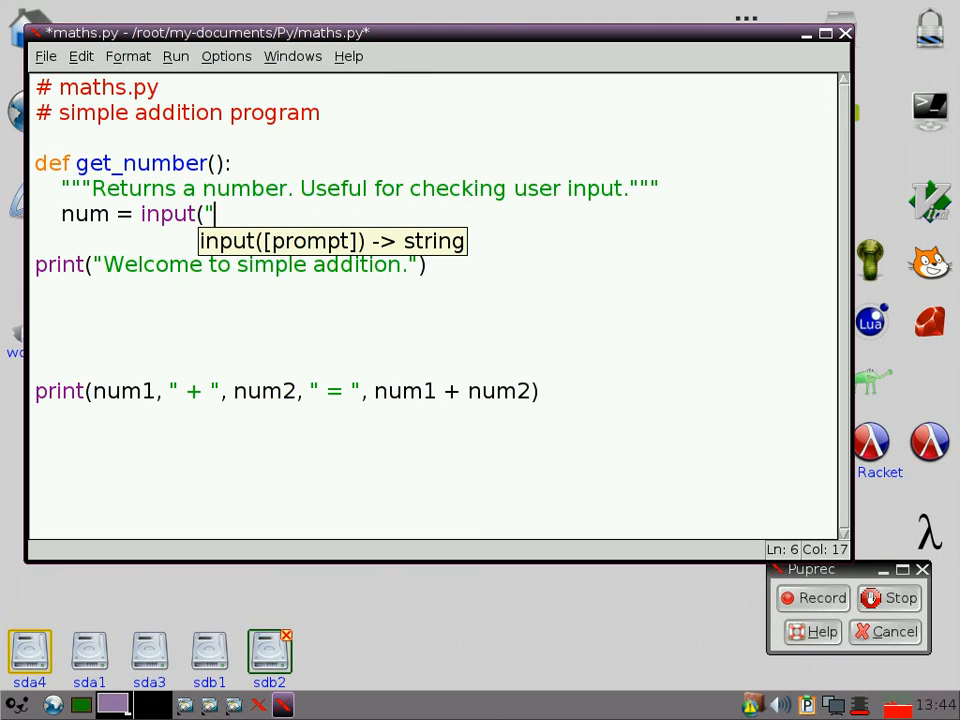
{"action": "type", "text": "Give mw"}
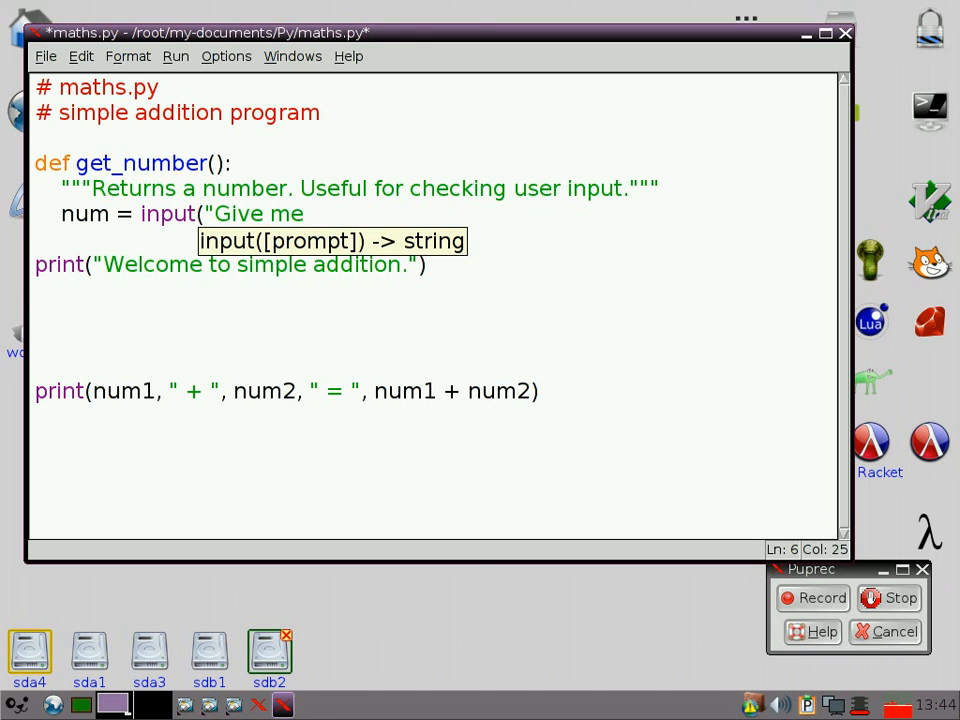
{"action": "type", "text": "a number"}
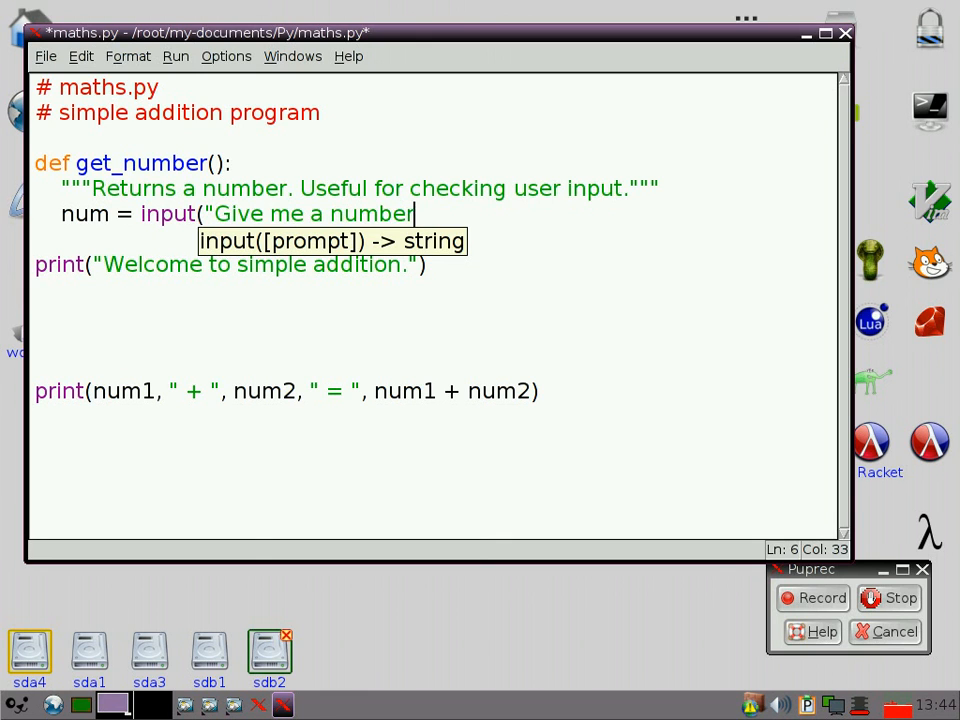
{"action": "type", "text": "\")"}
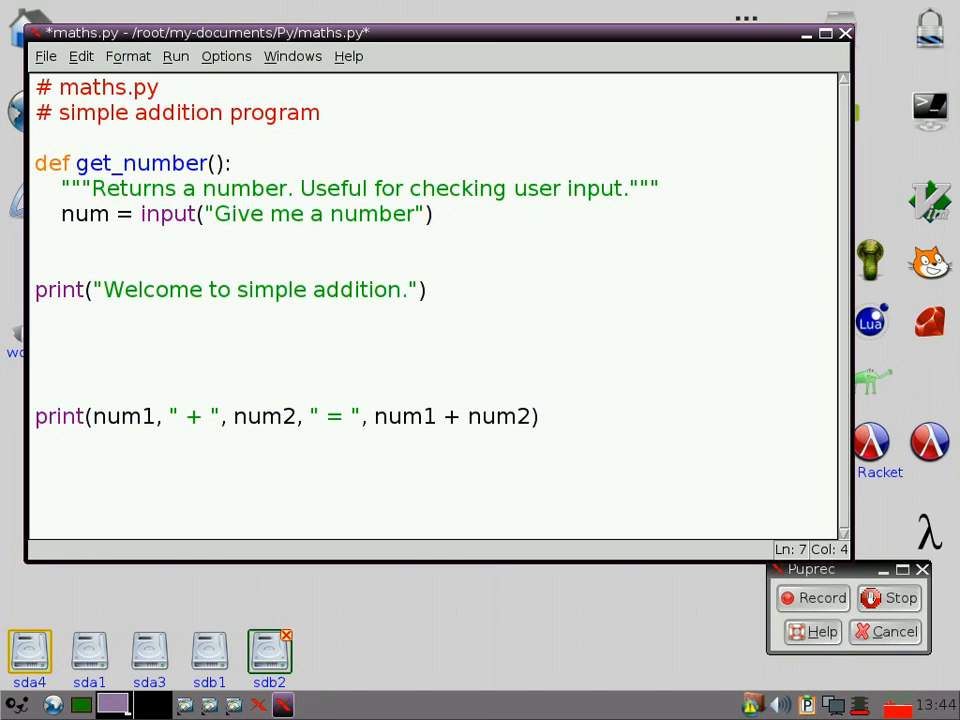
Step: Add a while type(num) = str: loop header and start its indented body
{"action": "type", "text": "whil"}
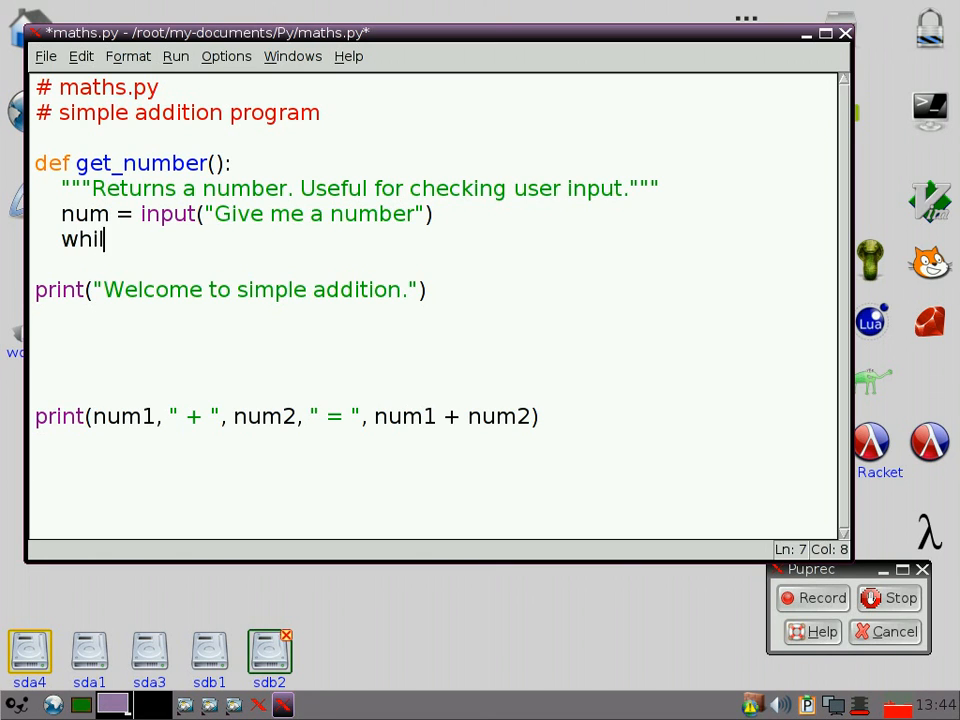
{"action": "type", "text": "e"}
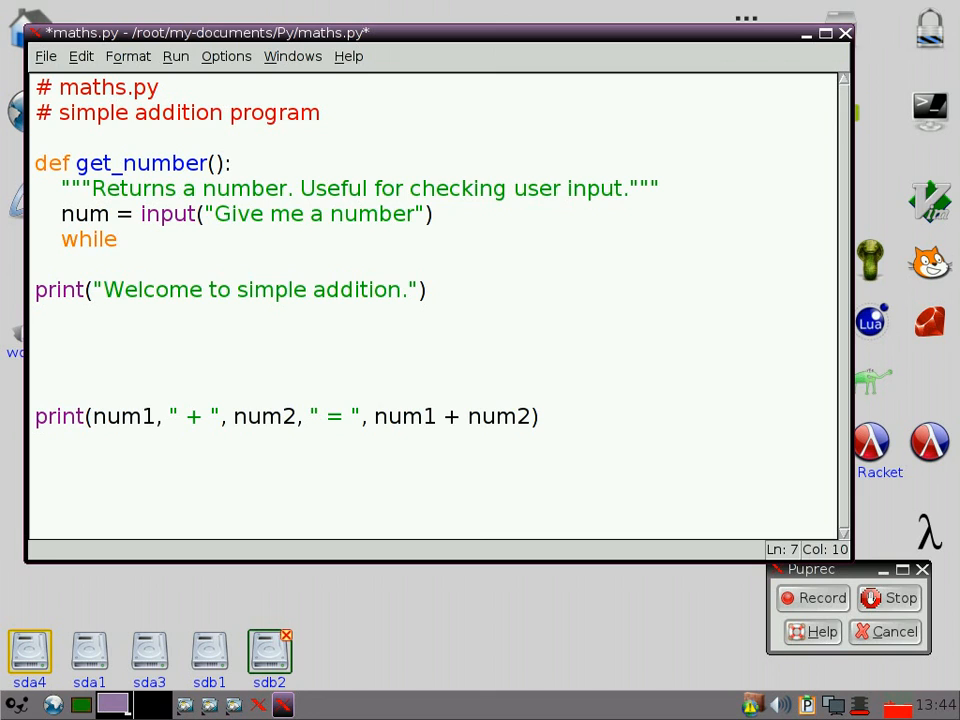
{"action": "type", "text": "ty"}
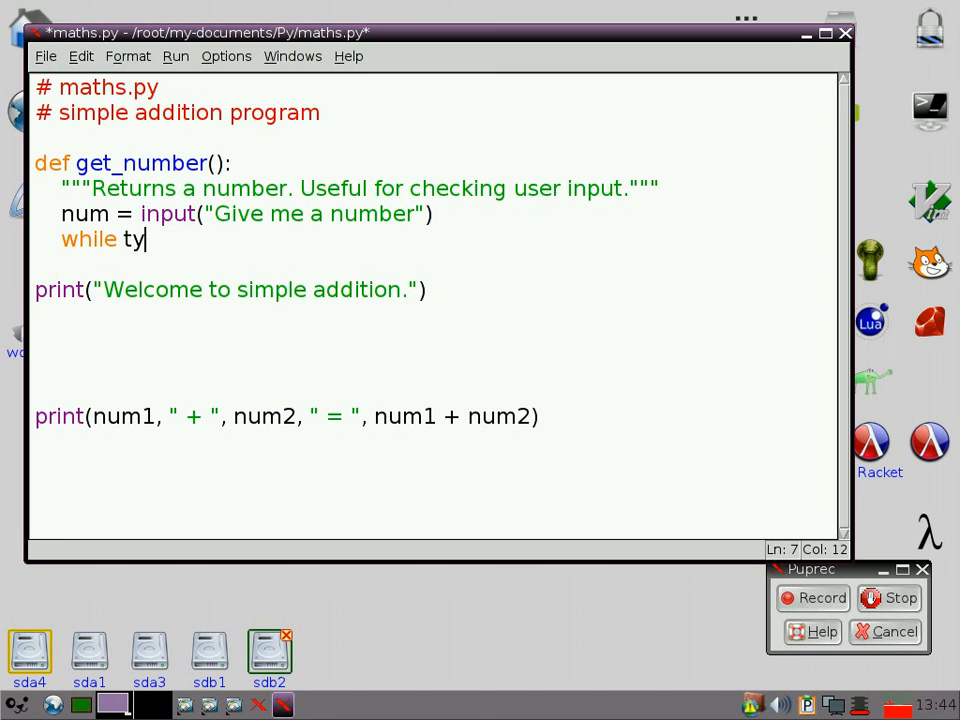
{"action": "type", "text": "pe("}
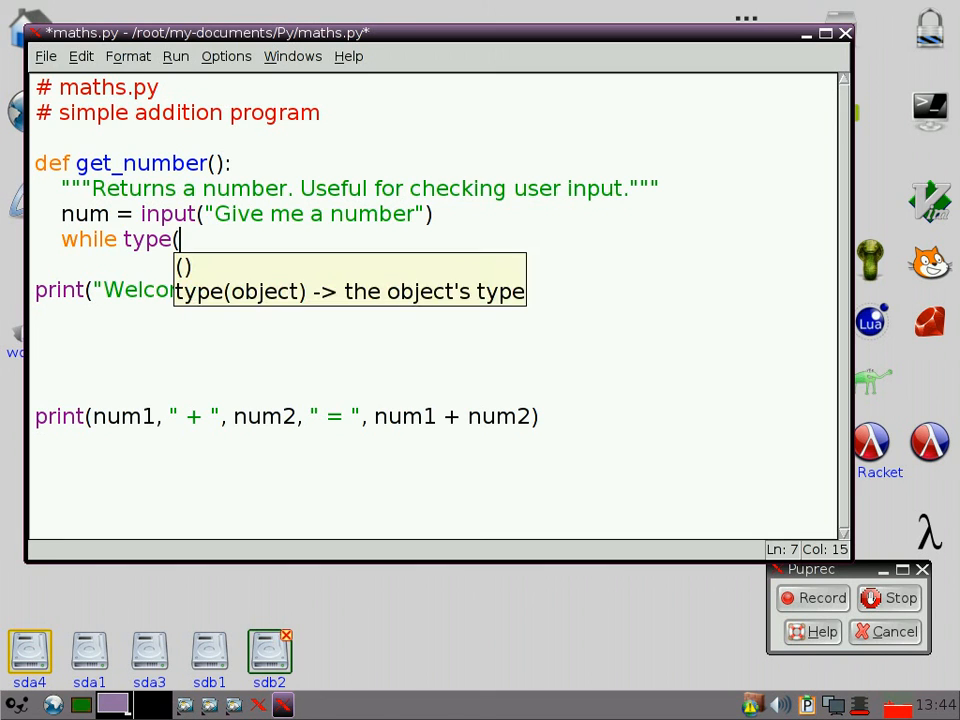
{"action": "type", "text": "num"}
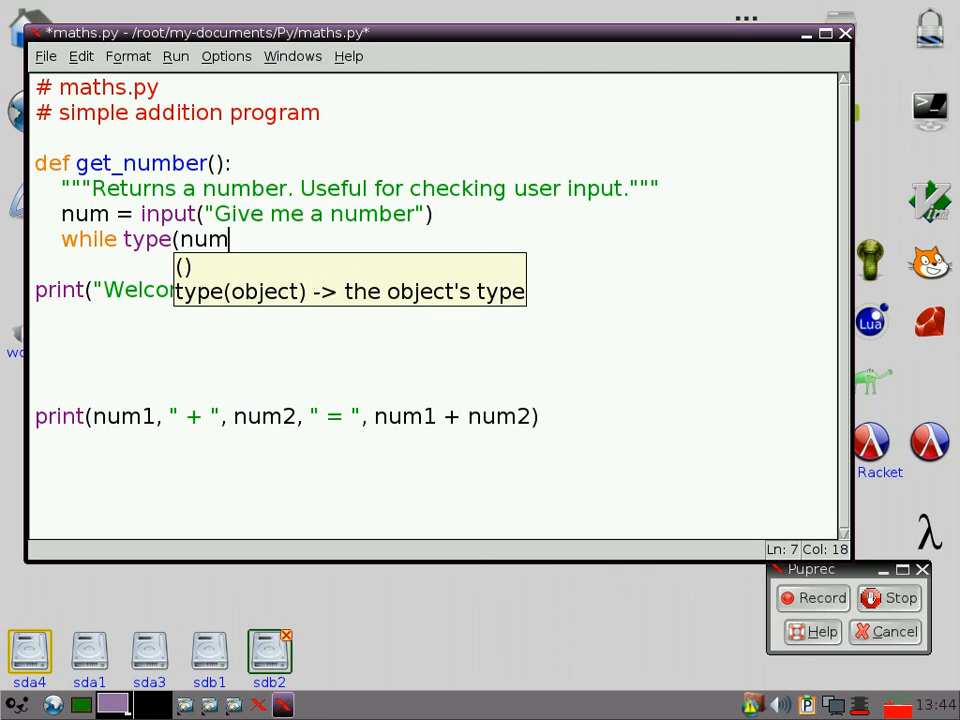
{"action": "type", "text": ") = str:"}
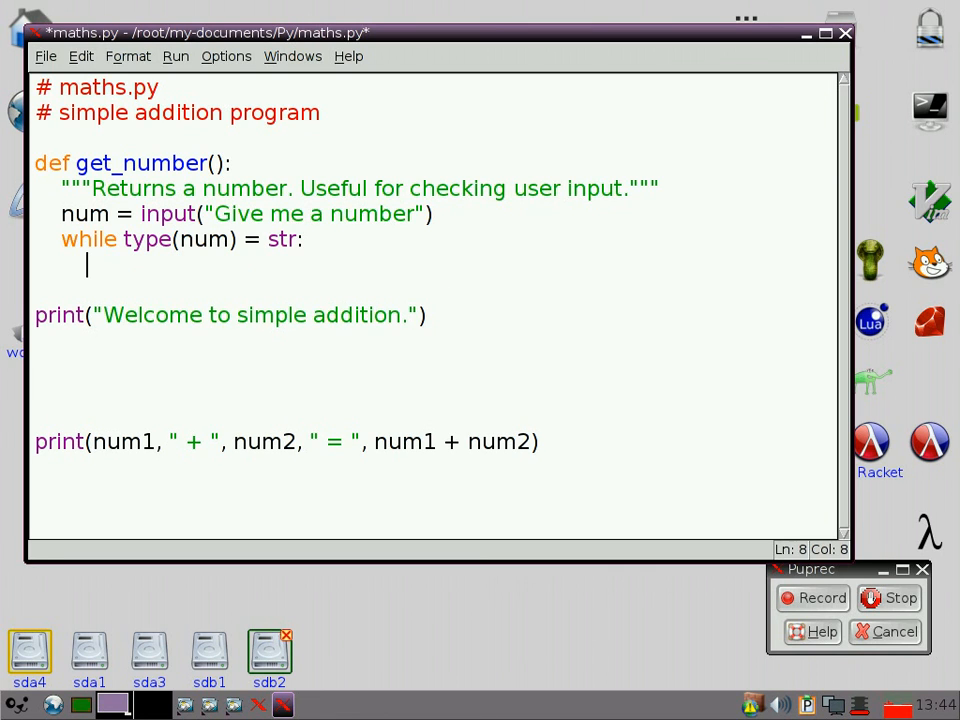
{"action": "key", "text": "BackSpace"}
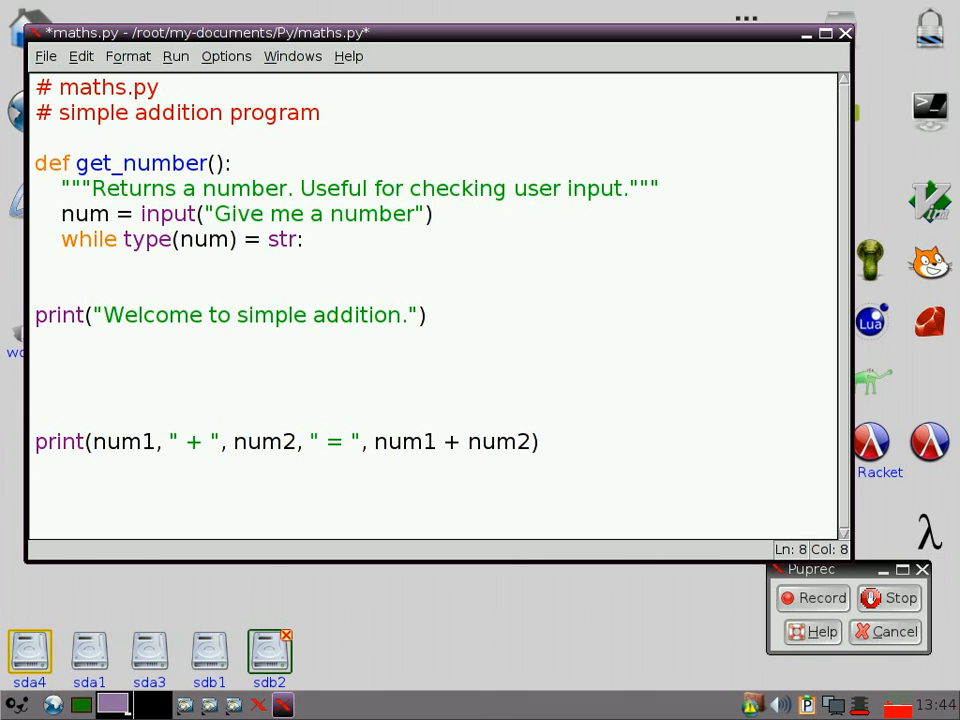
Step: Inside the loop, add try: num = int(num)
{"action": "type", "text": "tr"}
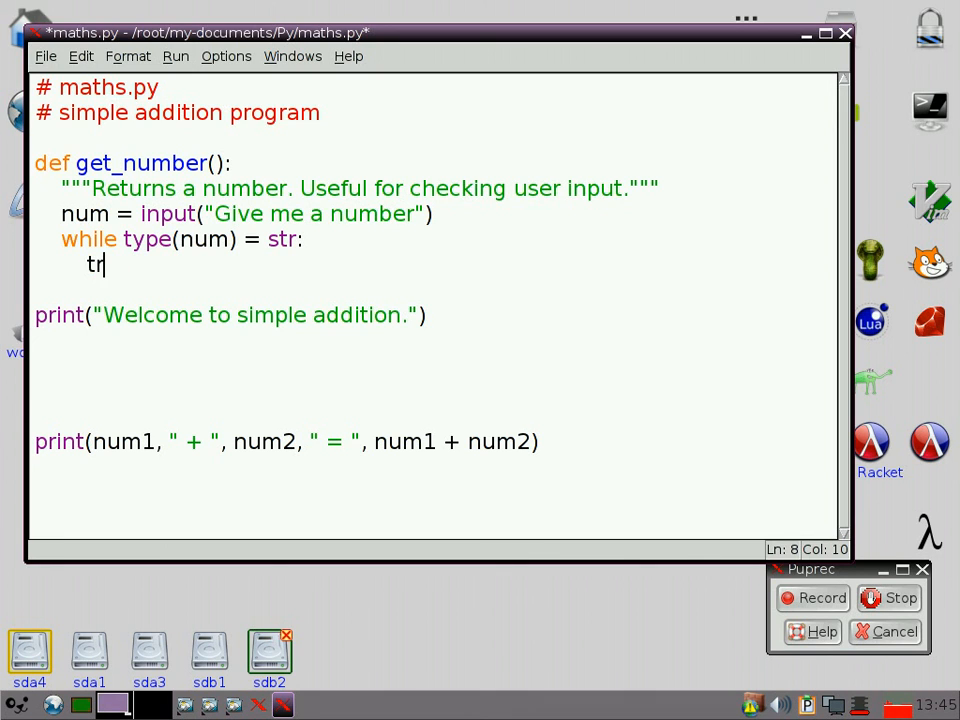
{"action": "type", "text": "y:"}
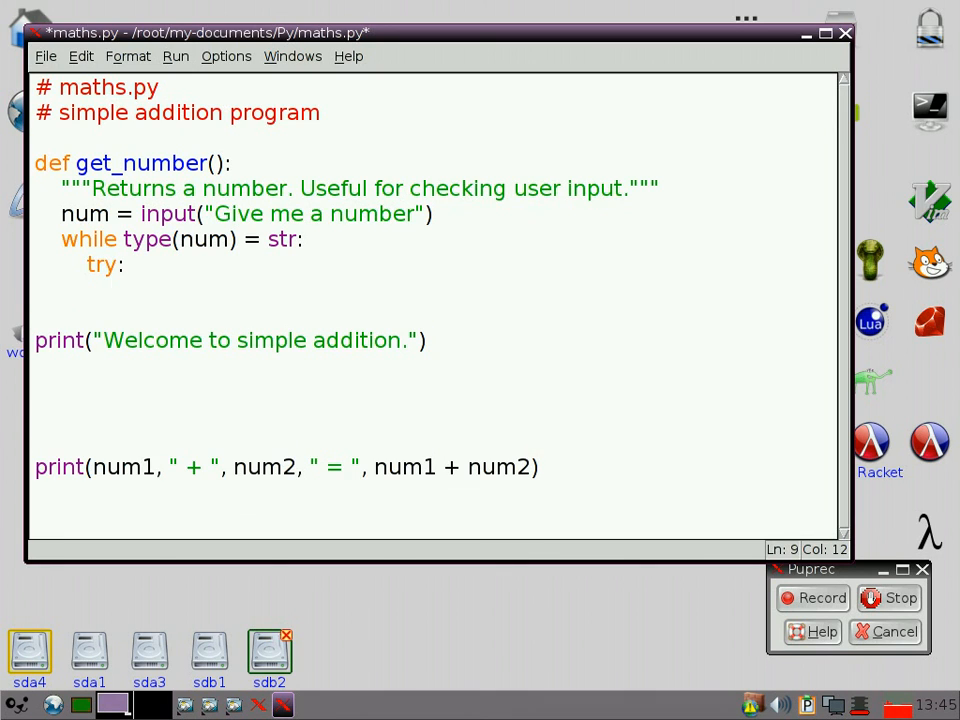
{"action": "type", "text": "num"}
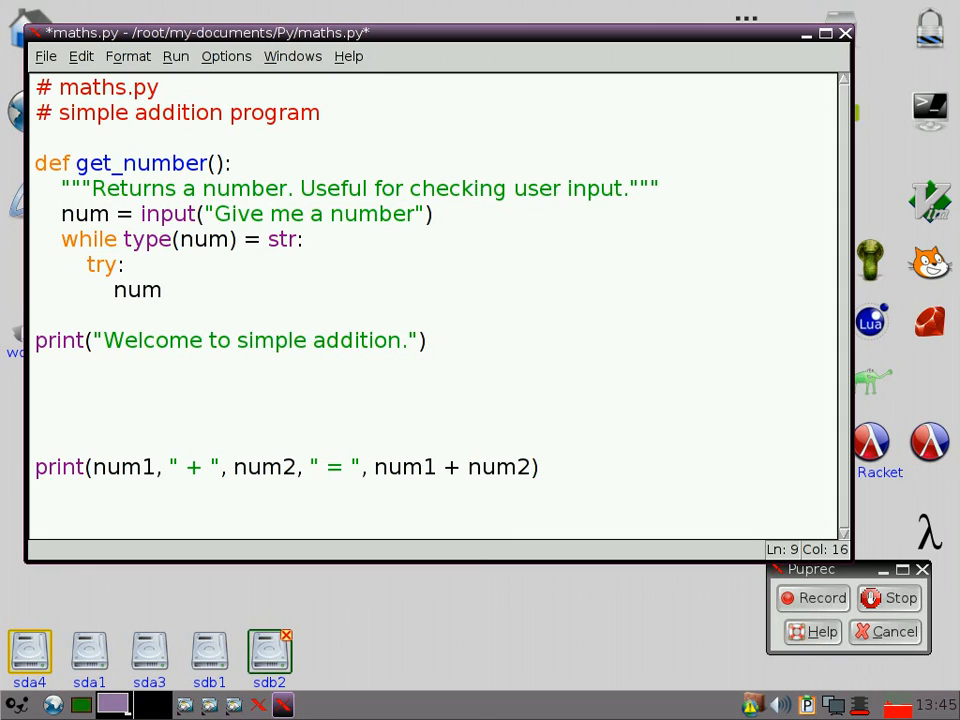
{"action": "type", "text": "= ("}
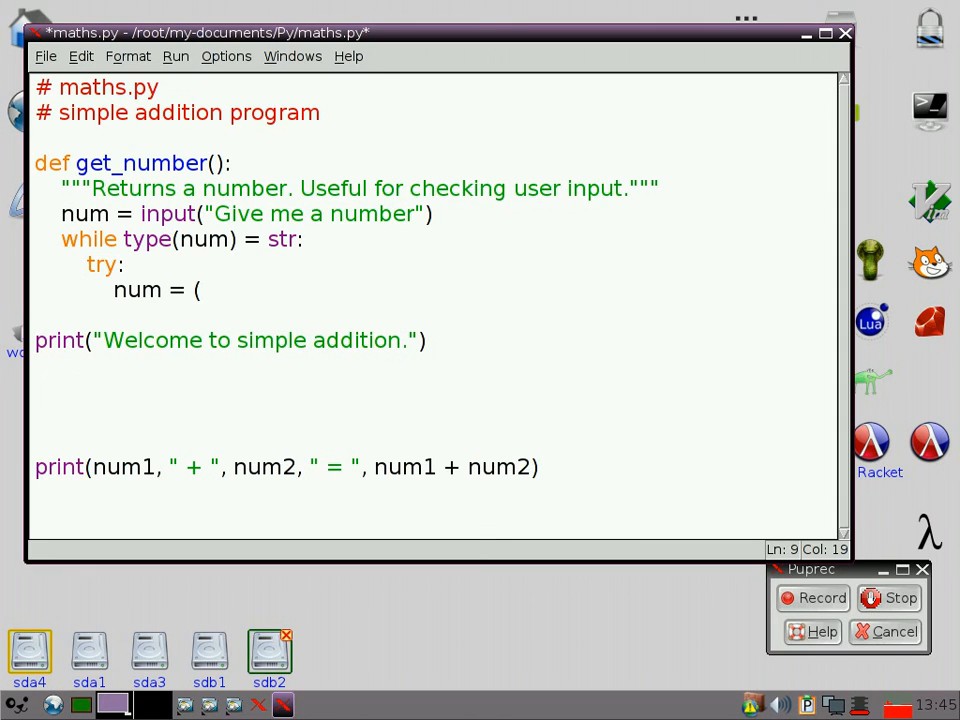
{"action": "type", "text": "int(num"}
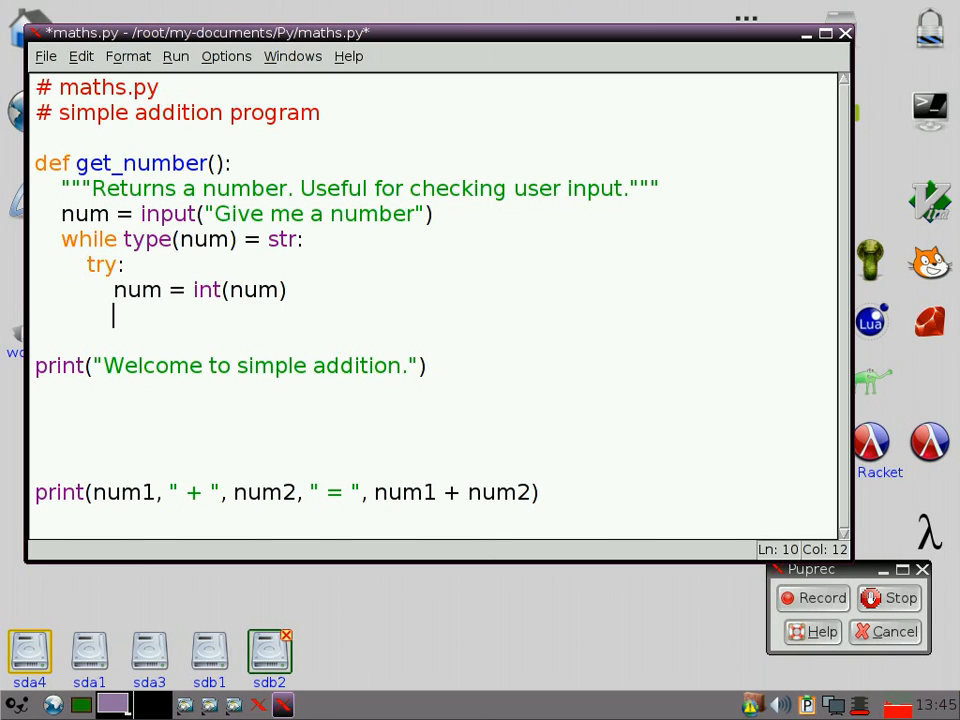
Step: Add the except: branch converting num with float(num)
{"action": "type", "text": "except:"}
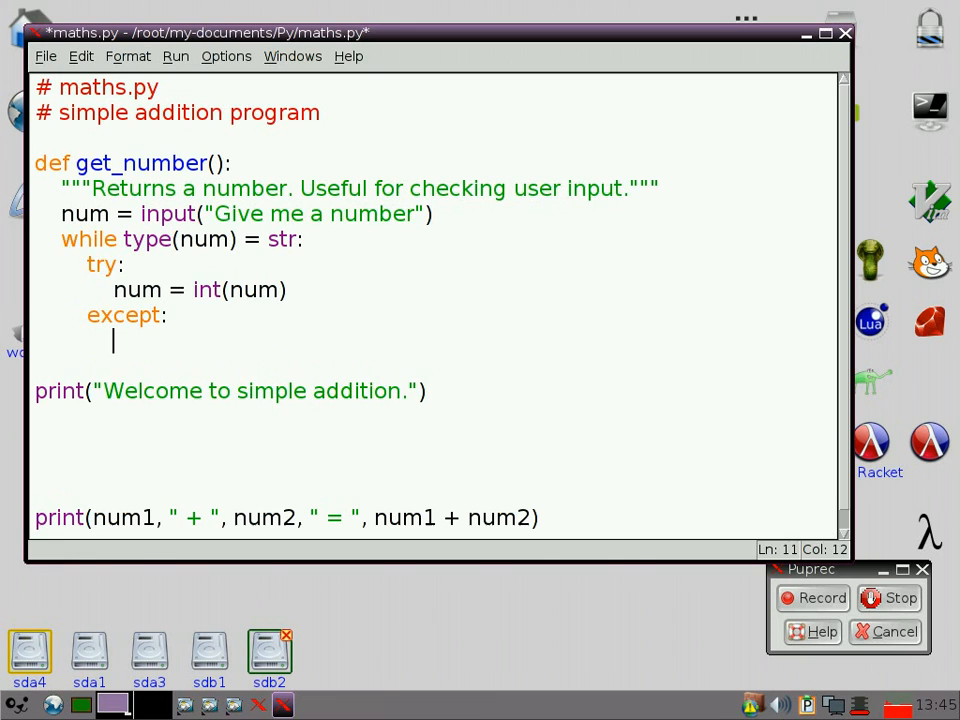
{"action": "type", "text": "num = fla"}
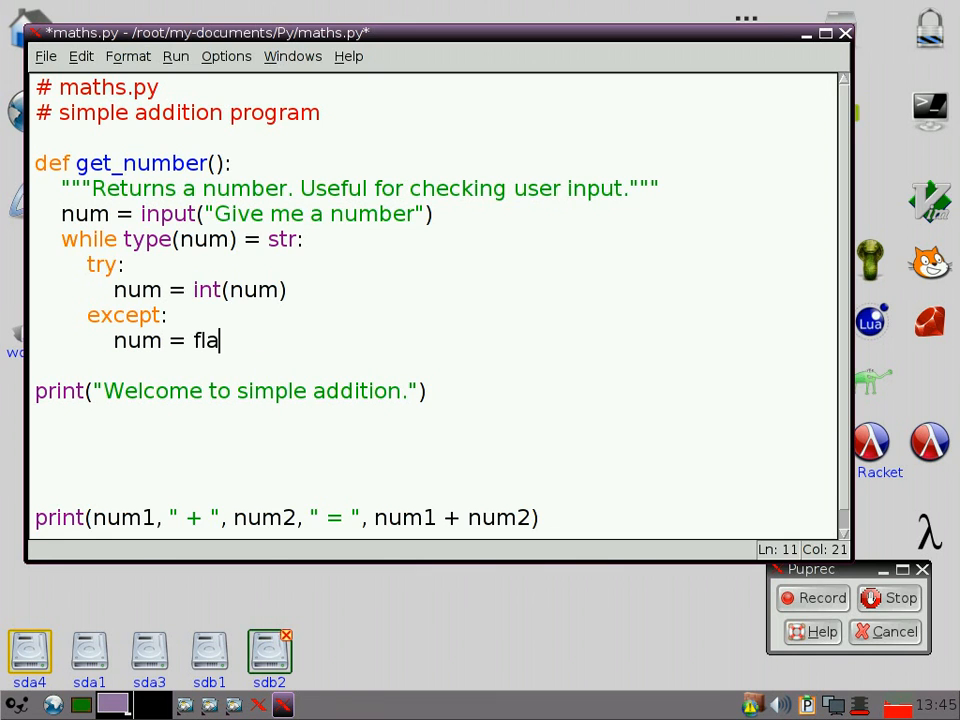
{"action": "key", "text": "BackSpace"}
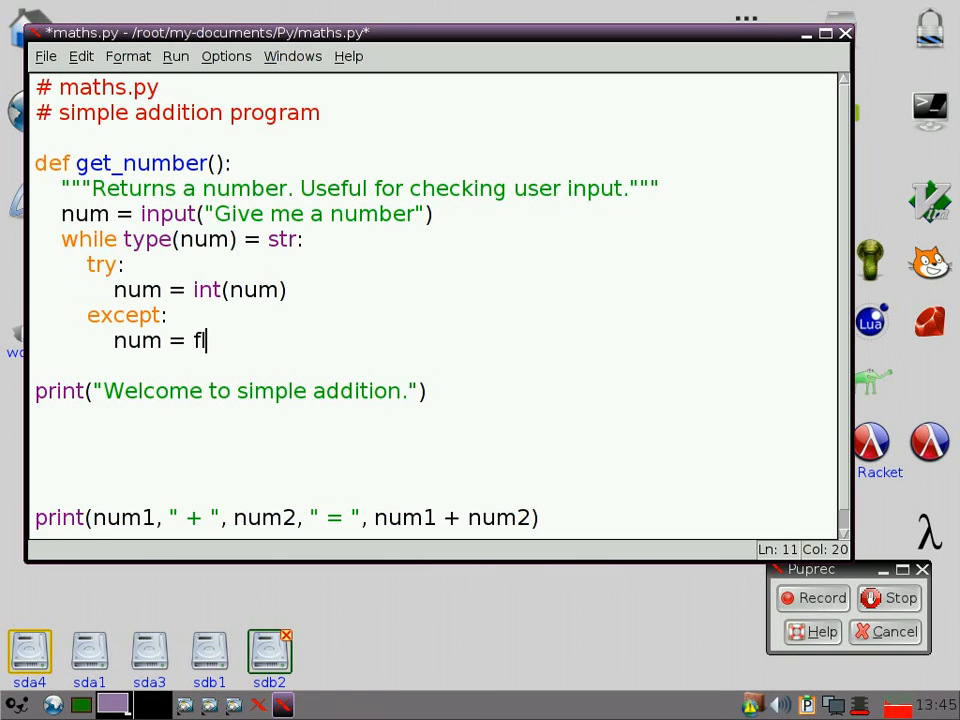
{"action": "type", "text": "oat(nu"}
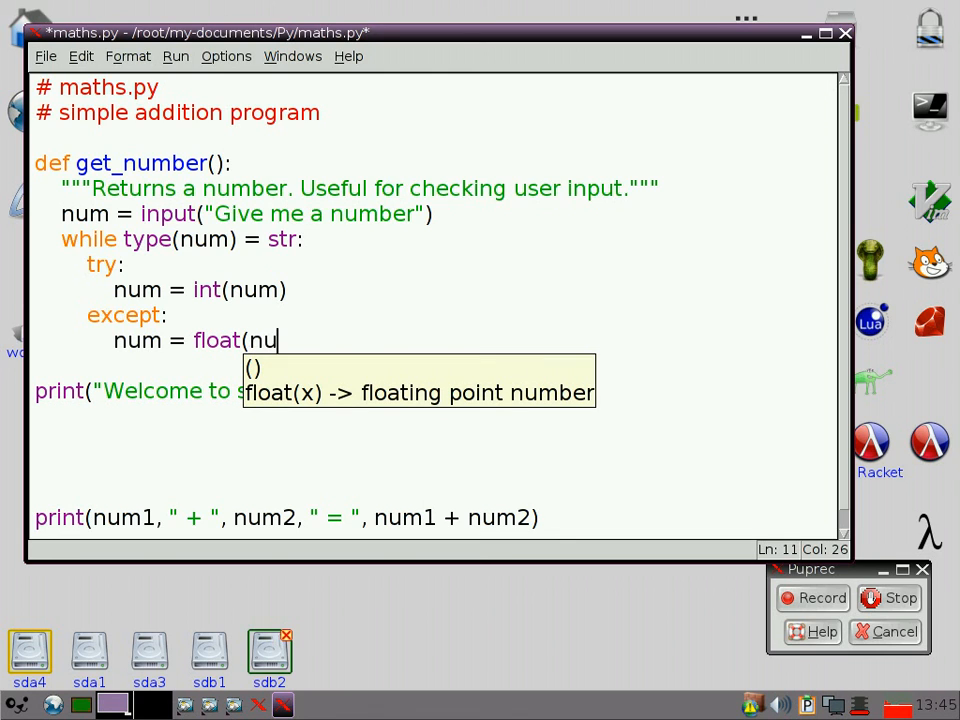
{"action": "type", "text": "m"}
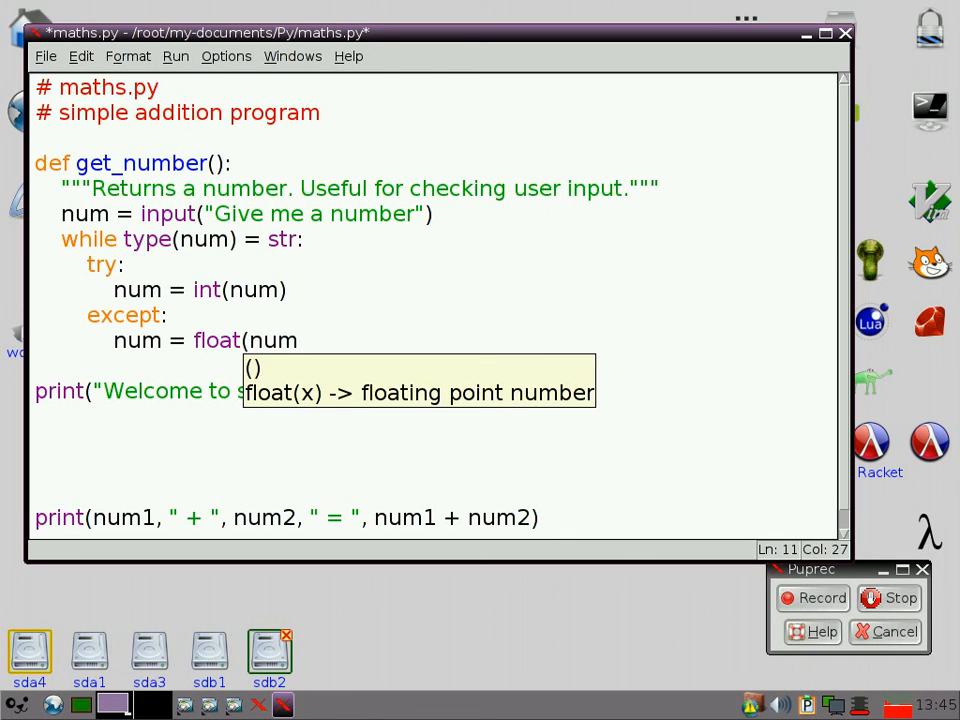
{"action": "type", "text": ")"}
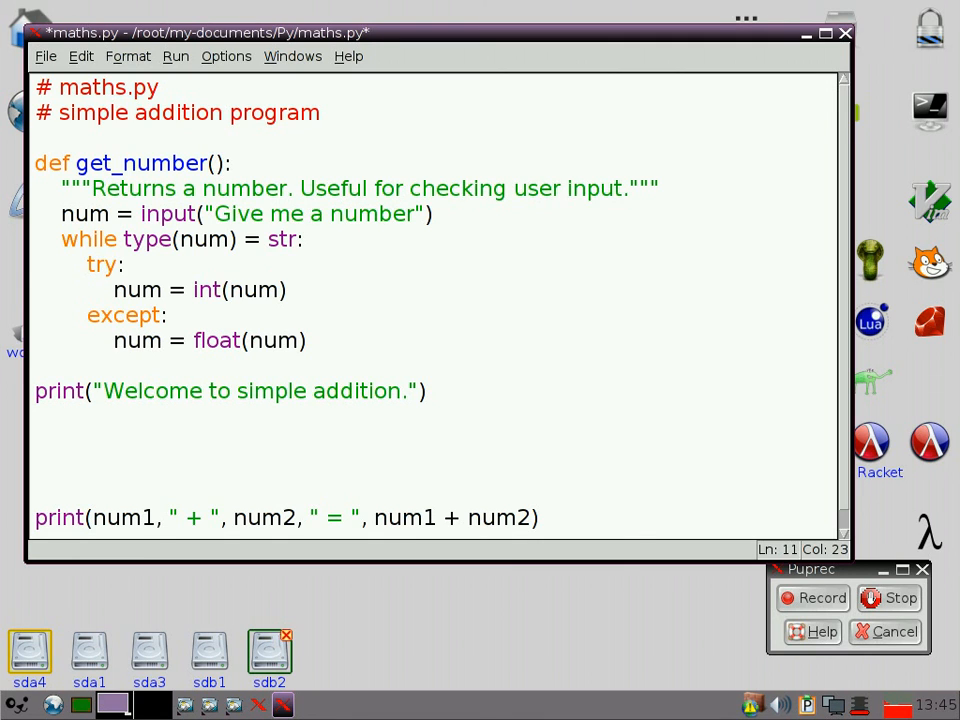
{"action": "left_click", "coordinate": [114, 340]}
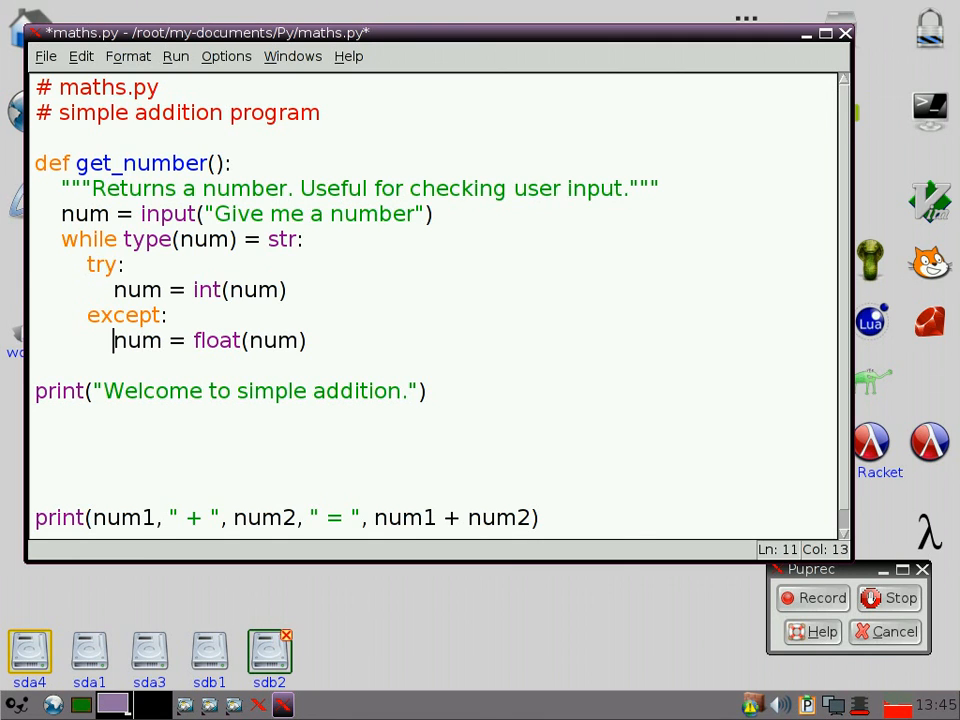
Step: Wrap num = float(num) in a nested try: block with corrected indentation
{"action": "key", "text": "Return"}
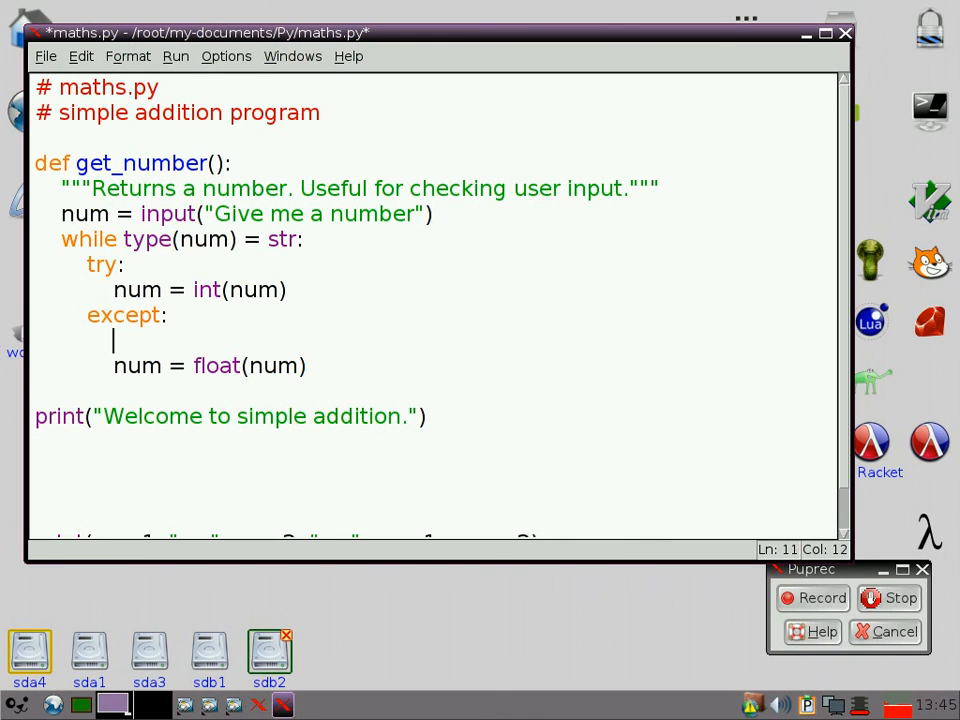
{"action": "type", "text": "try:"}
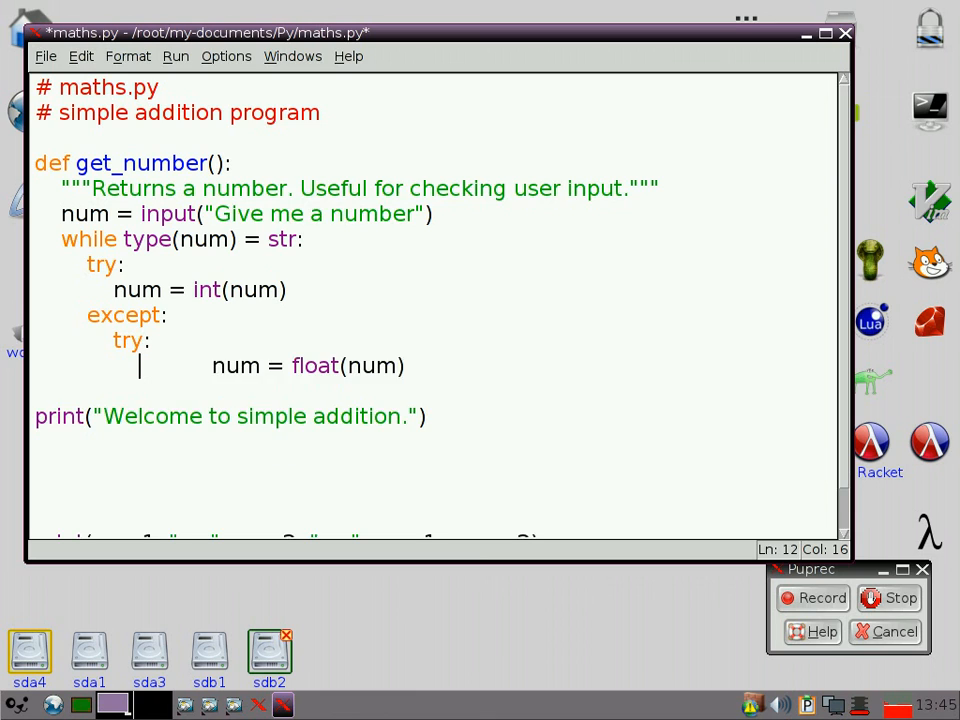
{"action": "key", "text": "BackSpace"}
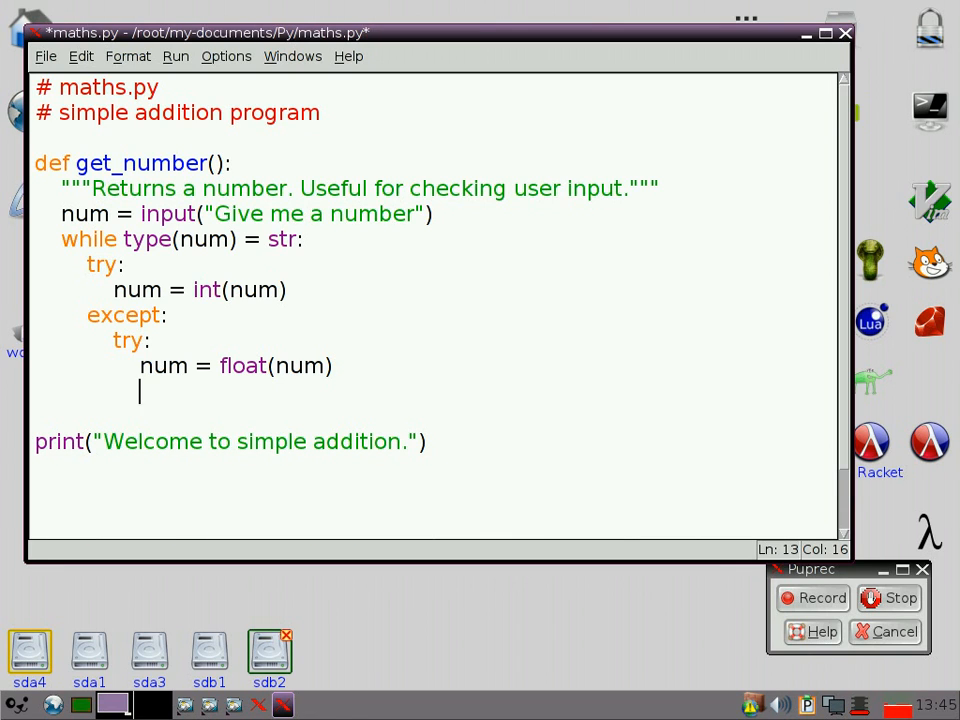
Step: Add the inner except: with num = input("Please try again: ")
{"action": "type", "text": "ex"}
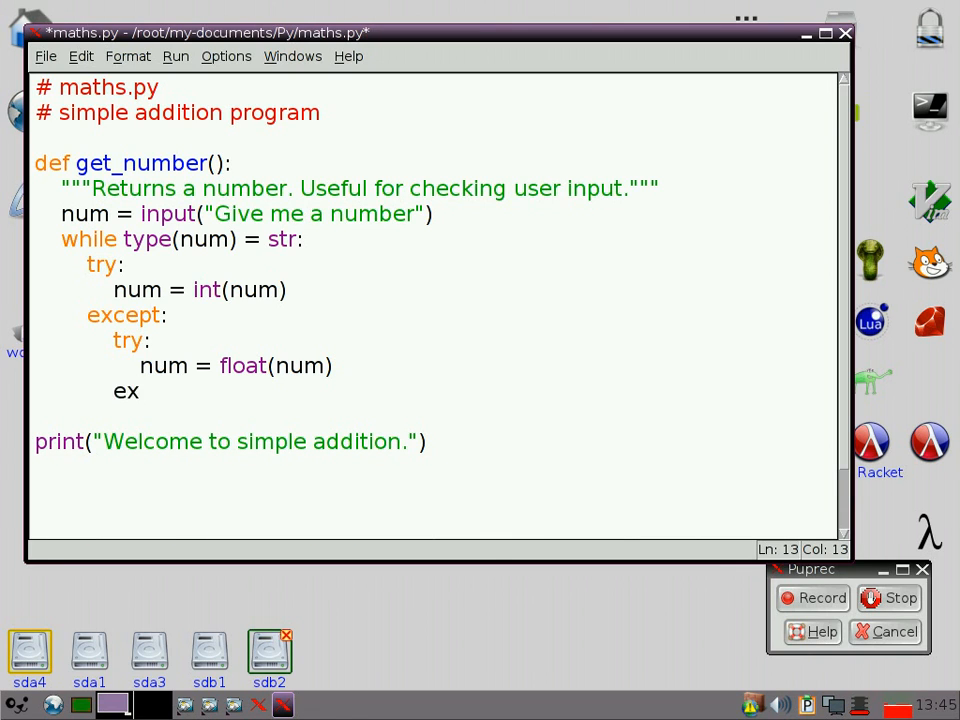
{"action": "type", "text": "cept:"}
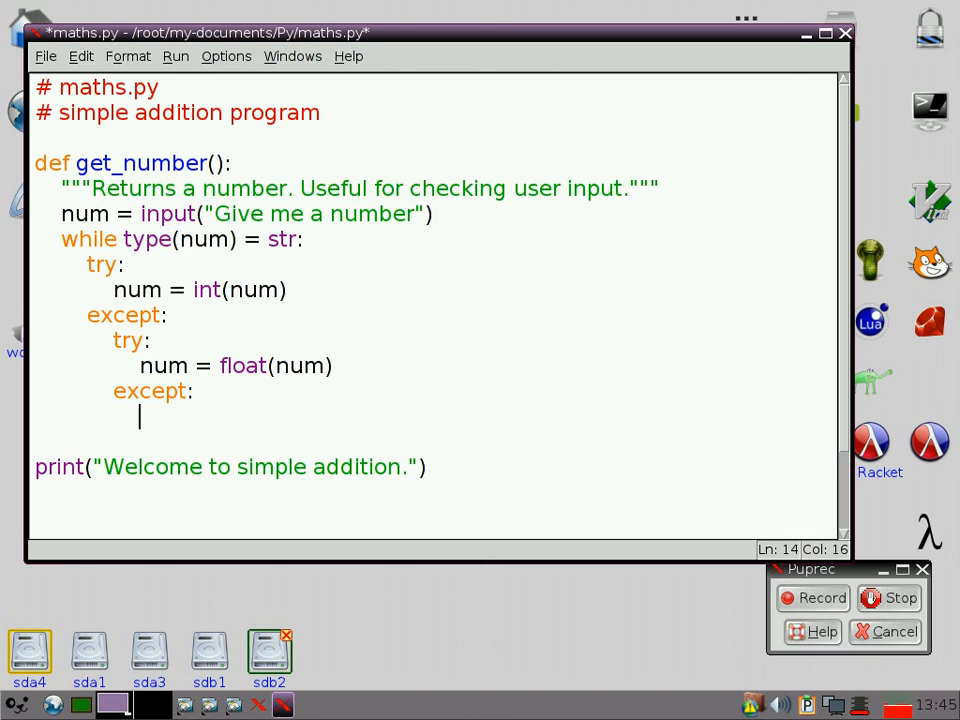
{"action": "type", "text": "num"}
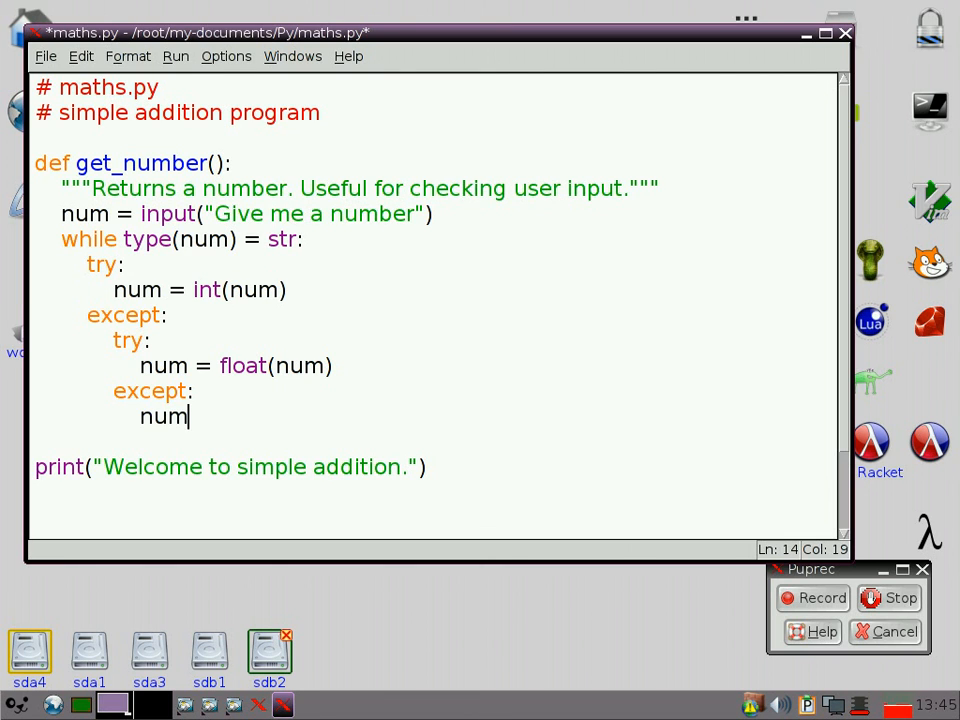
{"action": "type", "text": "= i"}
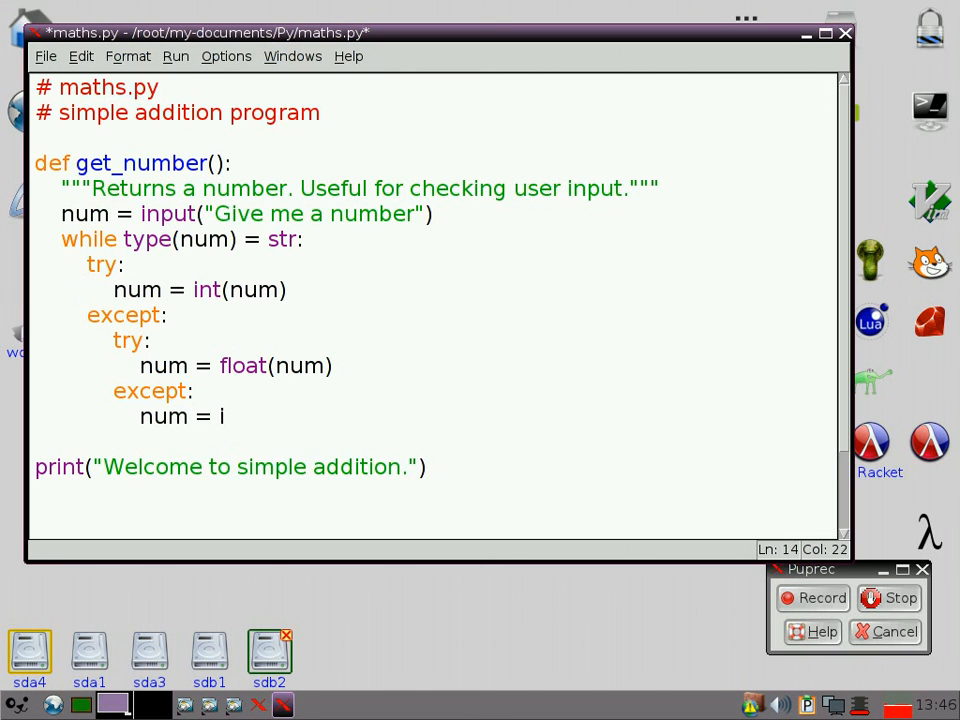
{"action": "type", "text": "nput"}
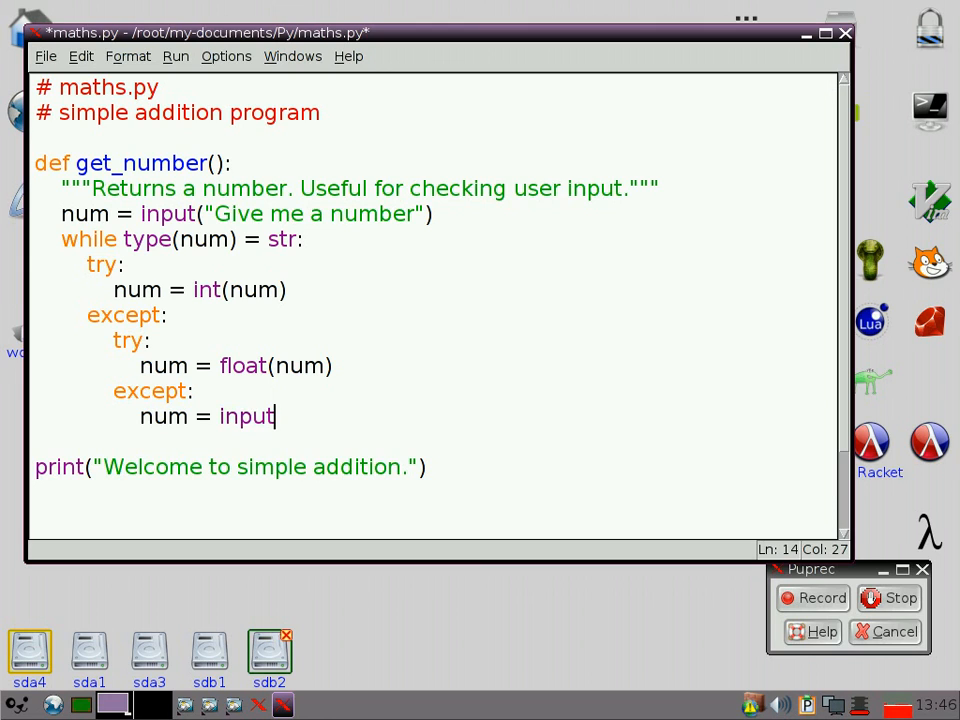
{"action": "type", "text": "(\"Please try"}
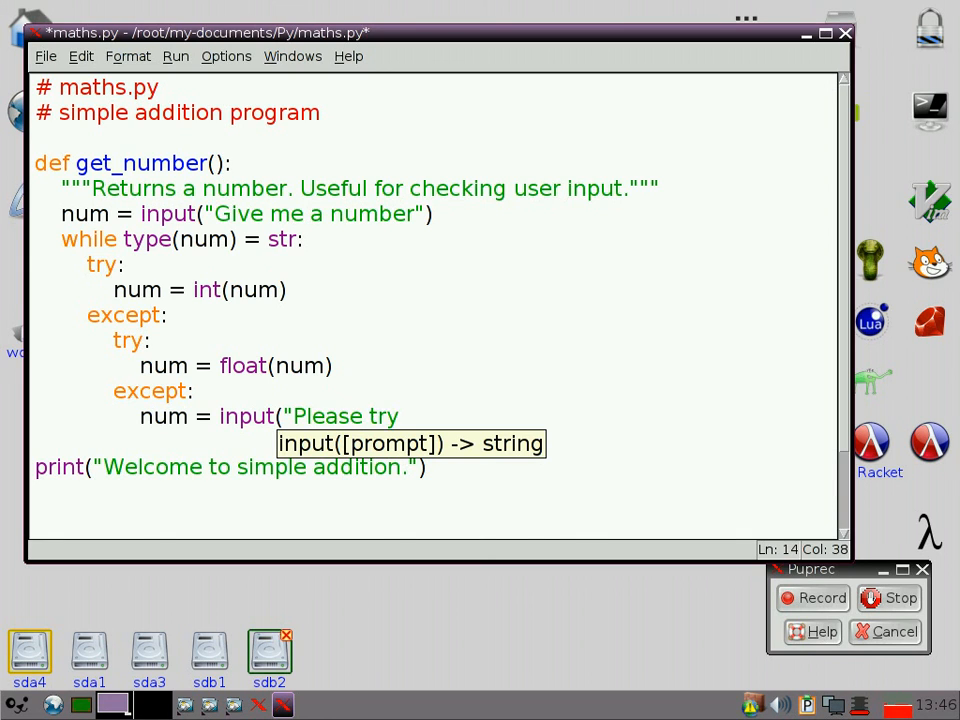
{"action": "type", "text": "again:"}
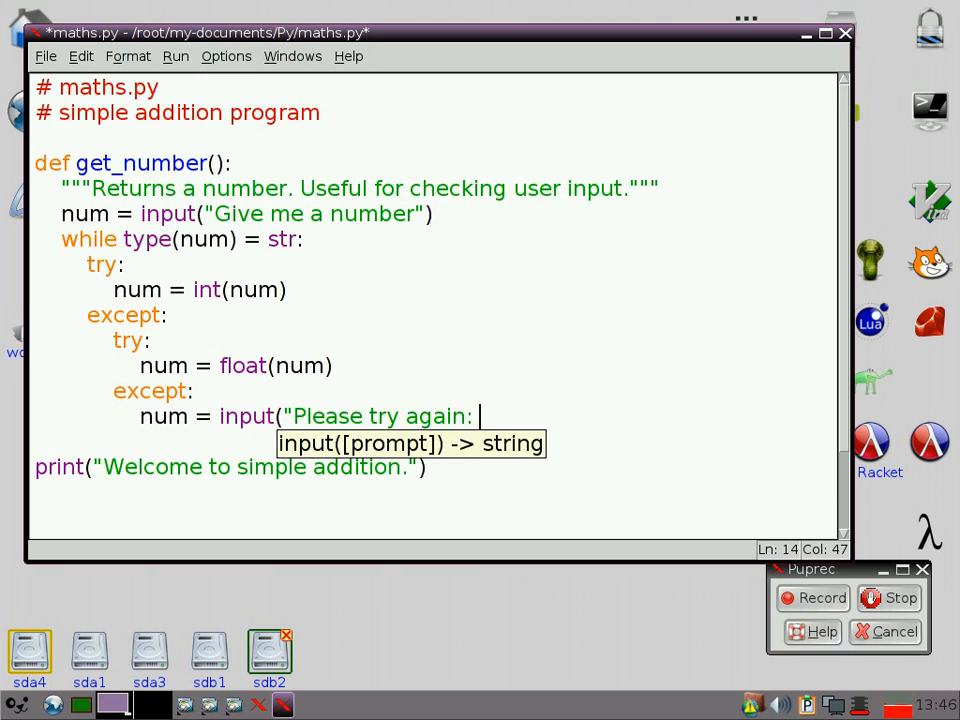
{"action": "type", "text": "\")"}
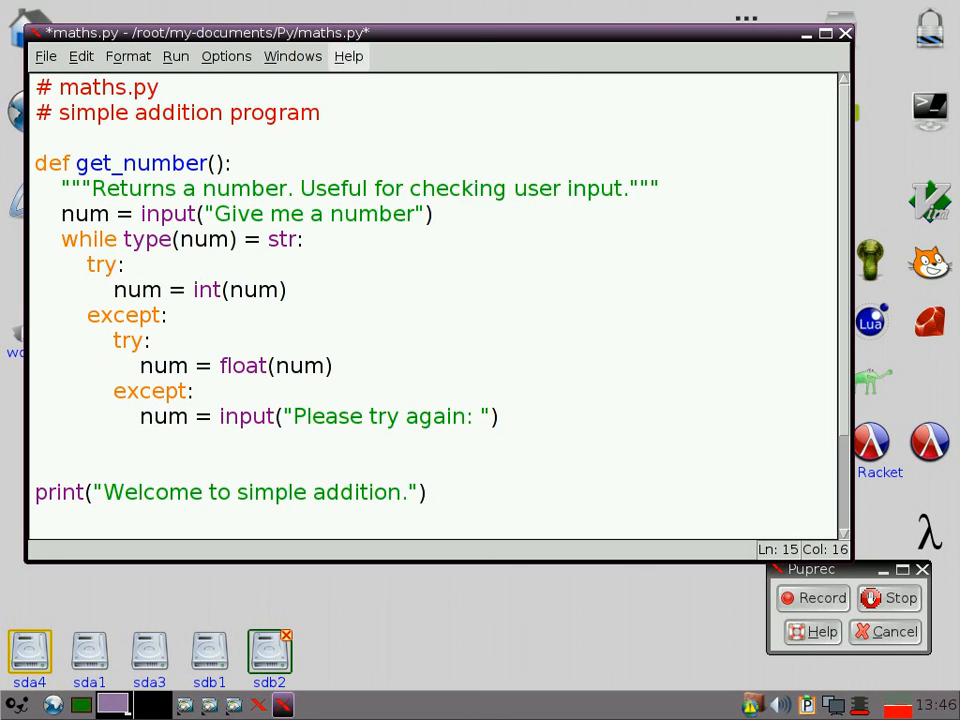
Step: End get_number with return num at function level
{"action": "scroll", "scroll_direction": "down", "scroll_amount": 3}
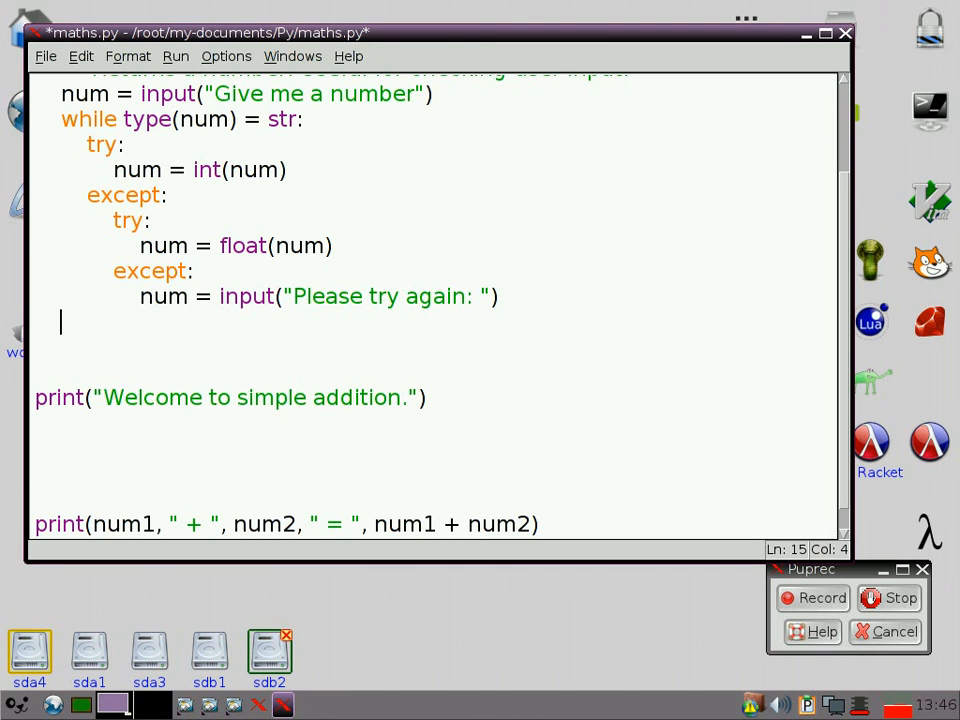
{"action": "type", "text": "return"}
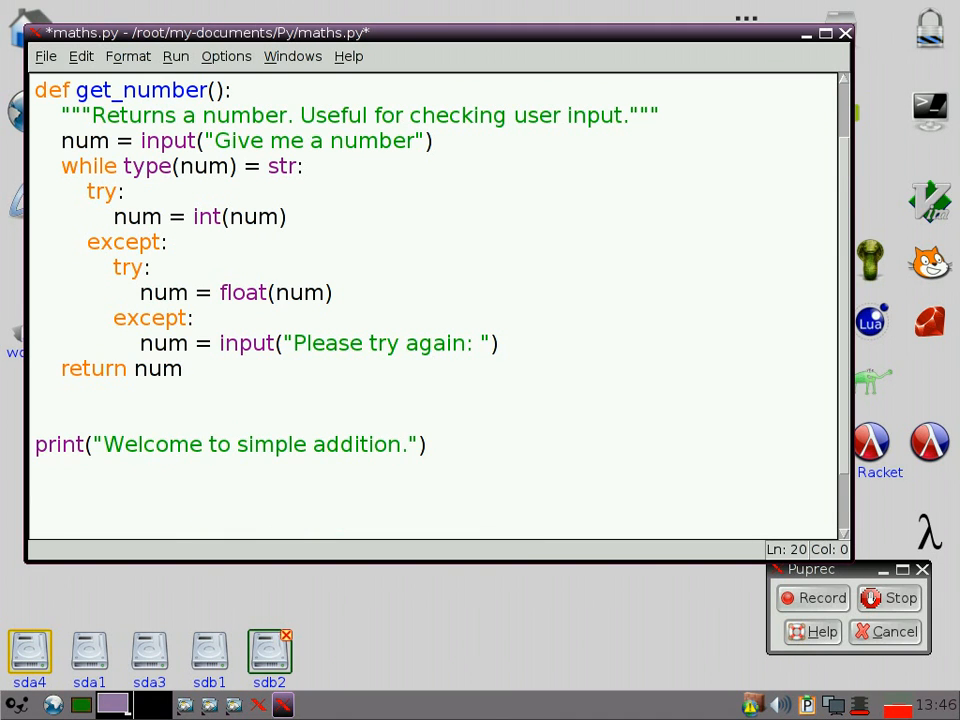
{"action": "type", "text": "num"}
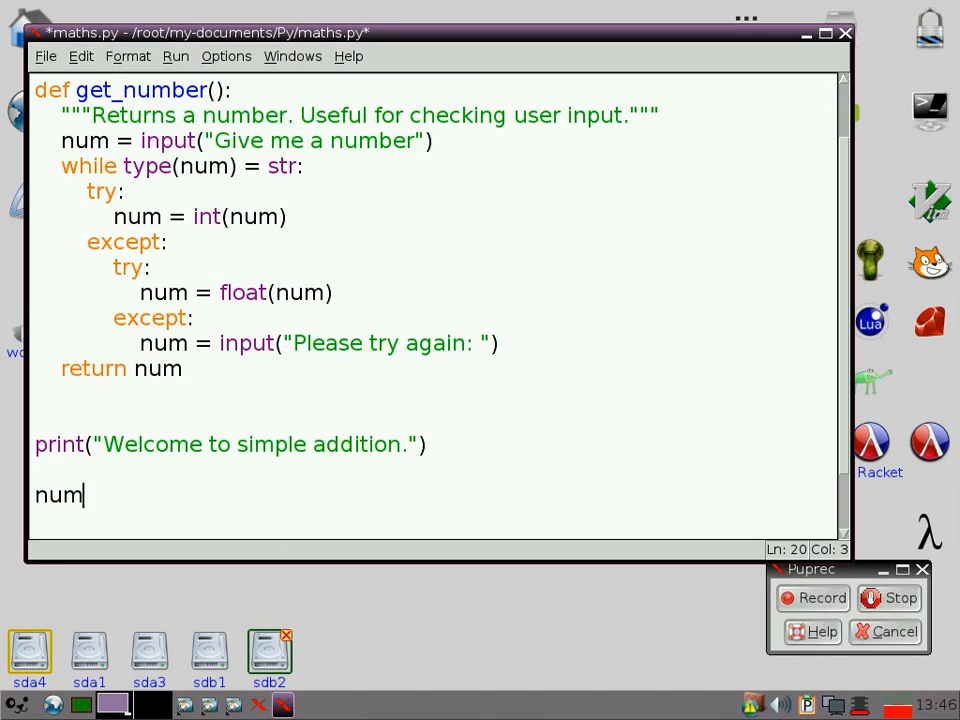
Step: Assign num1 = get_number() and num2 = get_number() below the welcome print
{"action": "type", "text": "1 ="}
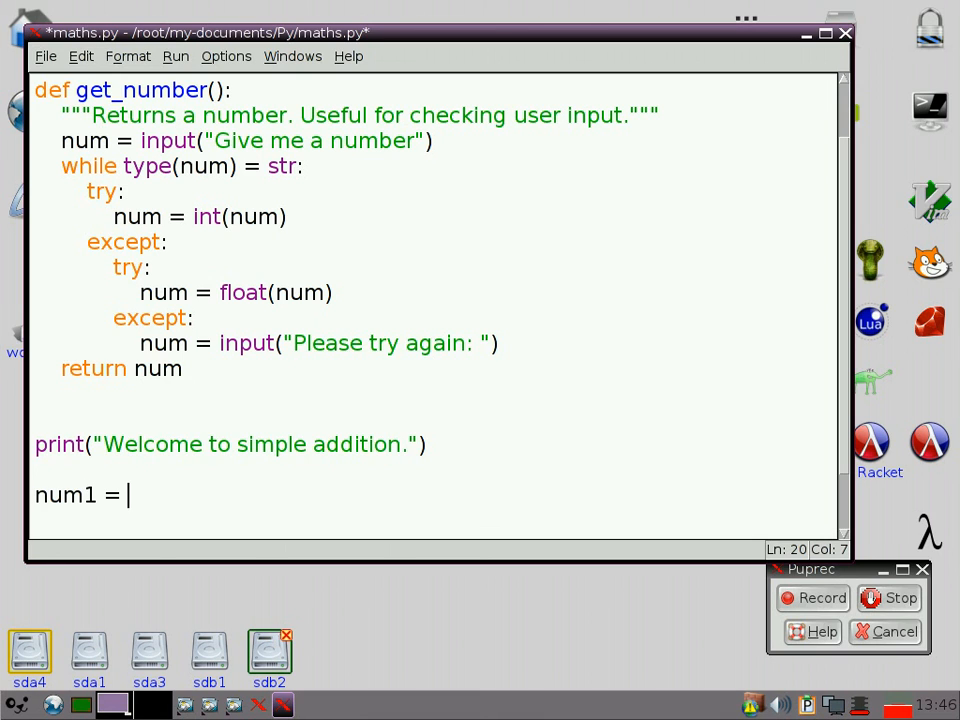
{"action": "type", "text": "ge"}
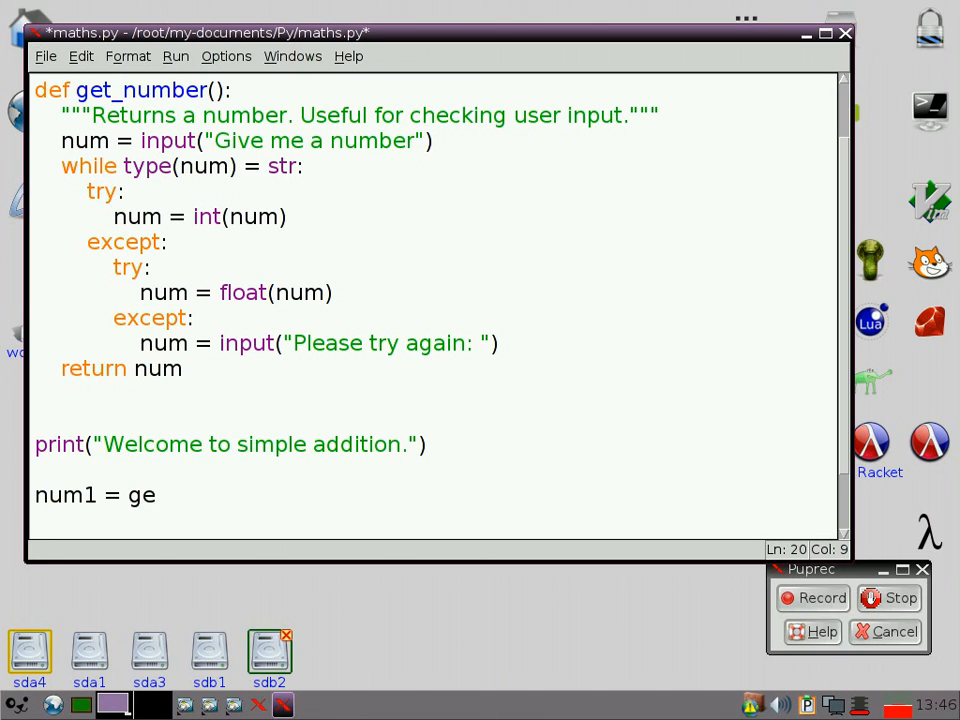
{"action": "type", "text": "t_num"}
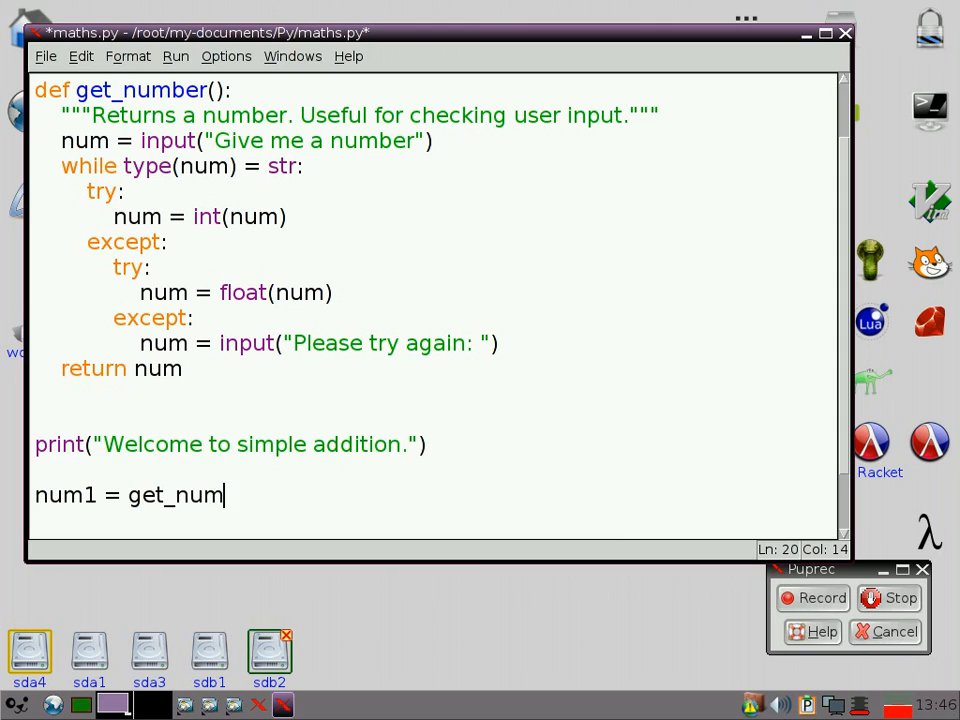
{"action": "type", "text": "ber()"}
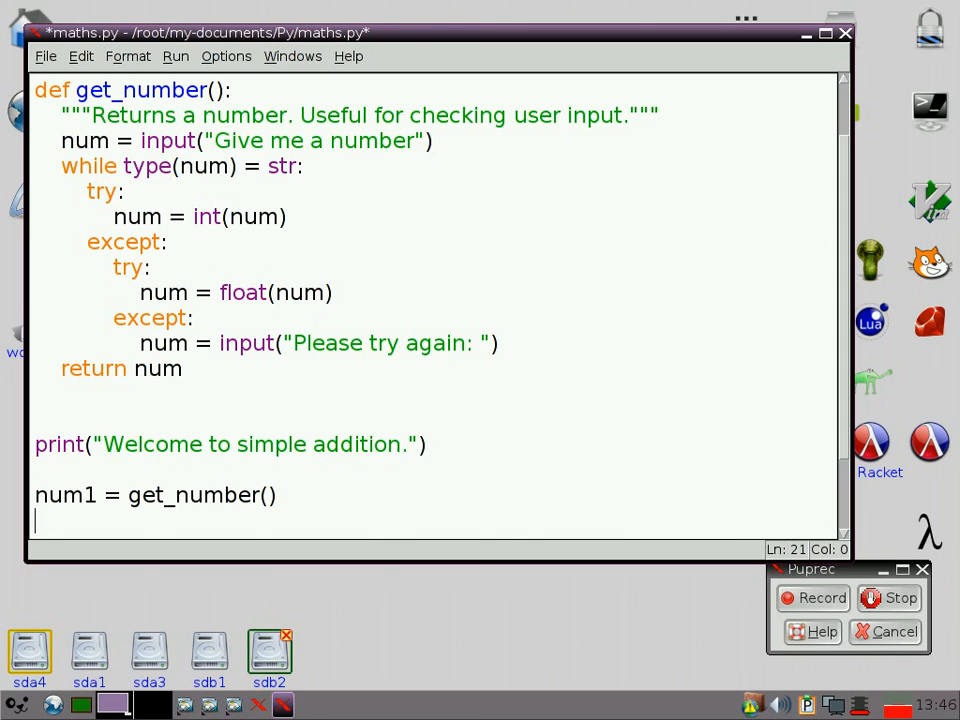
{"action": "type", "text": "num2 ="}
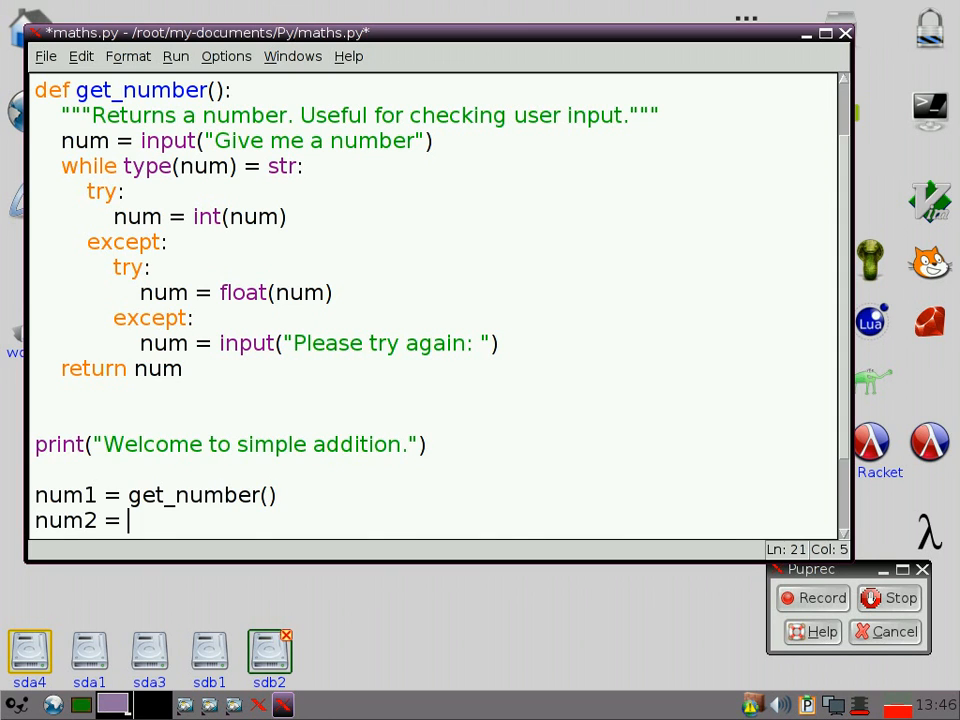
{"action": "type", "text": "get_"}
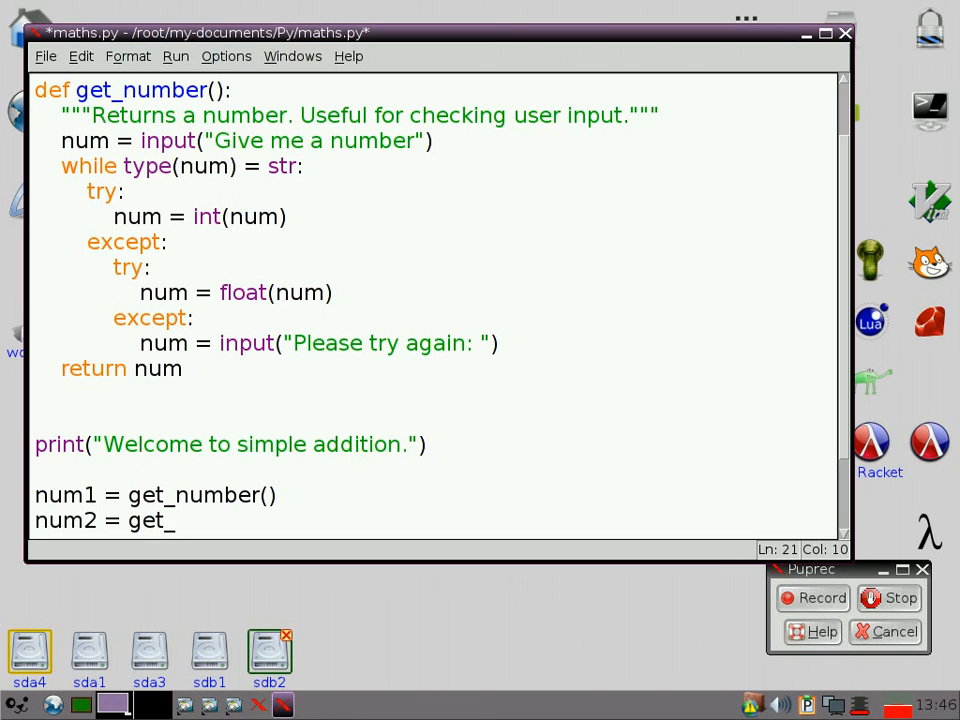
{"action": "type", "text": "number"}
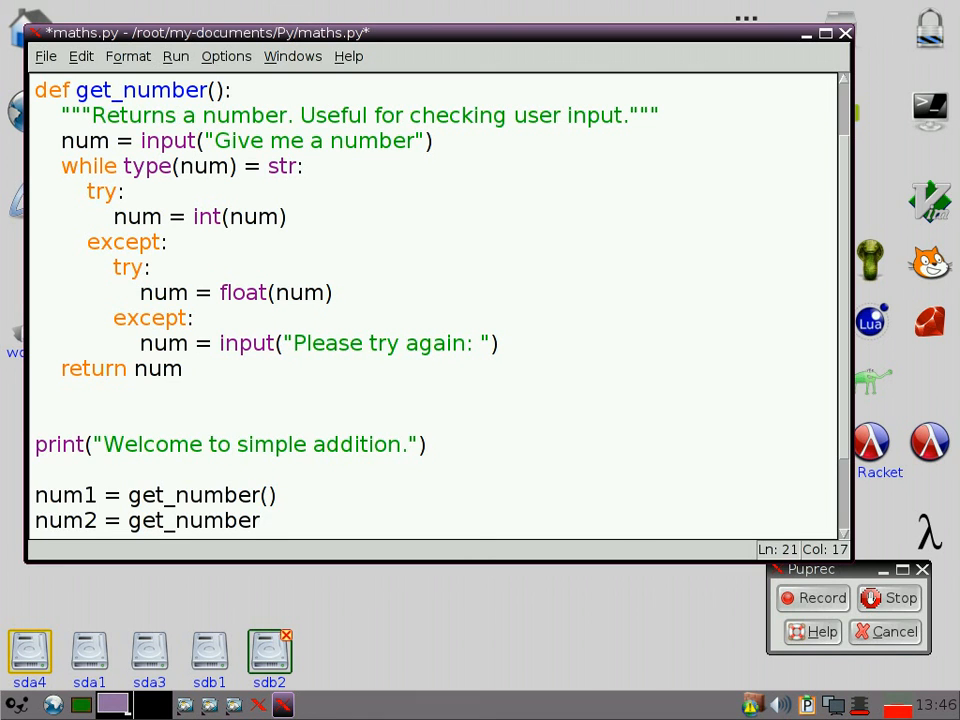
{"action": "type", "text": "()"}
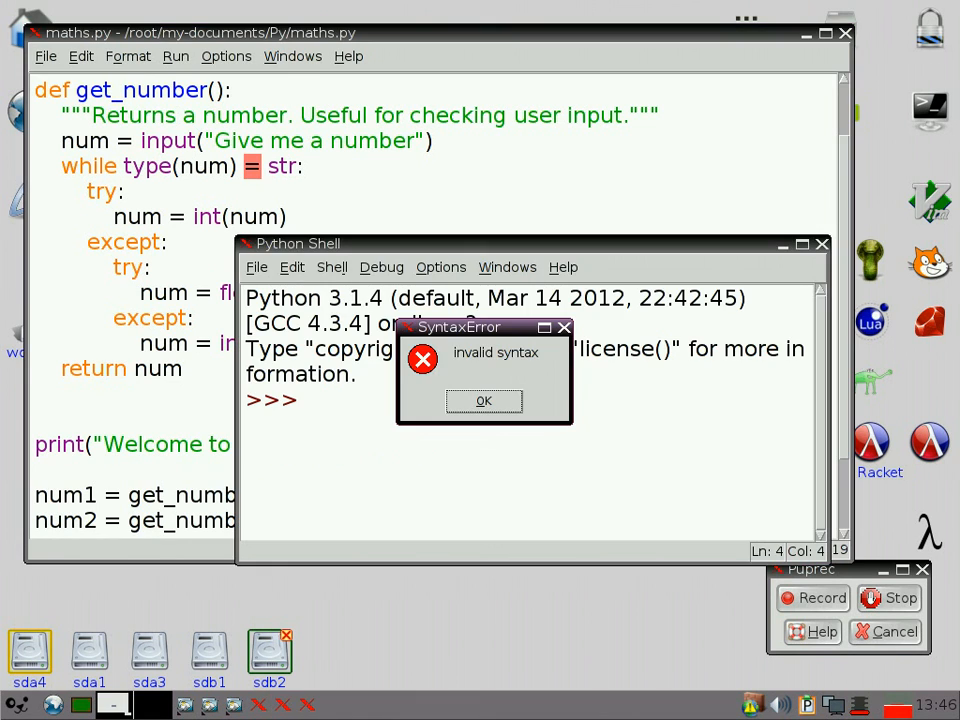
Step: Dismiss the syntax error, change the while condition to ==, and run the module
{"action": "left_click", "coordinate": [483, 400]}
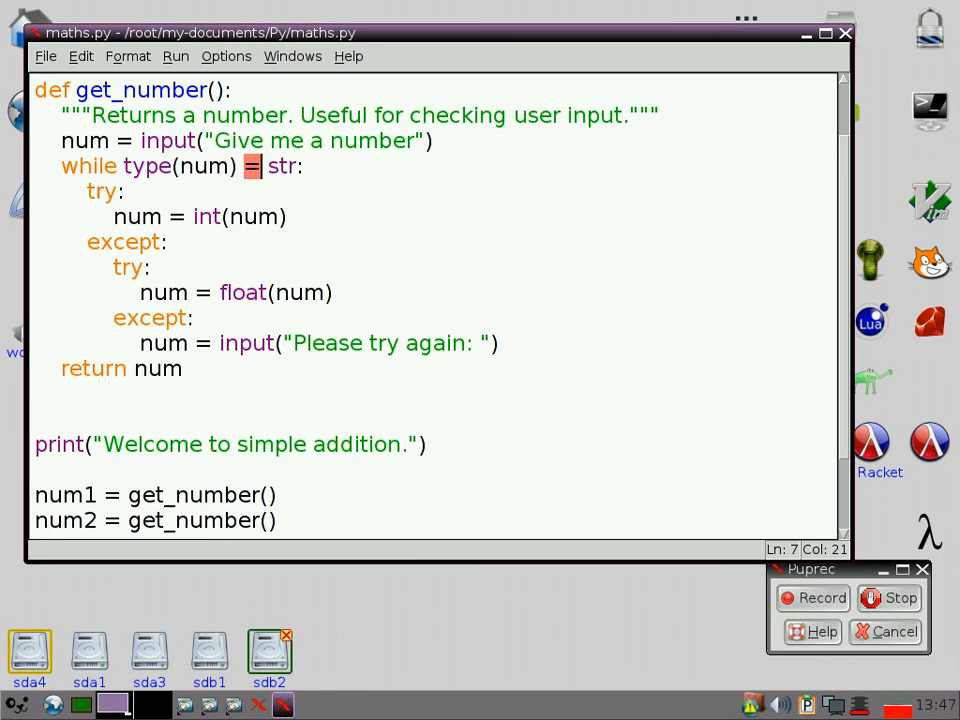
{"action": "type", "text": "="}
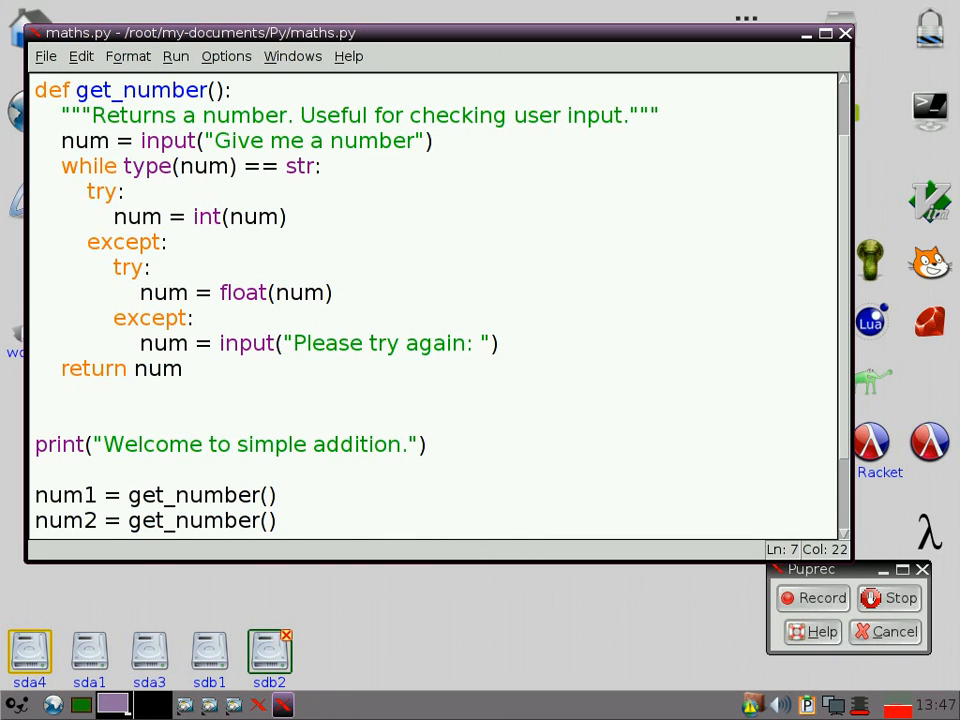
{"action": "key", "text": "F5"}
{"action": "type", "text": ": "}
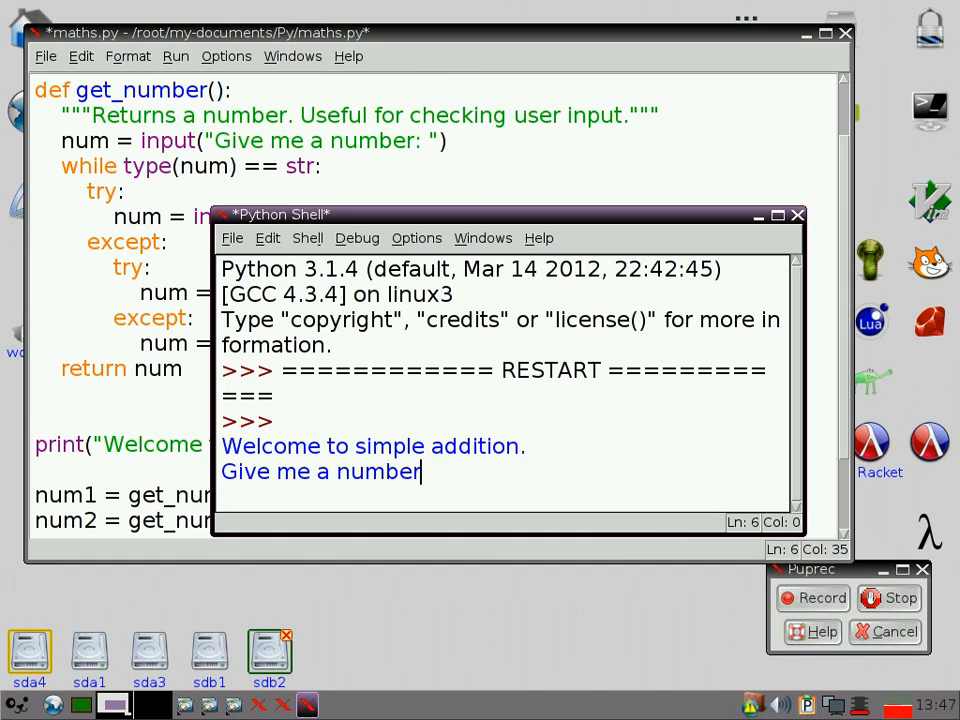
Step: Save and rerun maths.py, answering the prompts with 1.2 and then 2
{"action": "type", "text": "2"}
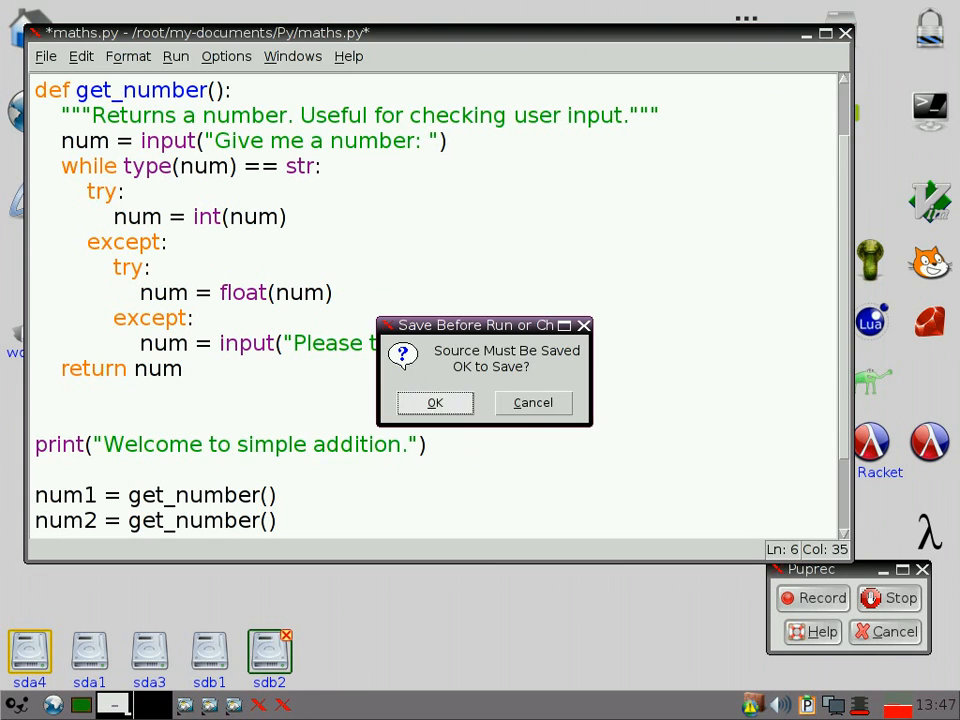
{"action": "left_click", "coordinate": [434, 402]}
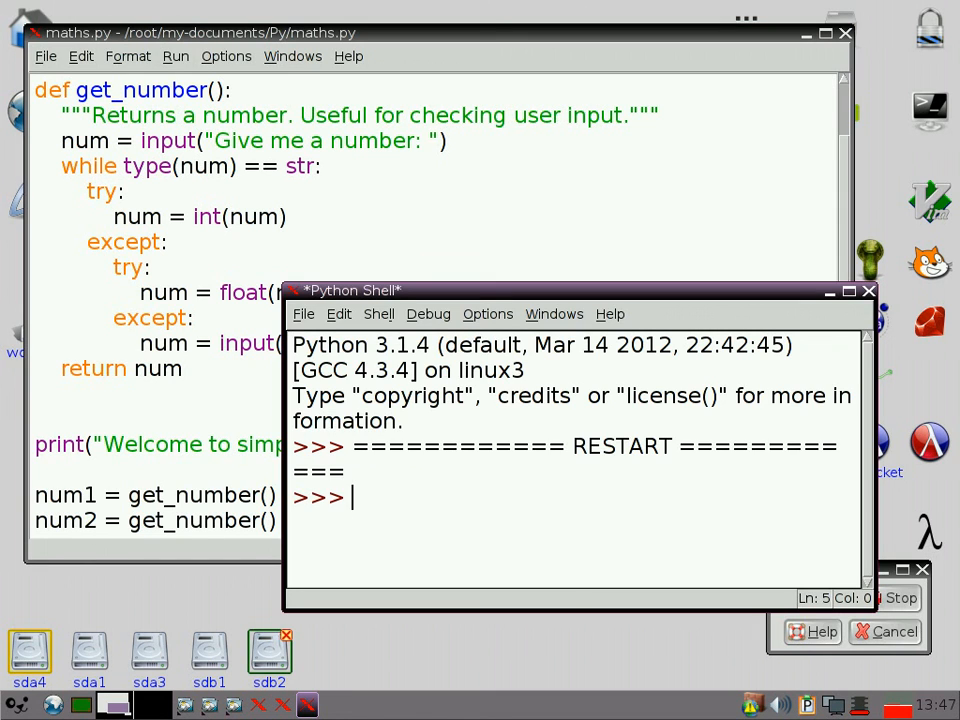
{"action": "type", "text": "1.2"}
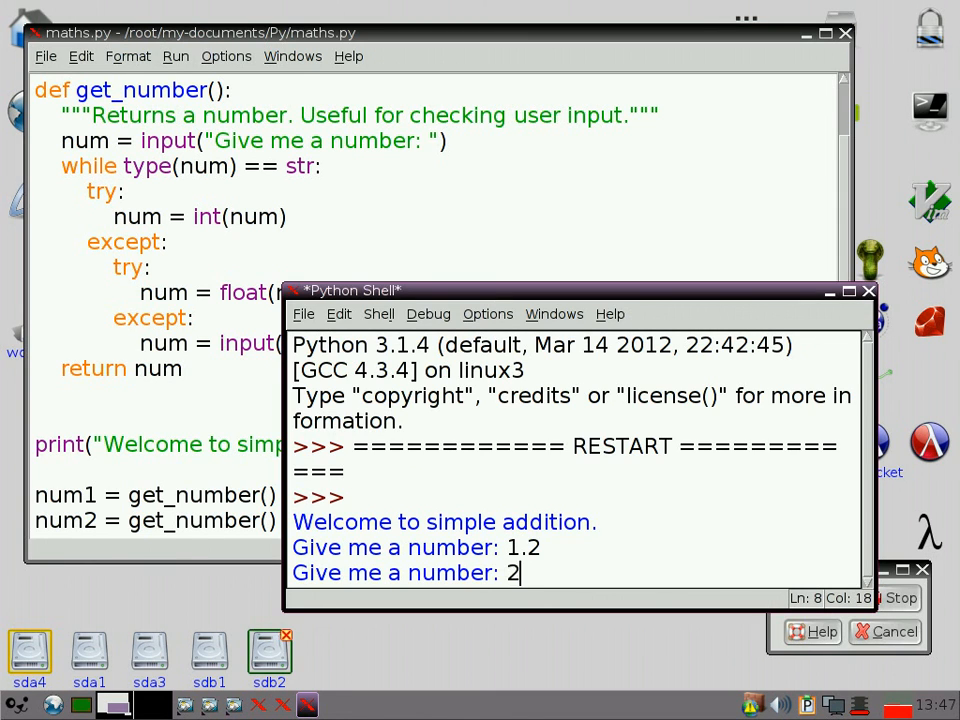
{"action": "key", "text": "Return"}
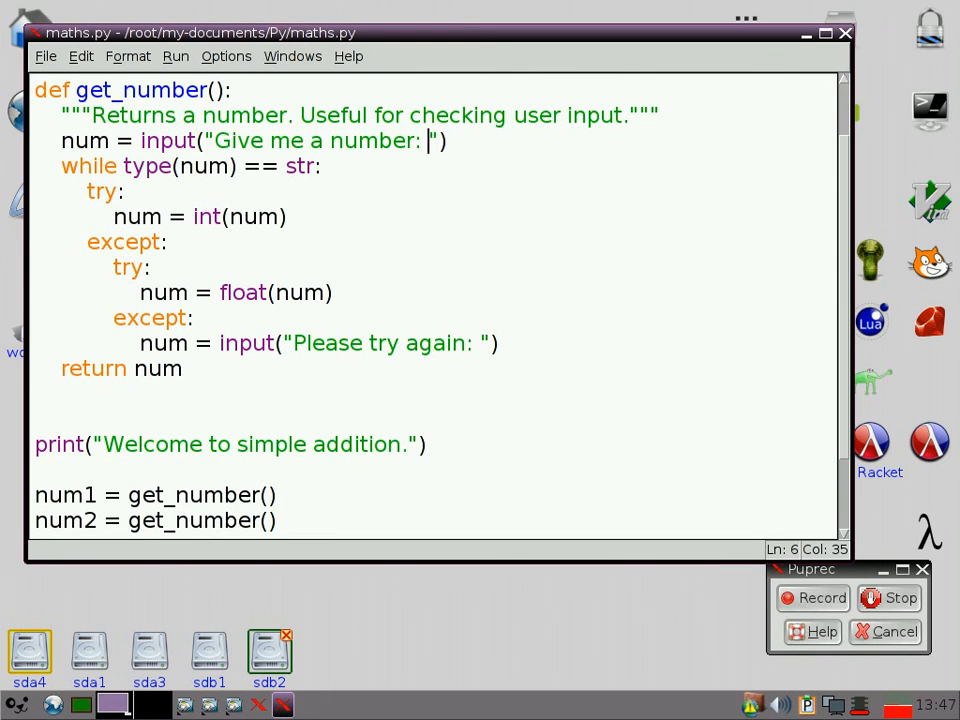
Step: Run again entering four and six (rejected), then 3 and 5 to get 3 + 5 = 8
{"action": "key", "text": "F5"}
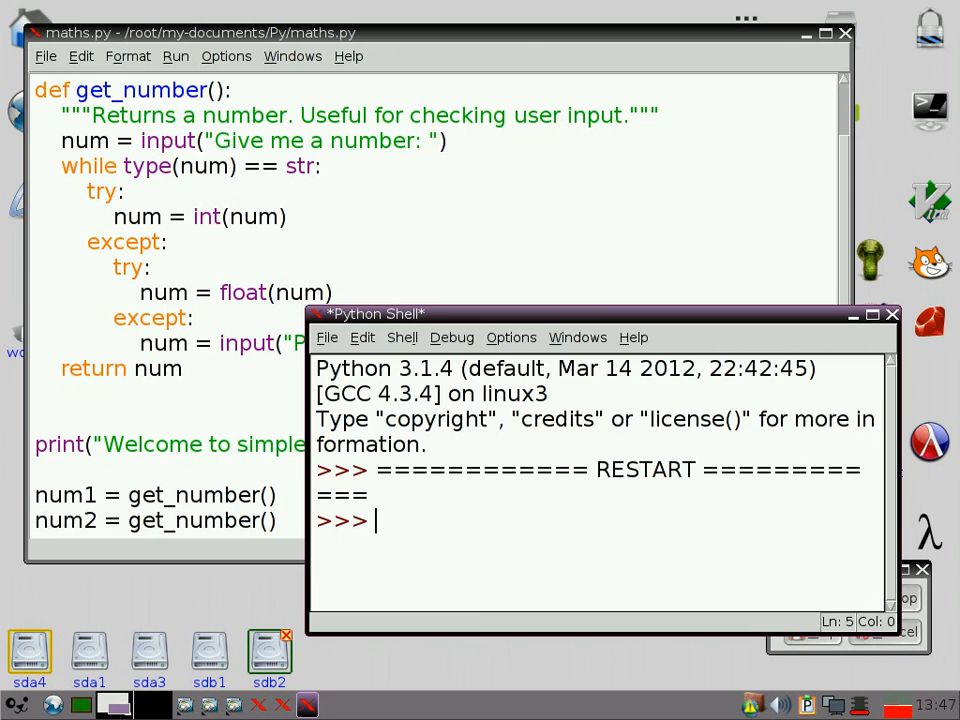
{"action": "type", "text": "four"}
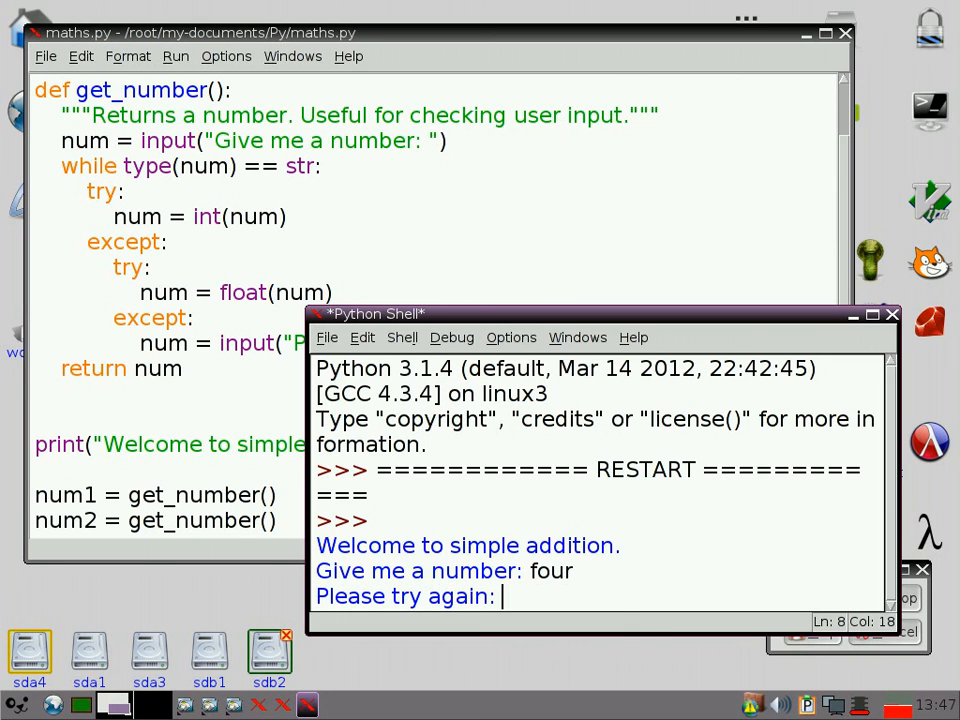
{"action": "type", "text": "six"}
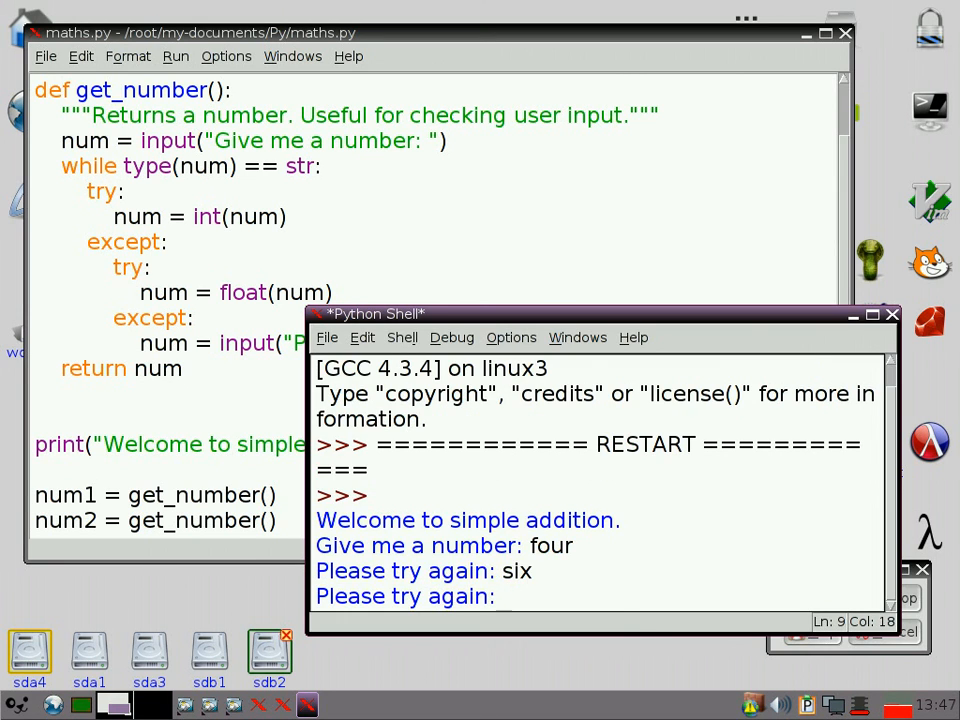
{"action": "type", "text": "3"}
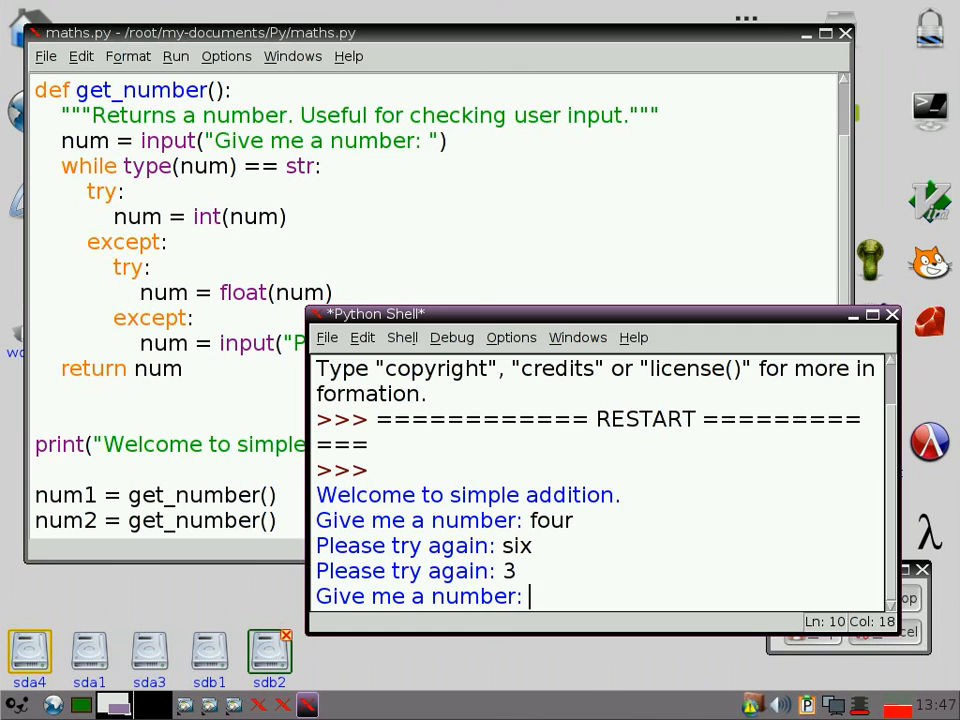
{"action": "type", "text": "5"}
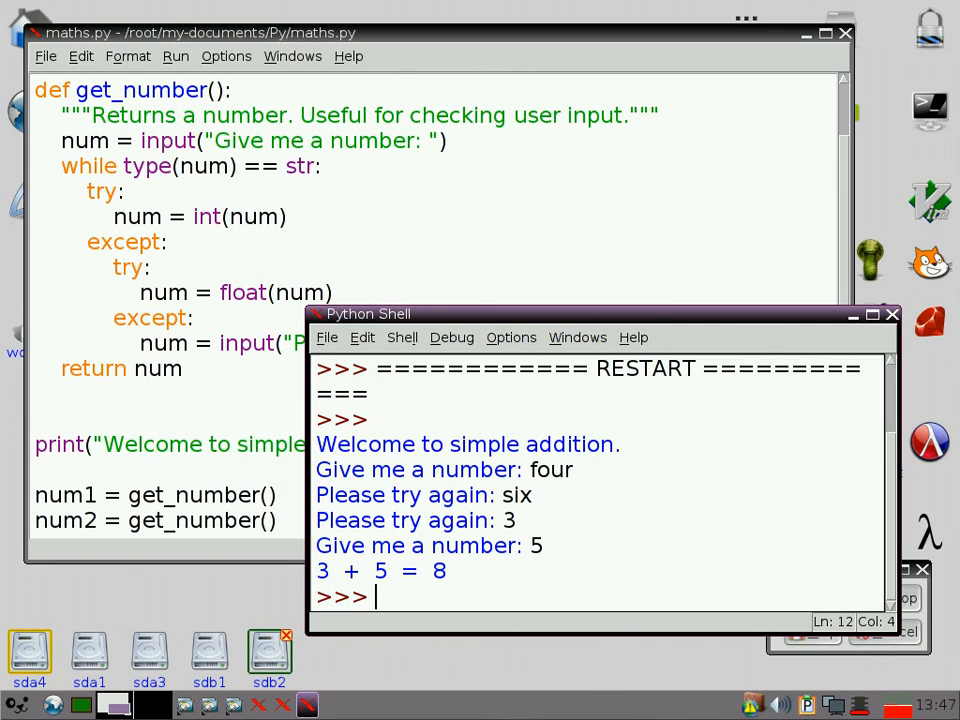